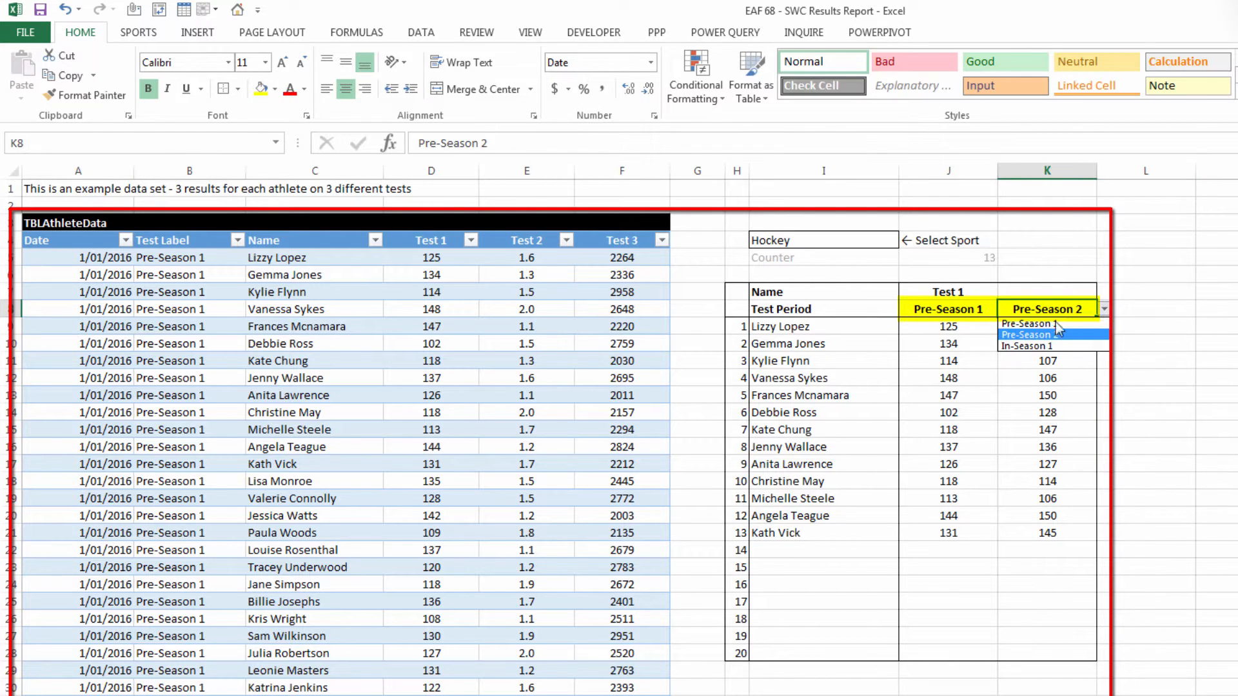
# Try In-Season 1 as the second test period, then return it to Pre-Season 2.
pyautogui.click(1026, 345)
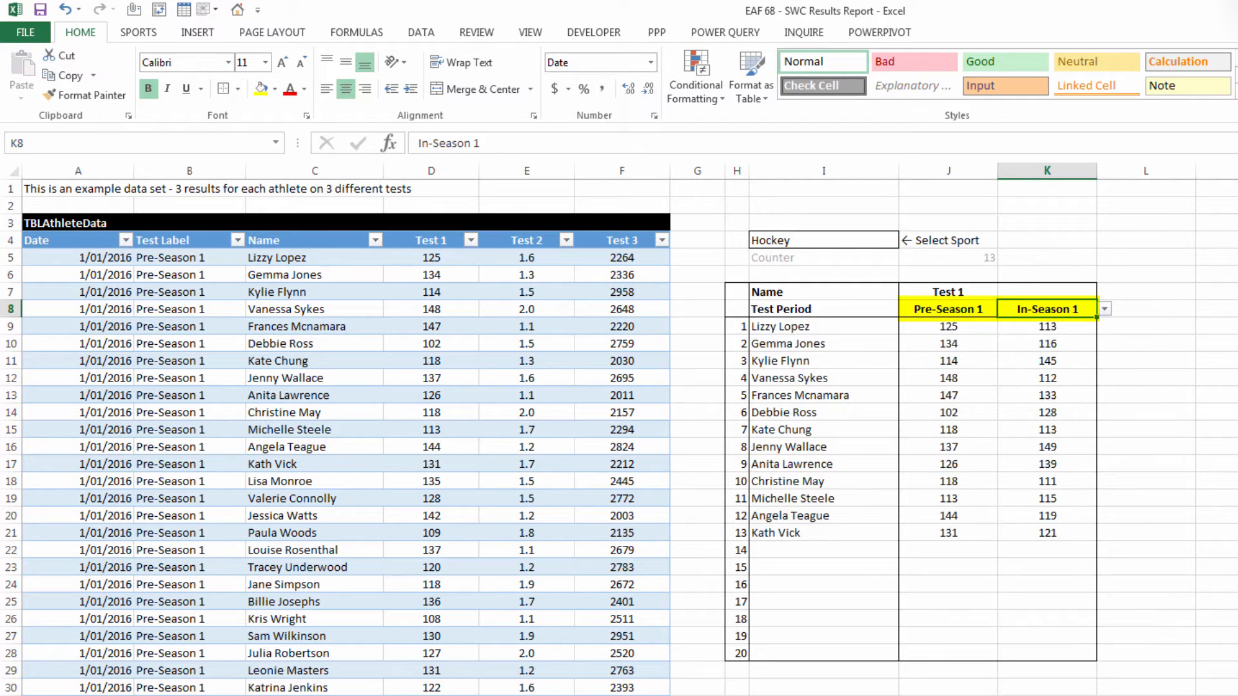
pyautogui.click(1104, 309)
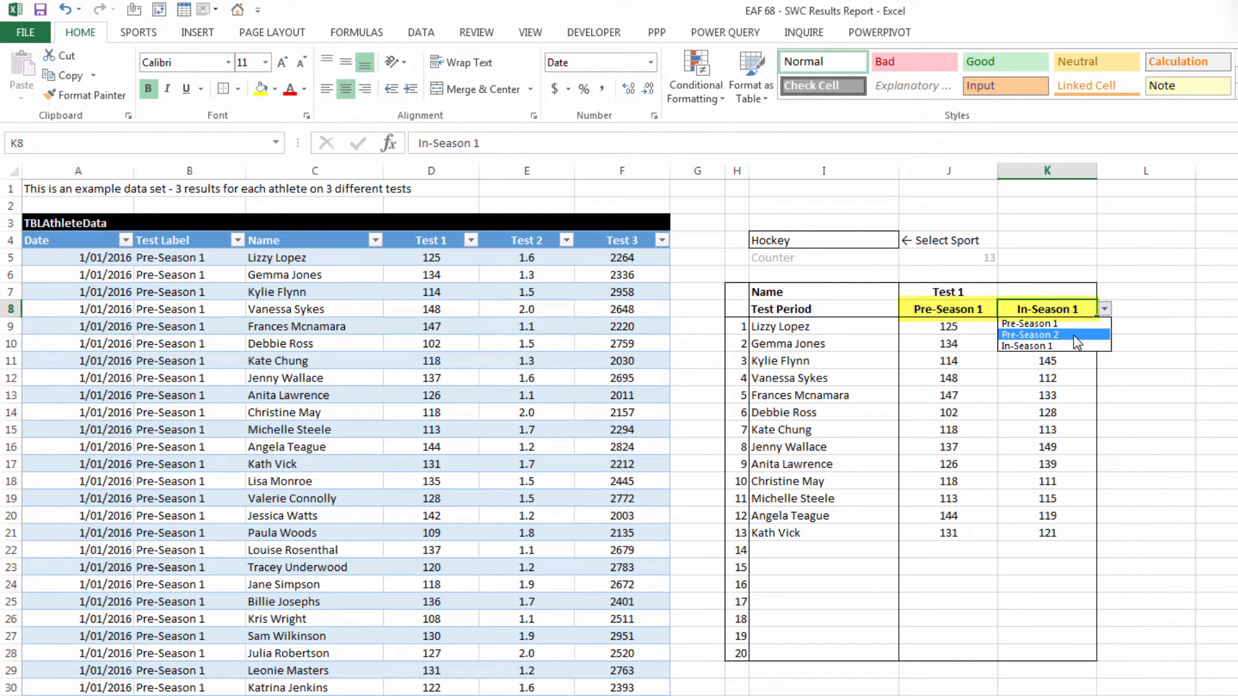
pyautogui.click(1028, 335)
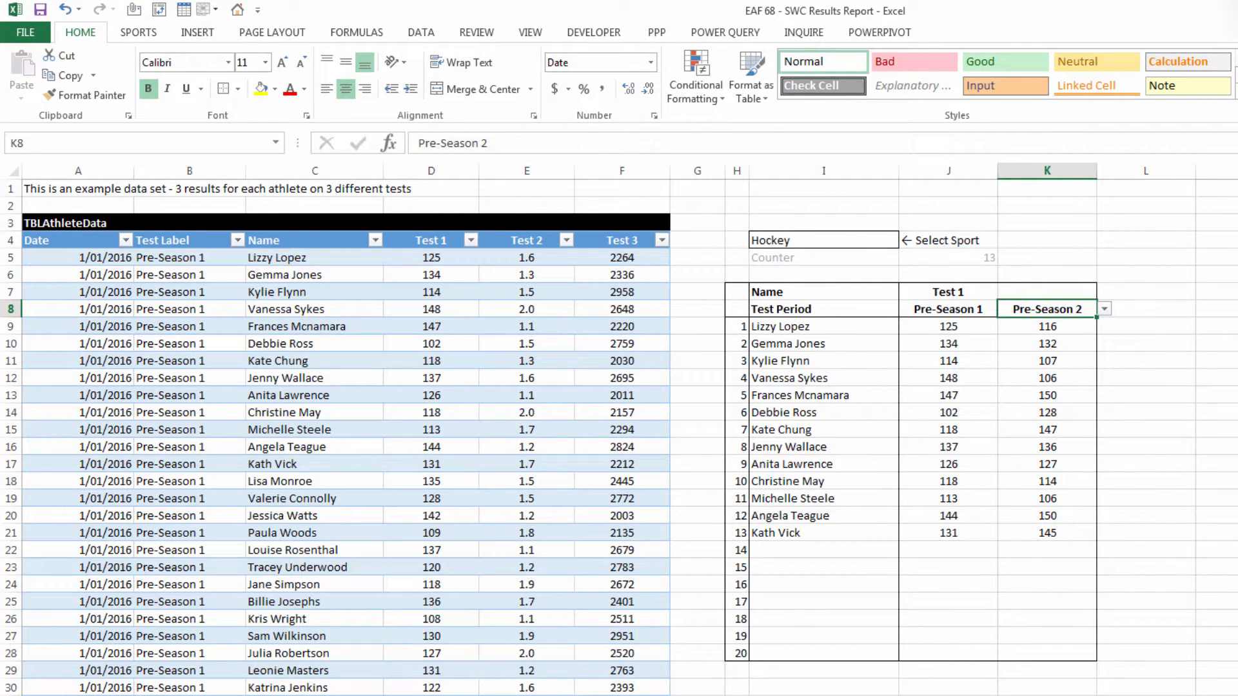
# Add a %Change header in L8 and the formula =(K9-J9)/J9 for the first athlete, showing -7%.
pyautogui.click(1145, 309)
pyautogui.write('%Chan')
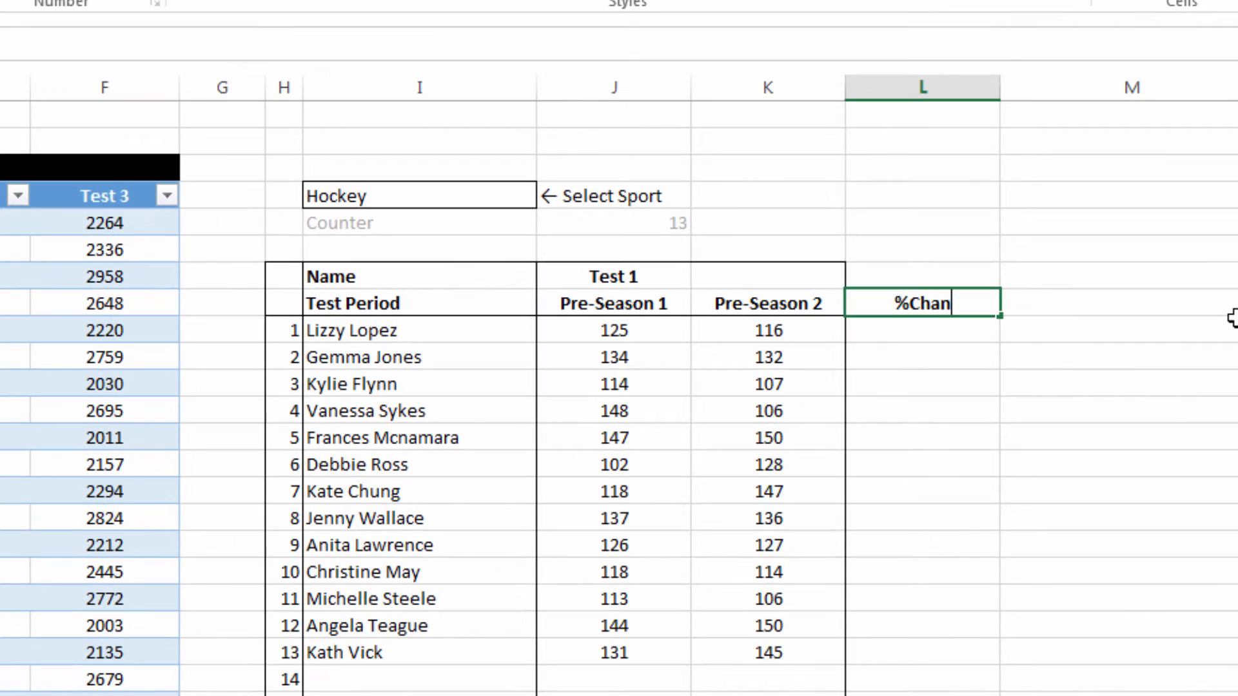
pyautogui.press('Enter')
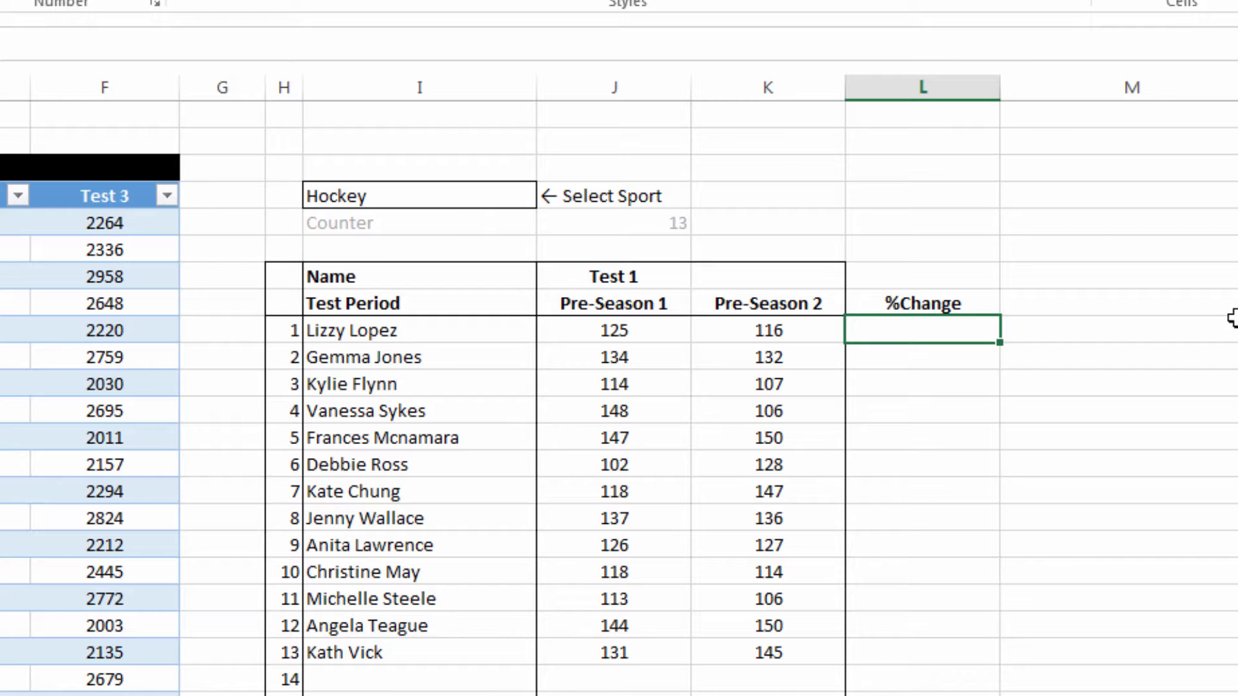
pyautogui.write('=')
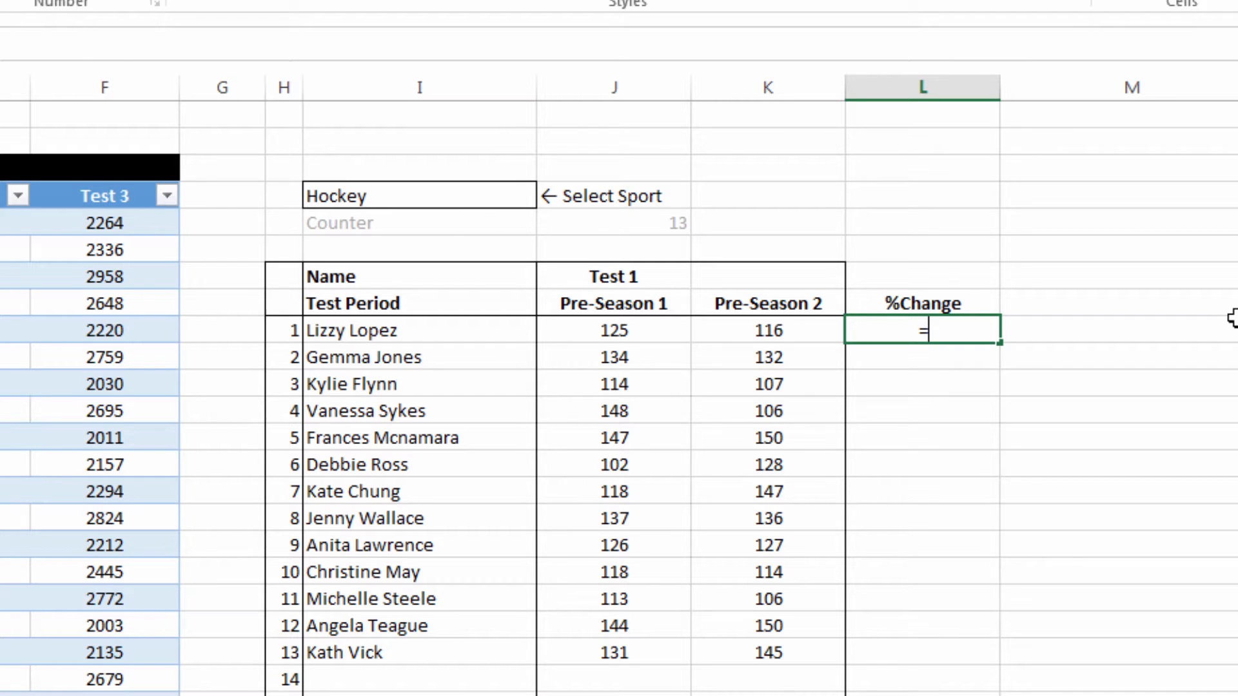
pyautogui.write('(K9-')
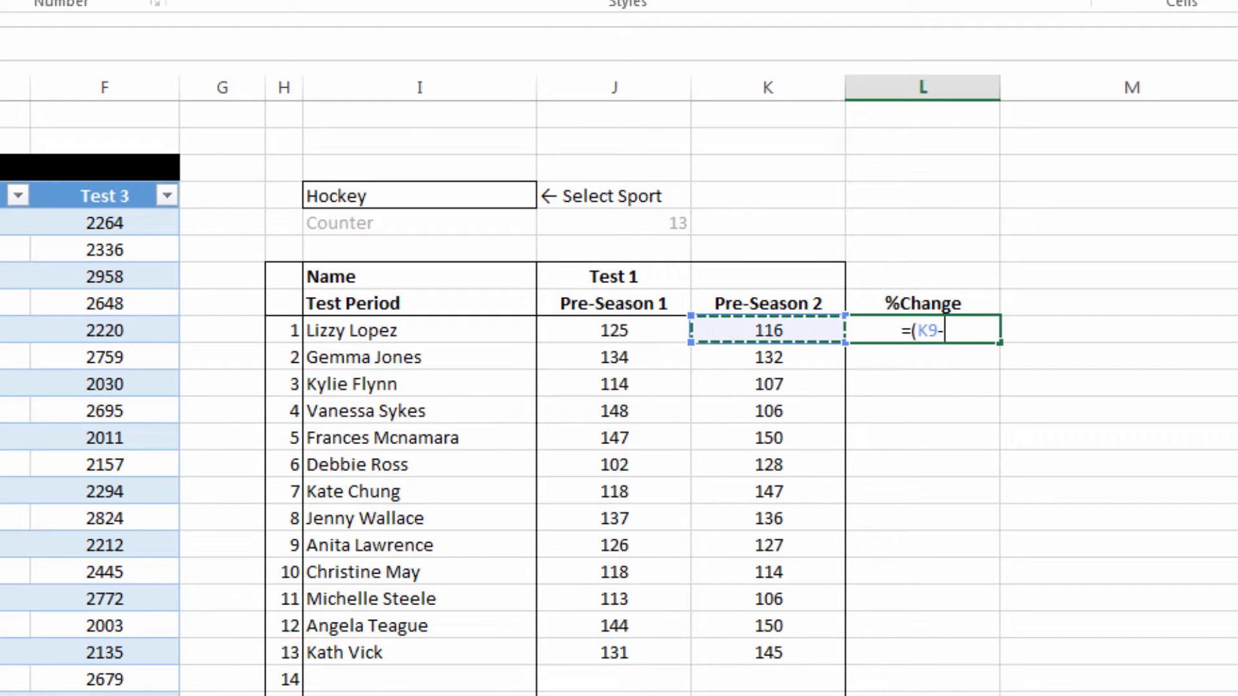
pyautogui.click(611, 330)
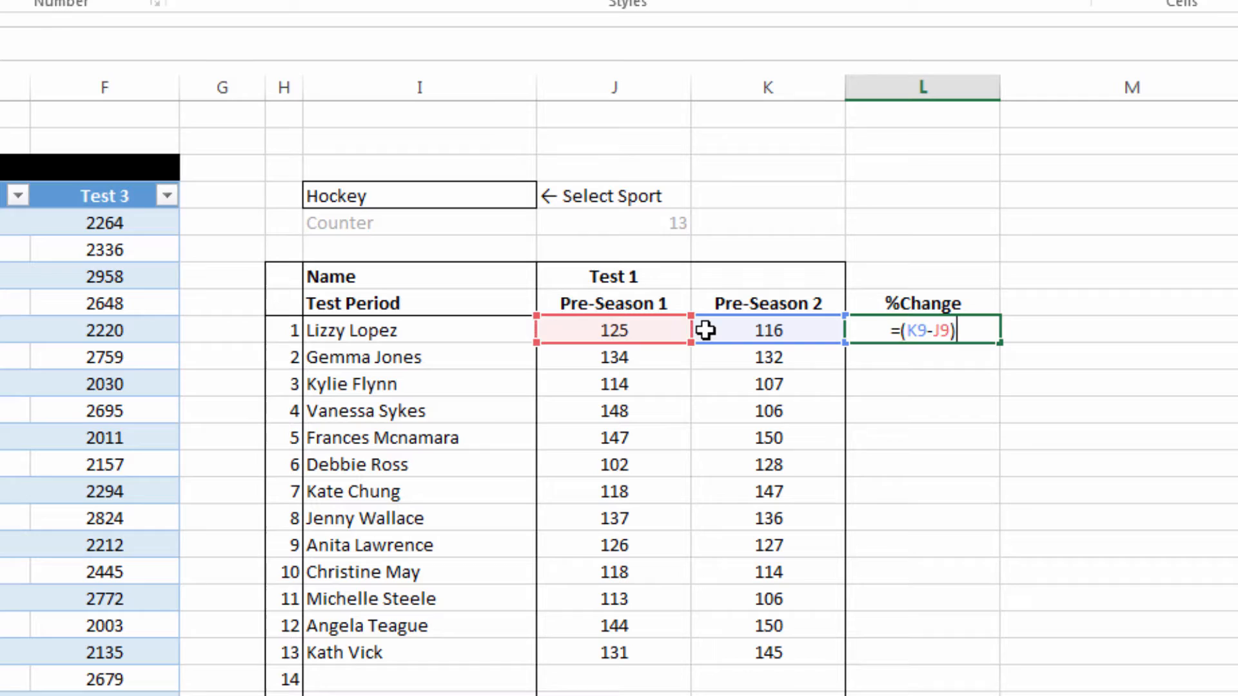
pyautogui.write('/')
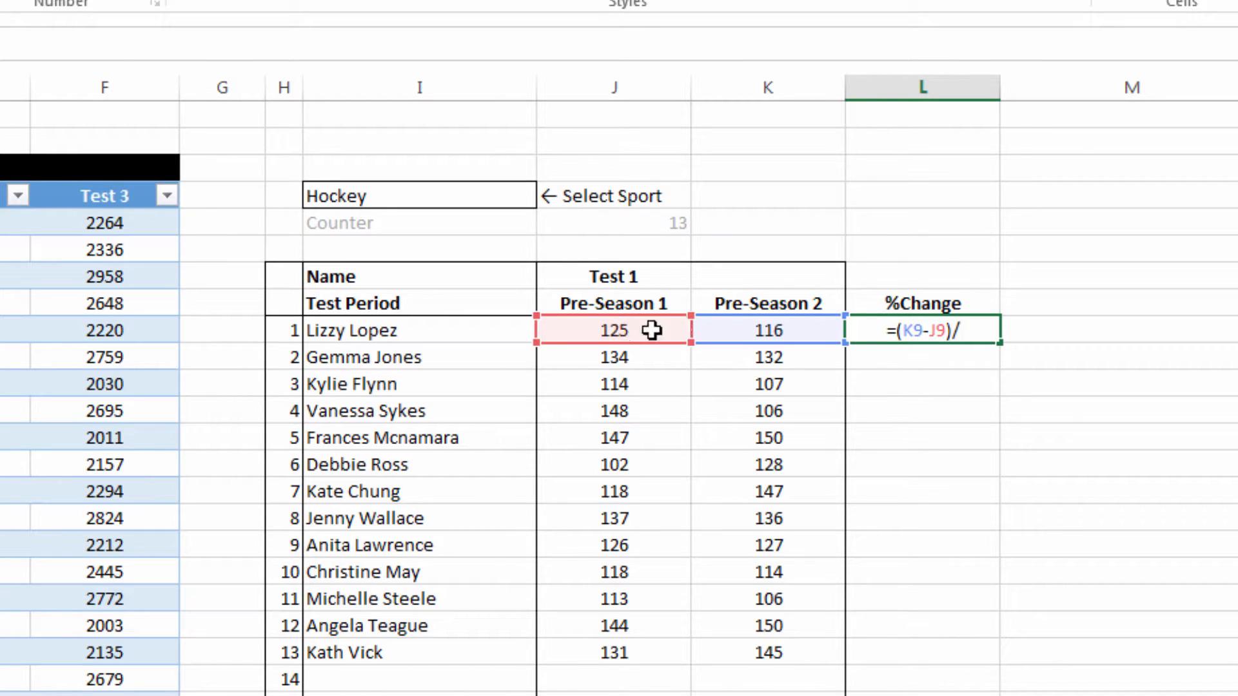
pyautogui.press('Enter')
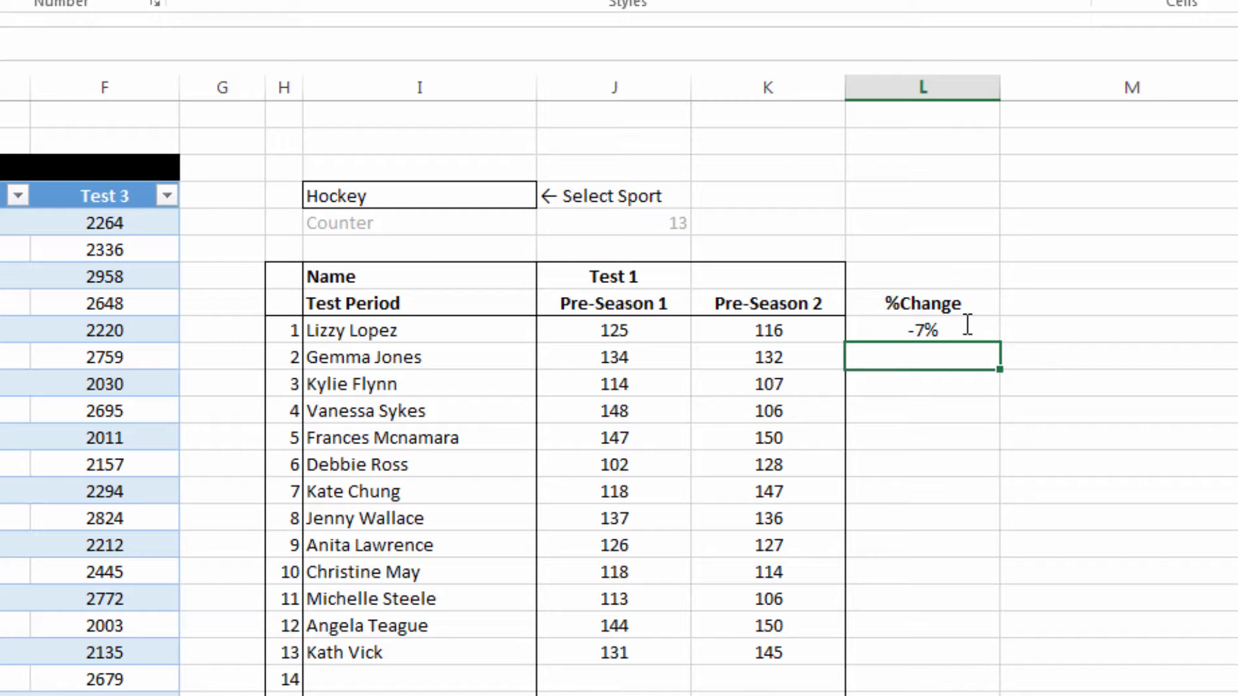
pyautogui.moveTo(1050, 317)
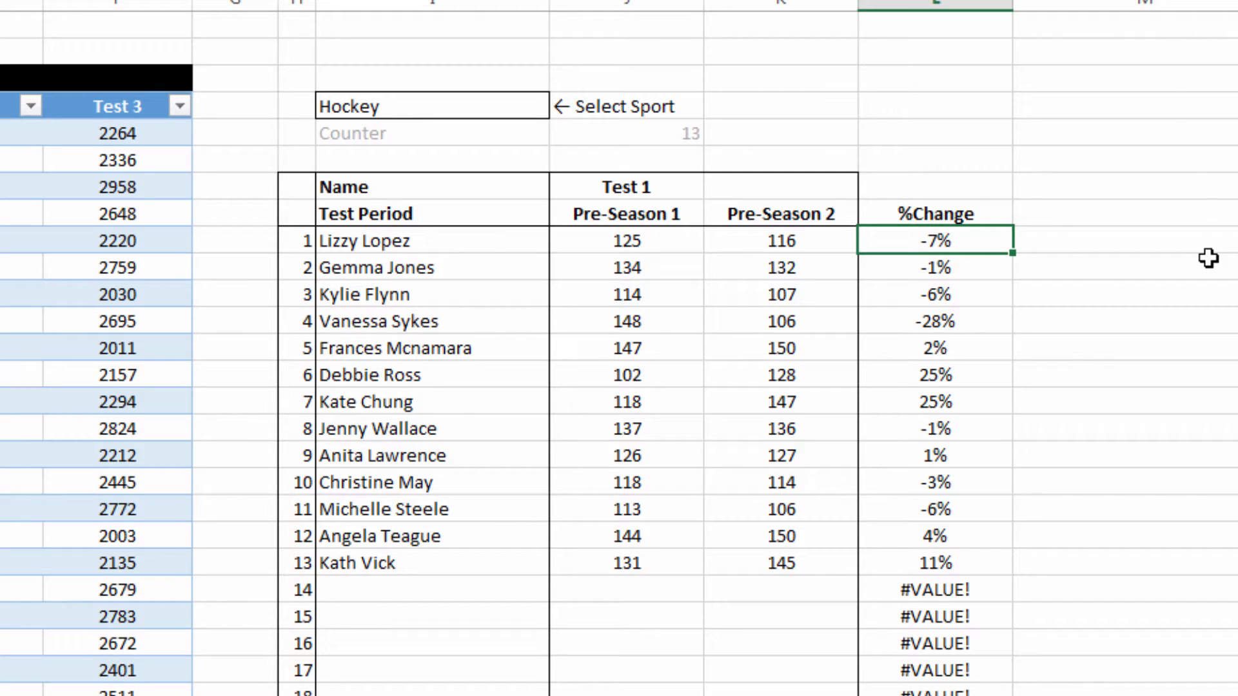
pyautogui.moveTo(1065, 458)
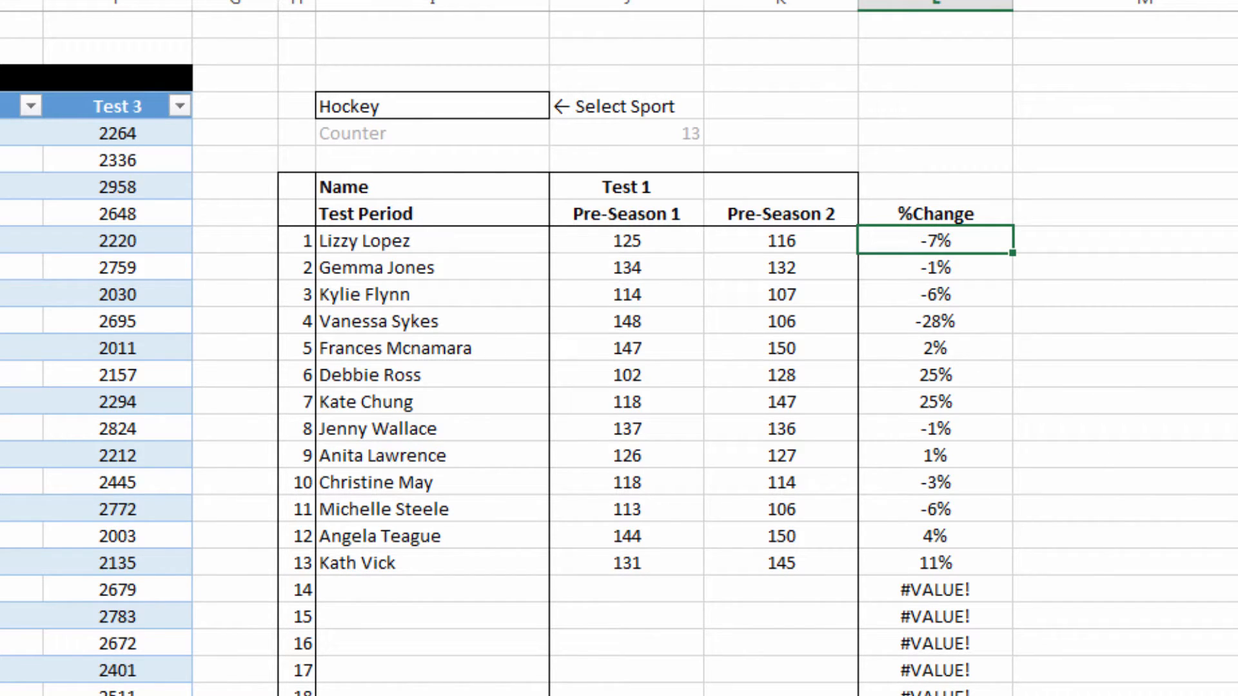
pyautogui.moveTo(950, 196)
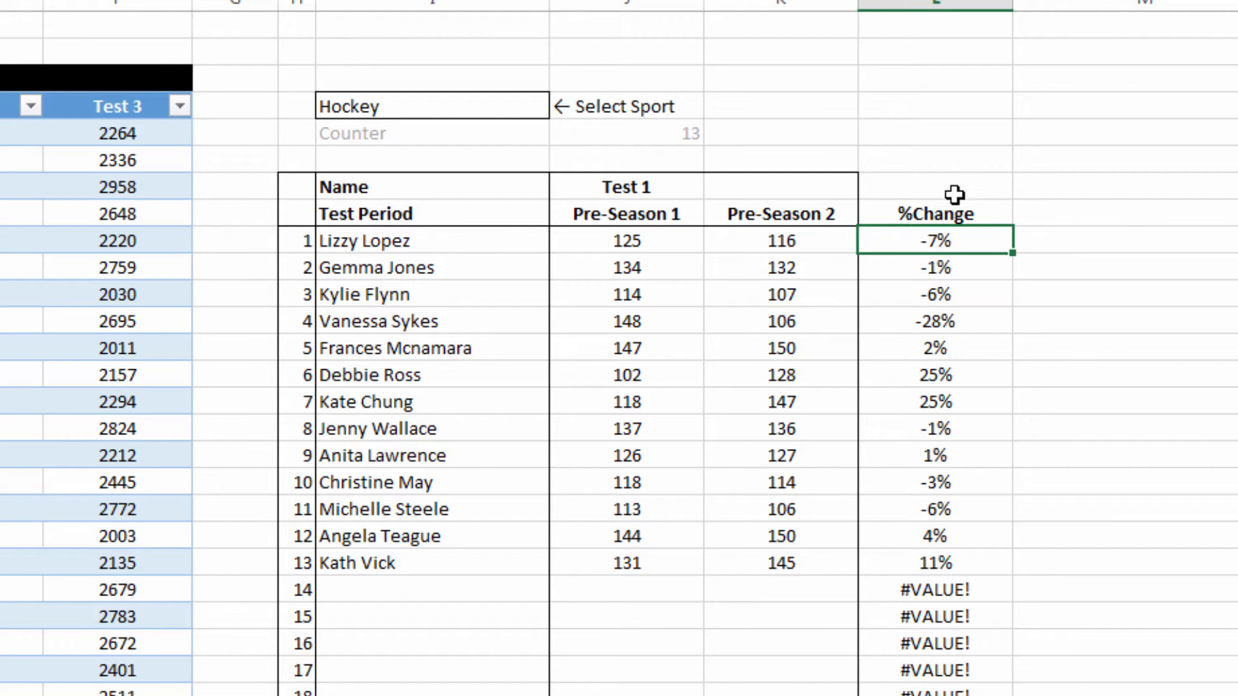
pyautogui.moveTo(936, 52)
pyautogui.write('S')
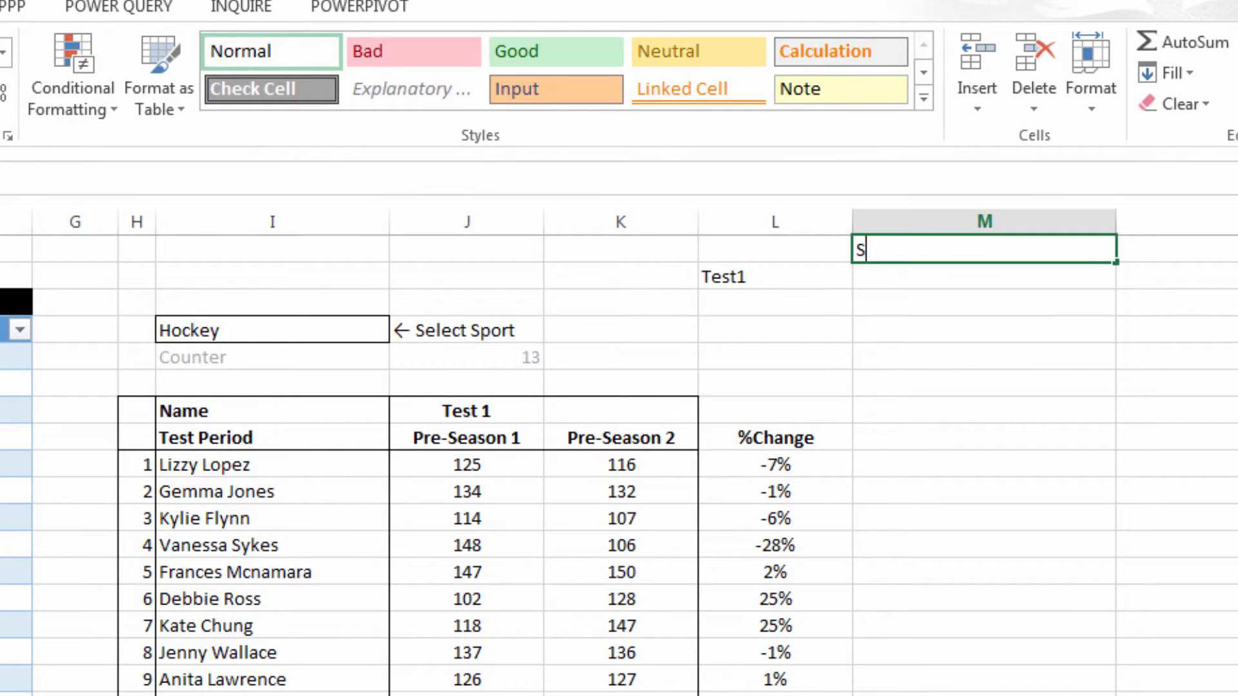
# Record the SWC label and a Test1 value of 5.3% above the report.
pyautogui.write('WC')
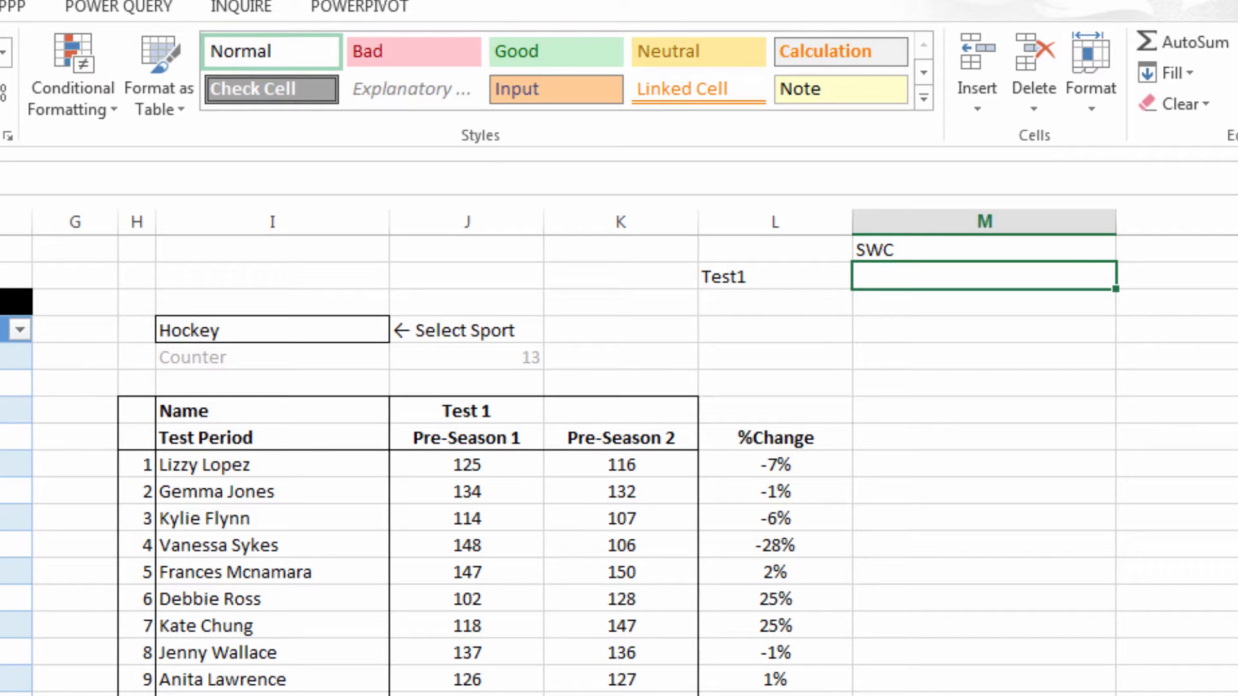
pyautogui.write('5.3%')
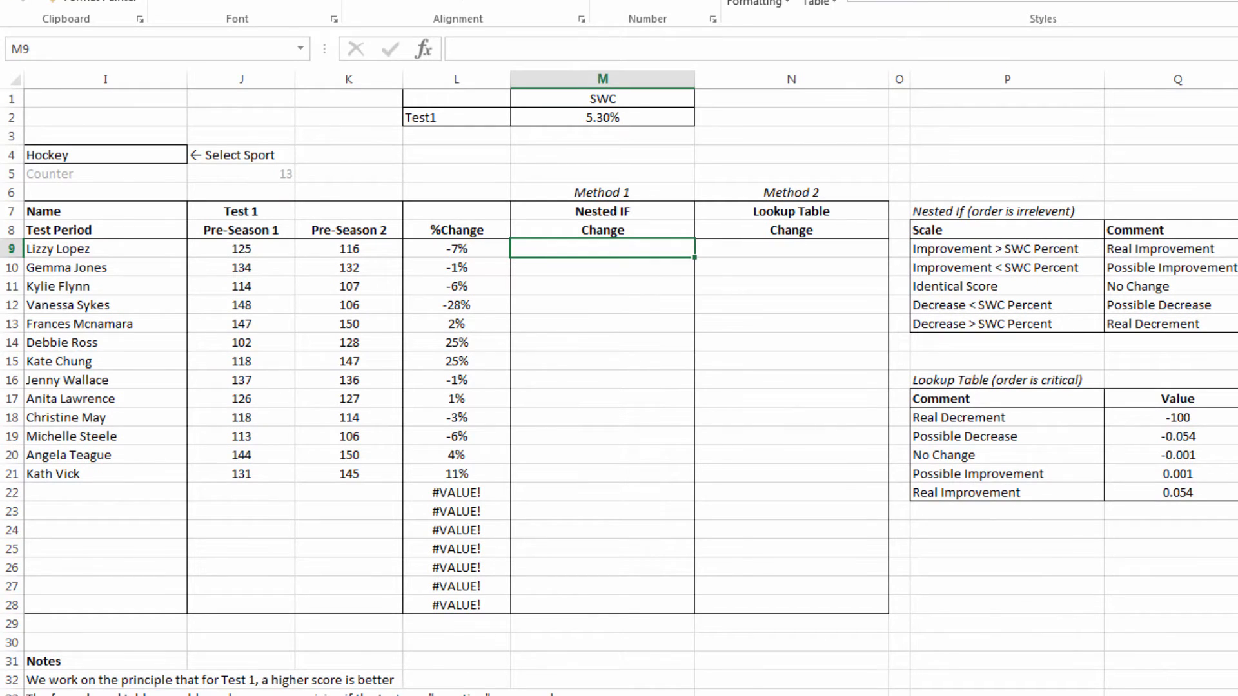
pyautogui.moveTo(515, 265)
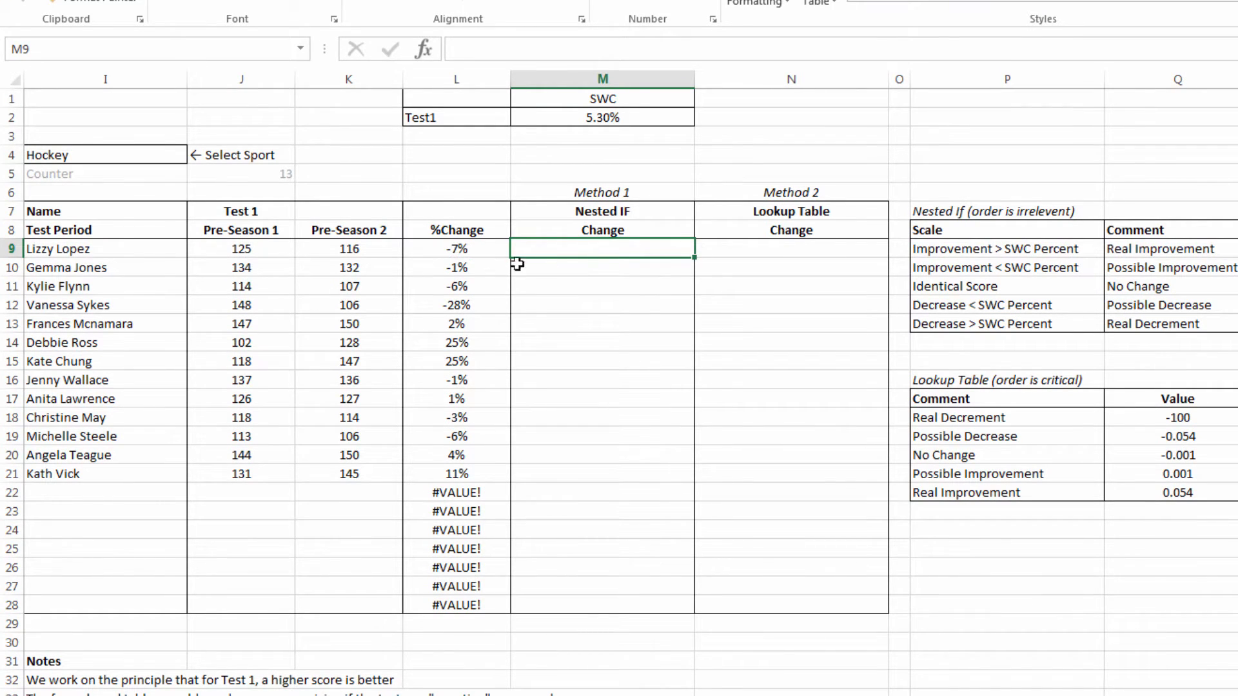
pyautogui.moveTo(606, 265)
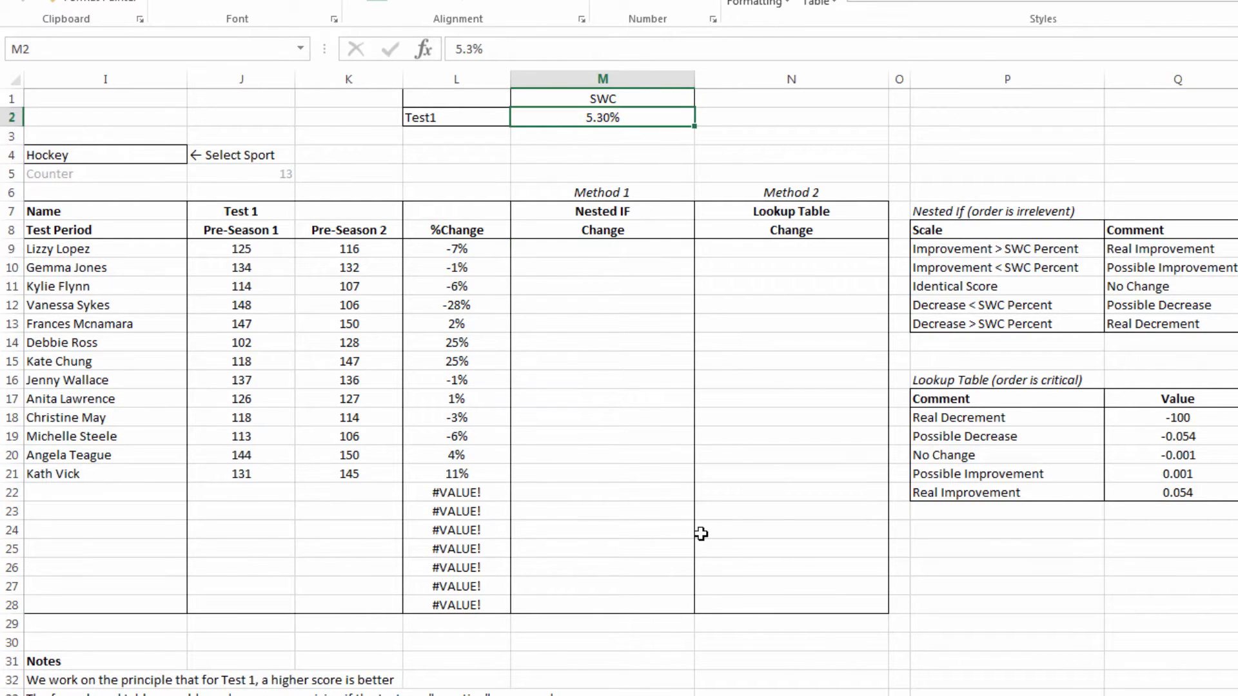
# Name the 5.30% SWC cell SWCTest1 via the Name Box.
pyautogui.click(348, 79)
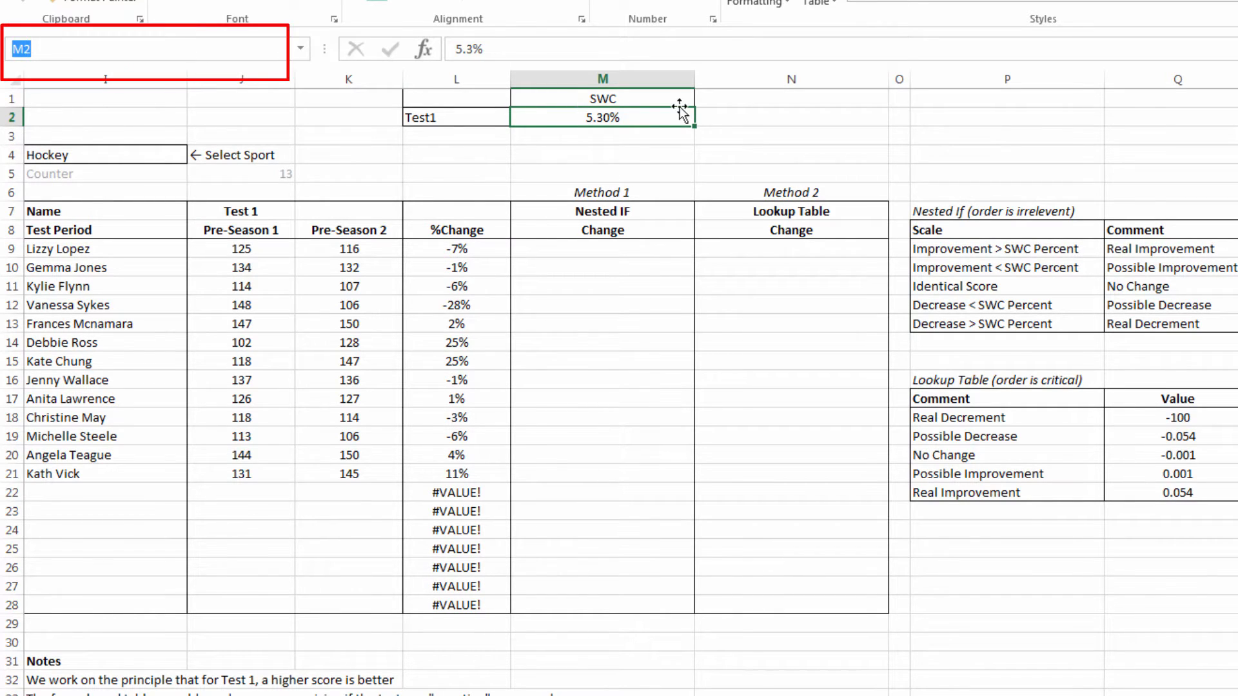
pyautogui.write('S')
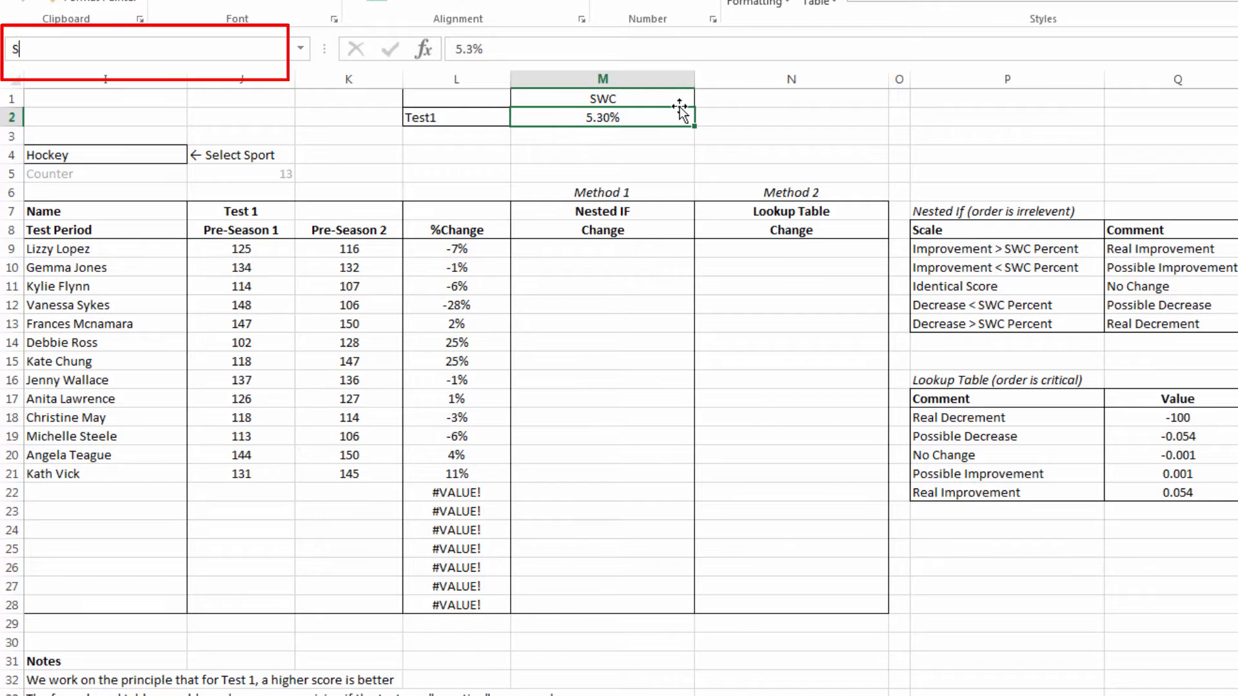
pyautogui.write('wc')
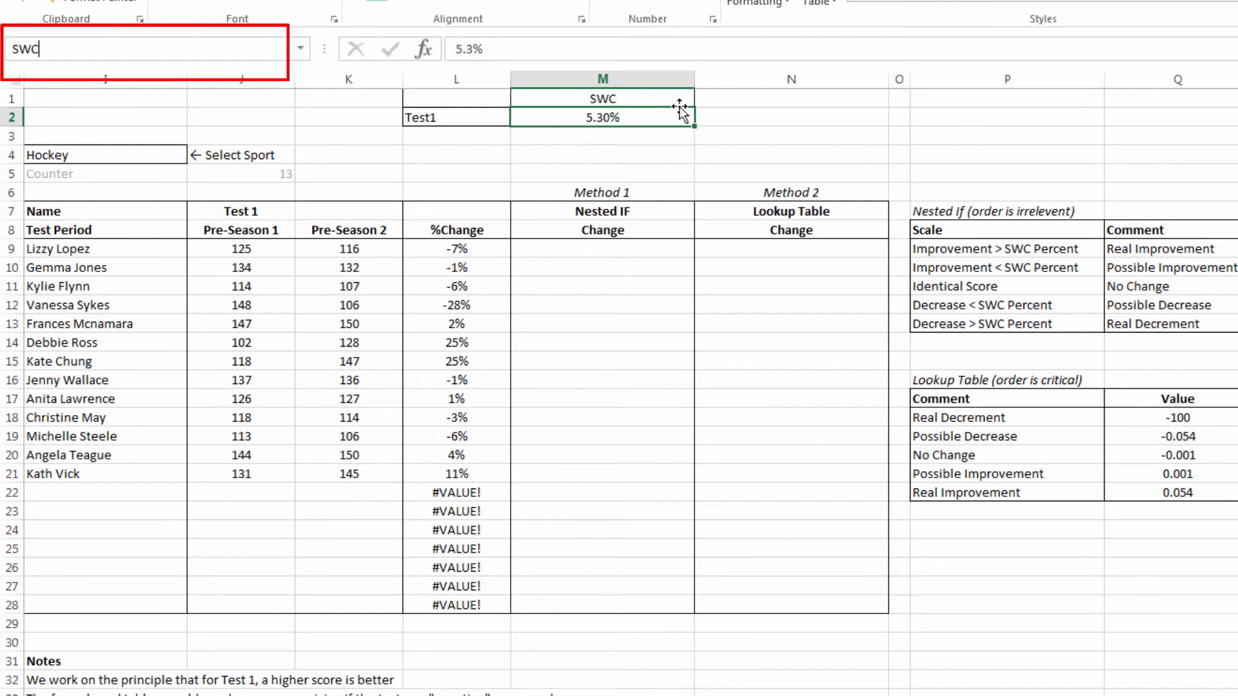
pyautogui.write('Test1')
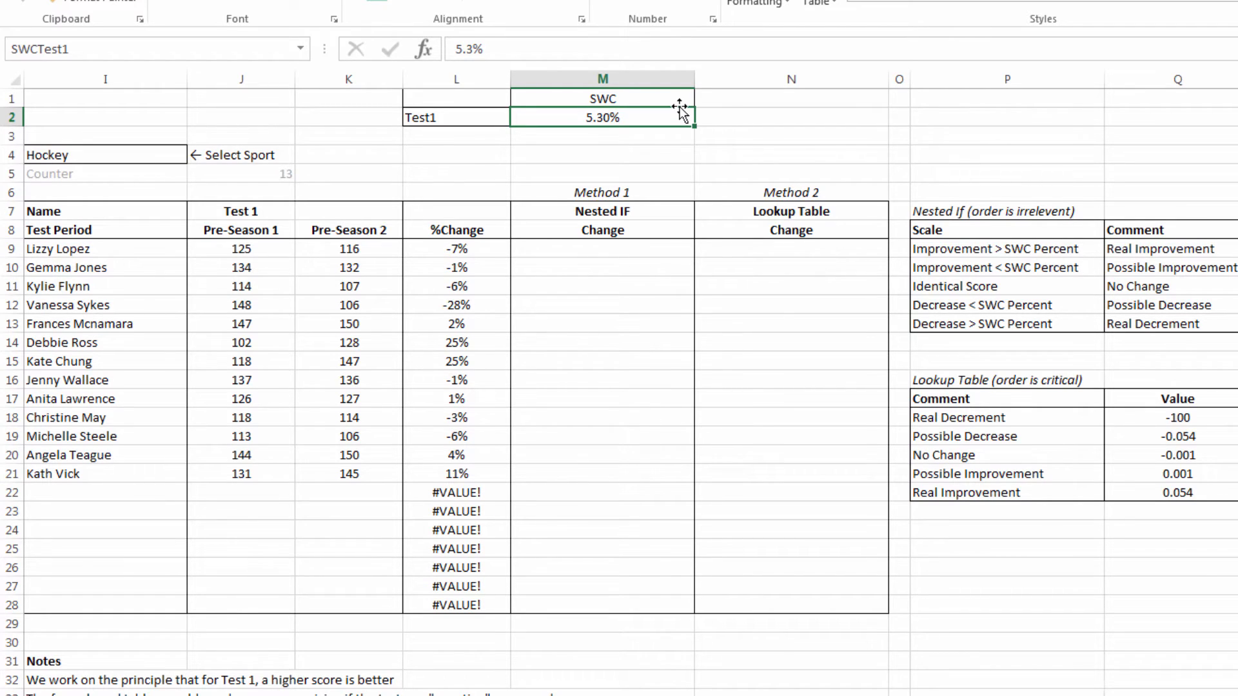
pyautogui.moveTo(820, 124)
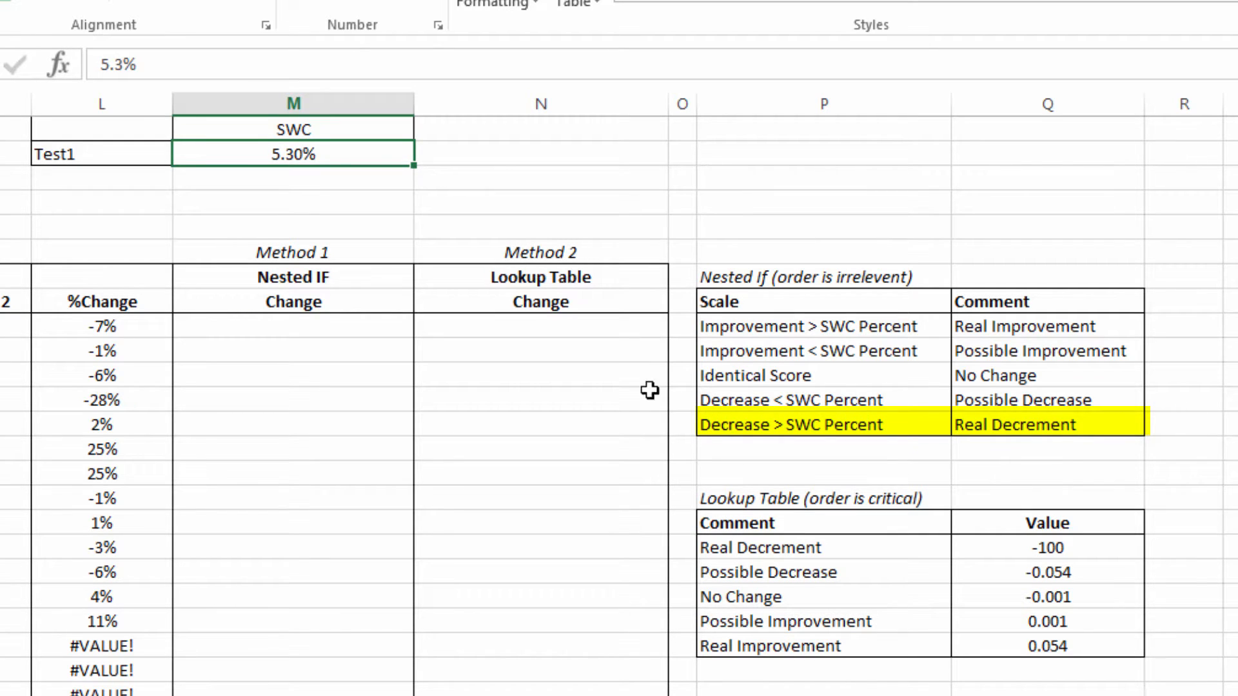
pyautogui.moveTo(1132, 419)
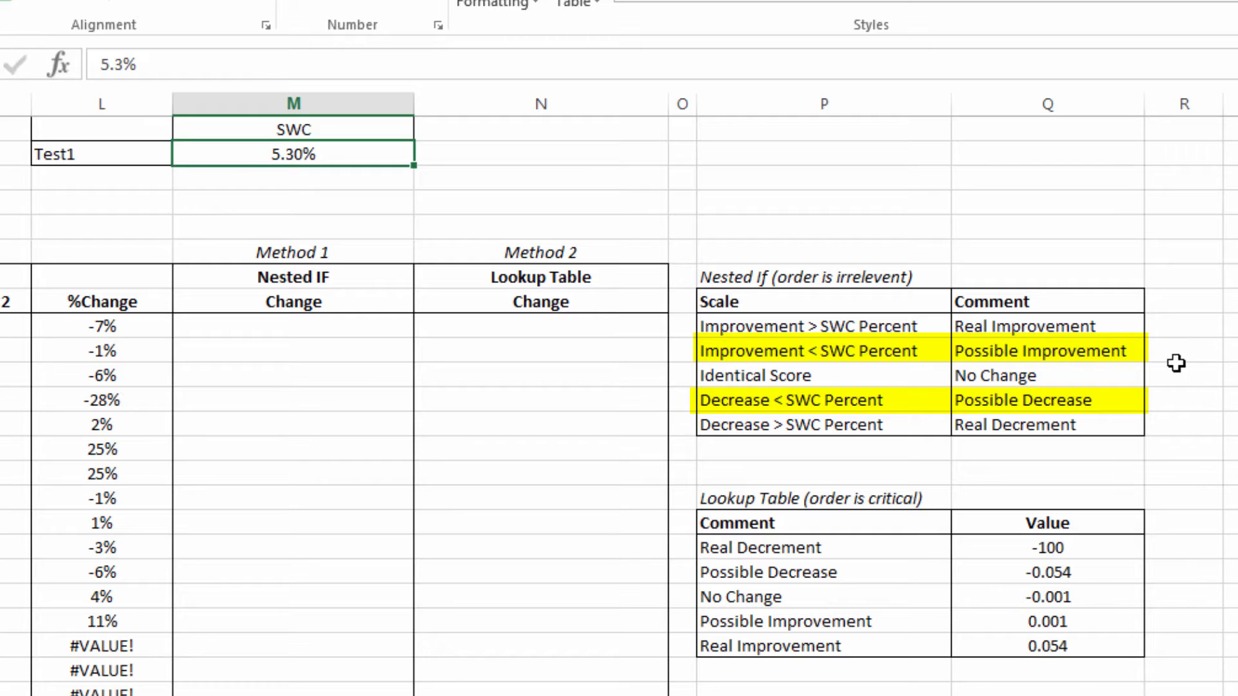
pyautogui.moveTo(1189, 340)
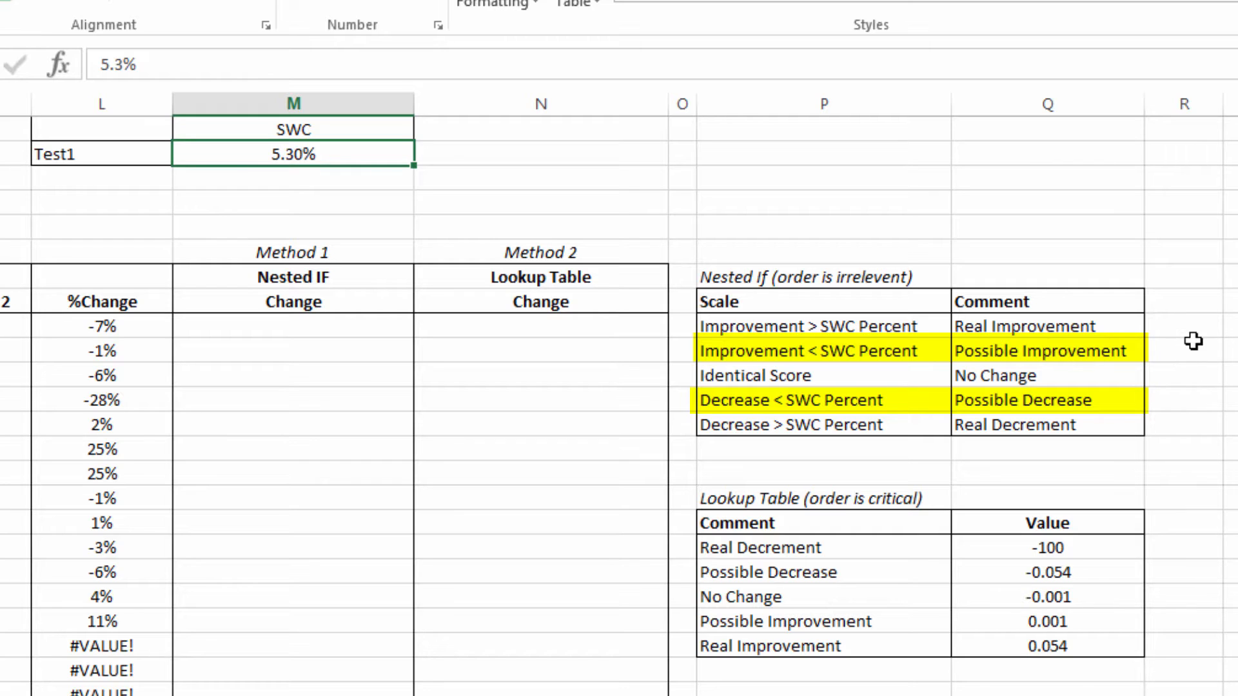
pyautogui.moveTo(1159, 332)
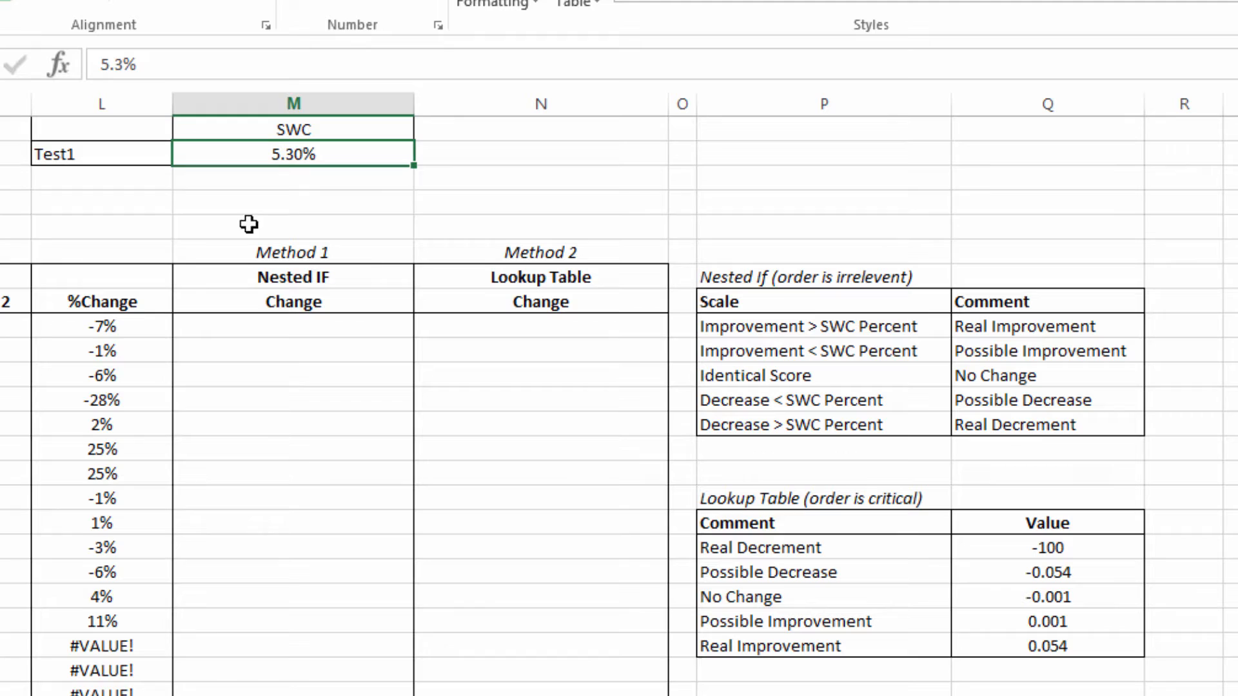
pyautogui.click(291, 327)
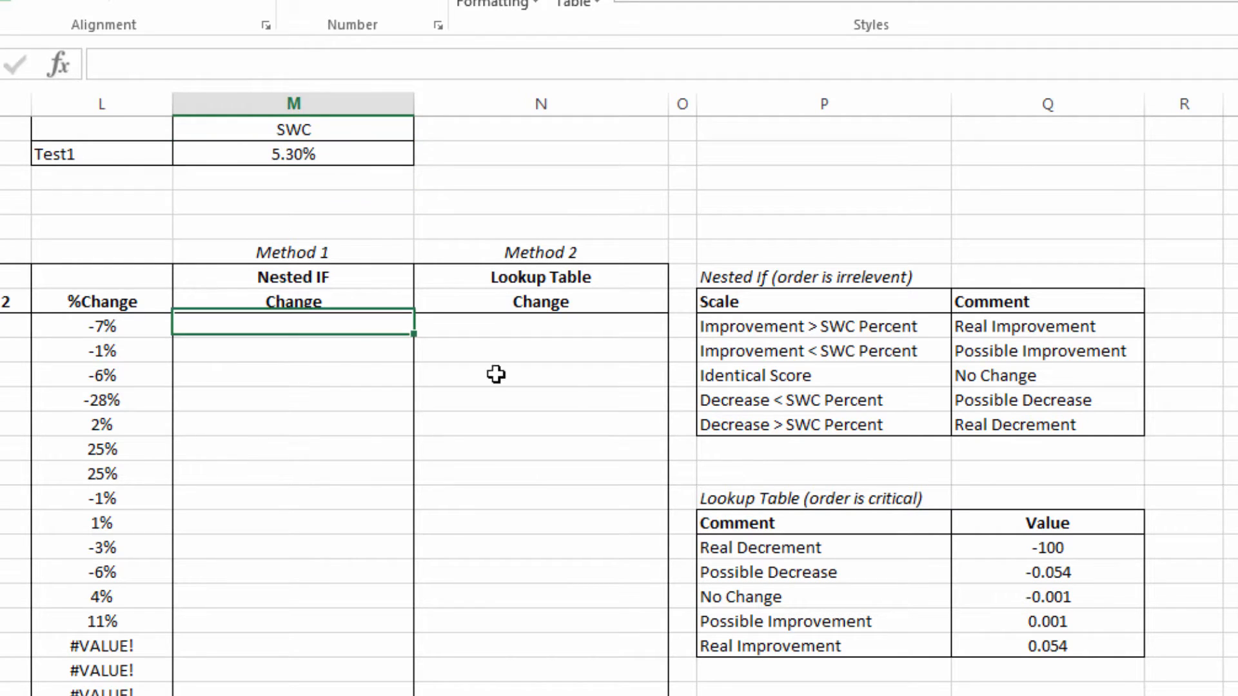
pyautogui.moveTo(593, 204)
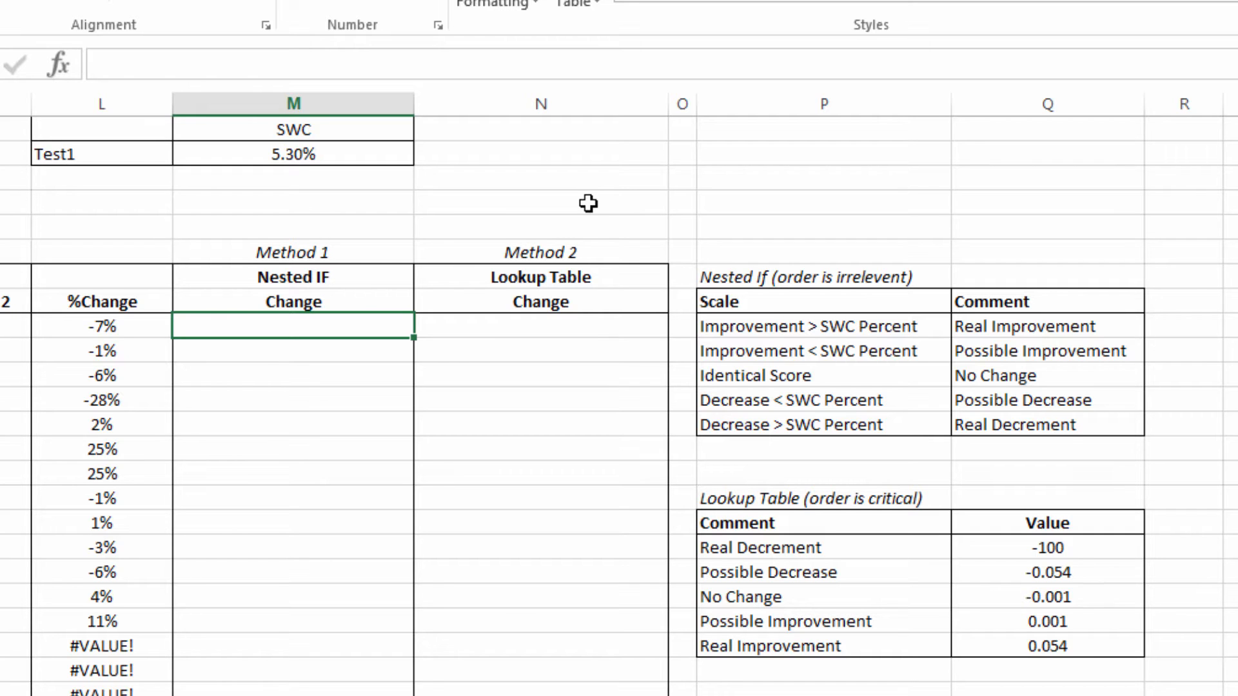
pyautogui.moveTo(196, 359)
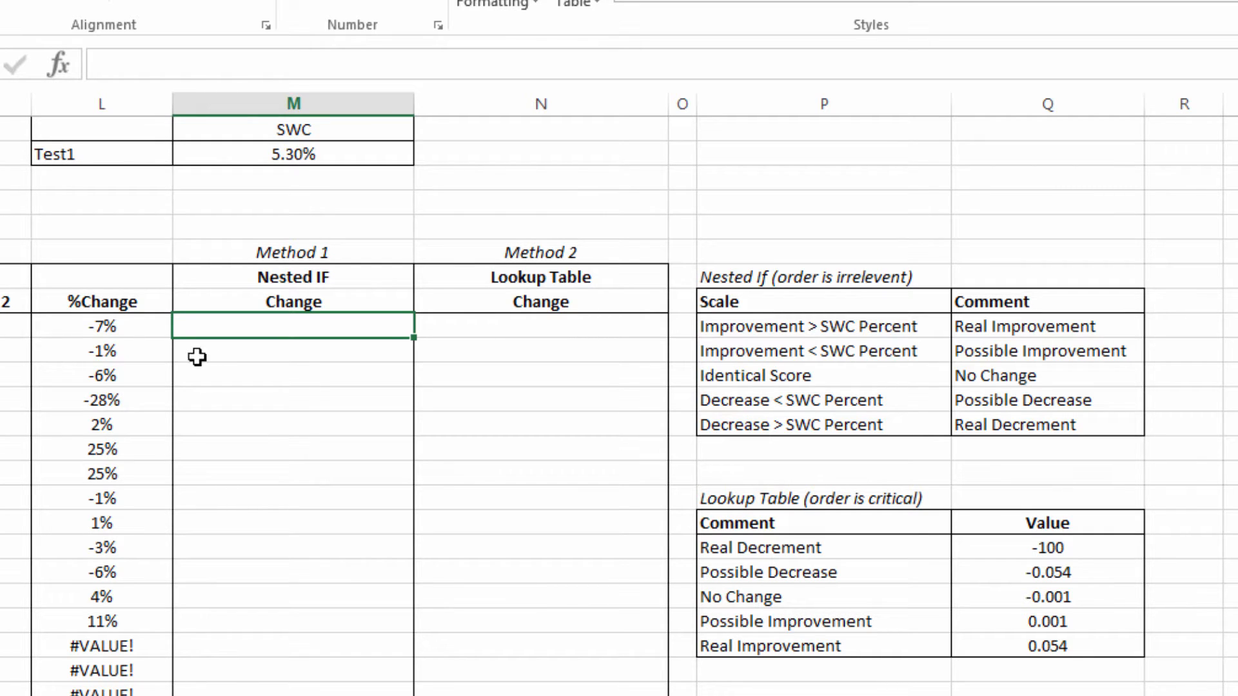
pyautogui.moveTo(160, 332)
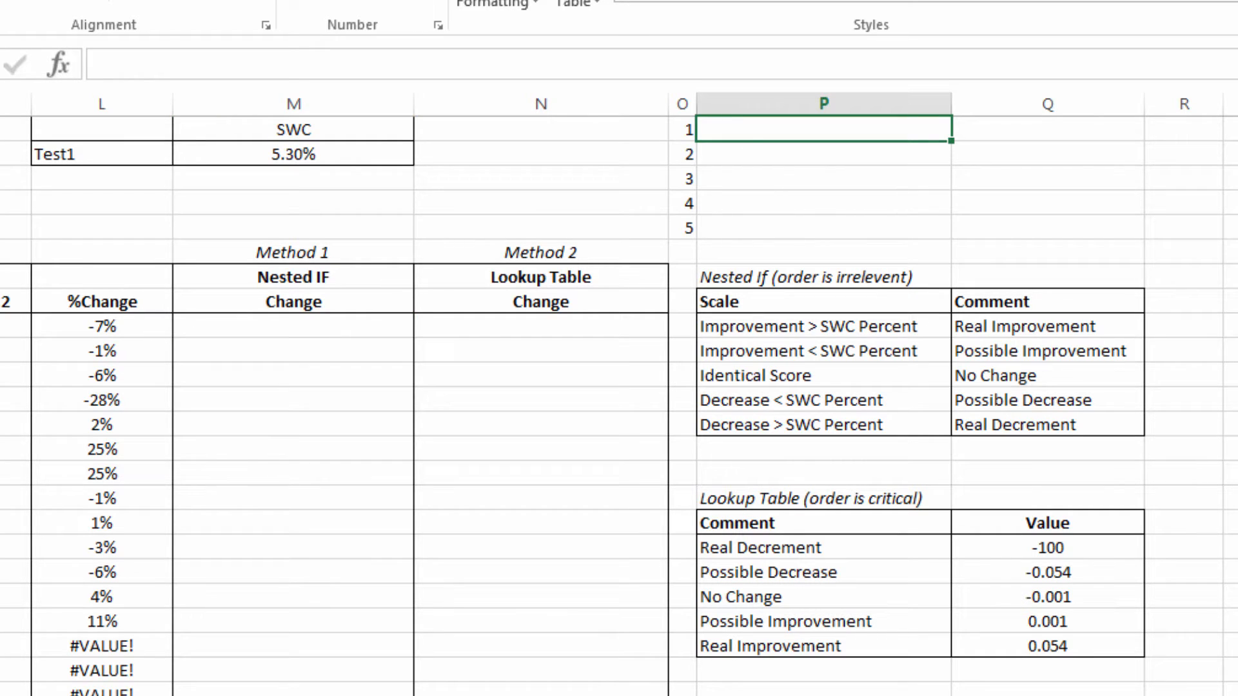
pyautogui.moveTo(360, 258)
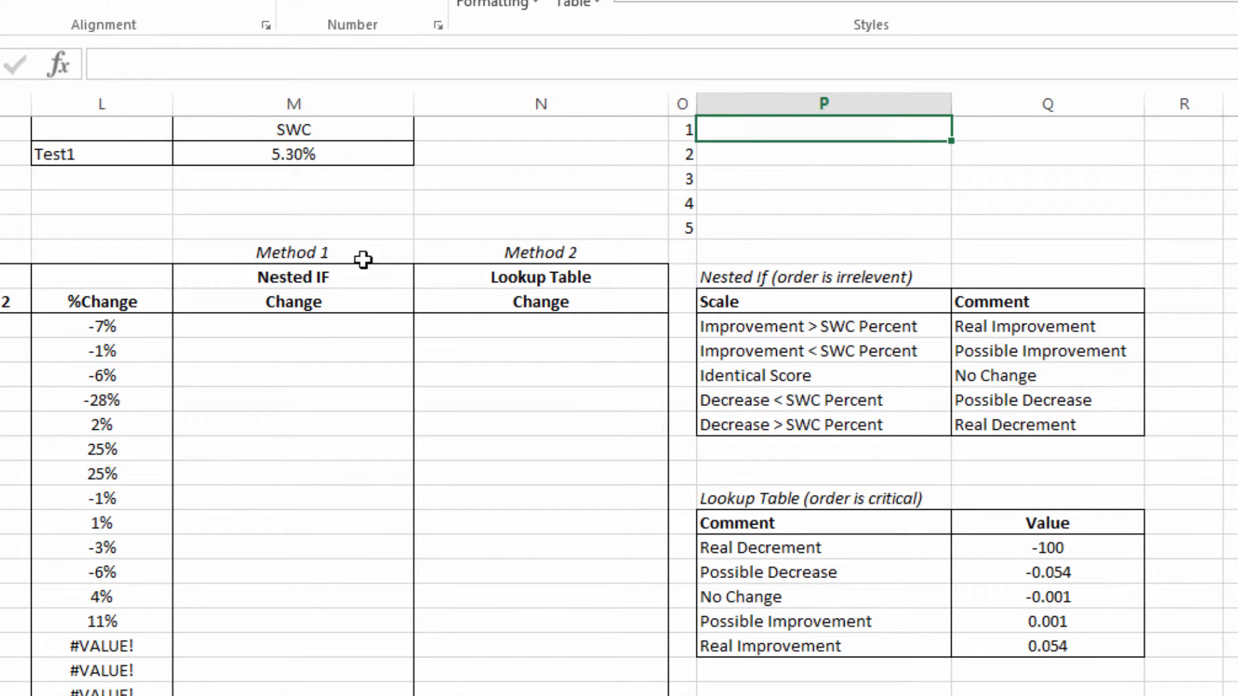
pyautogui.moveTo(1058, 325)
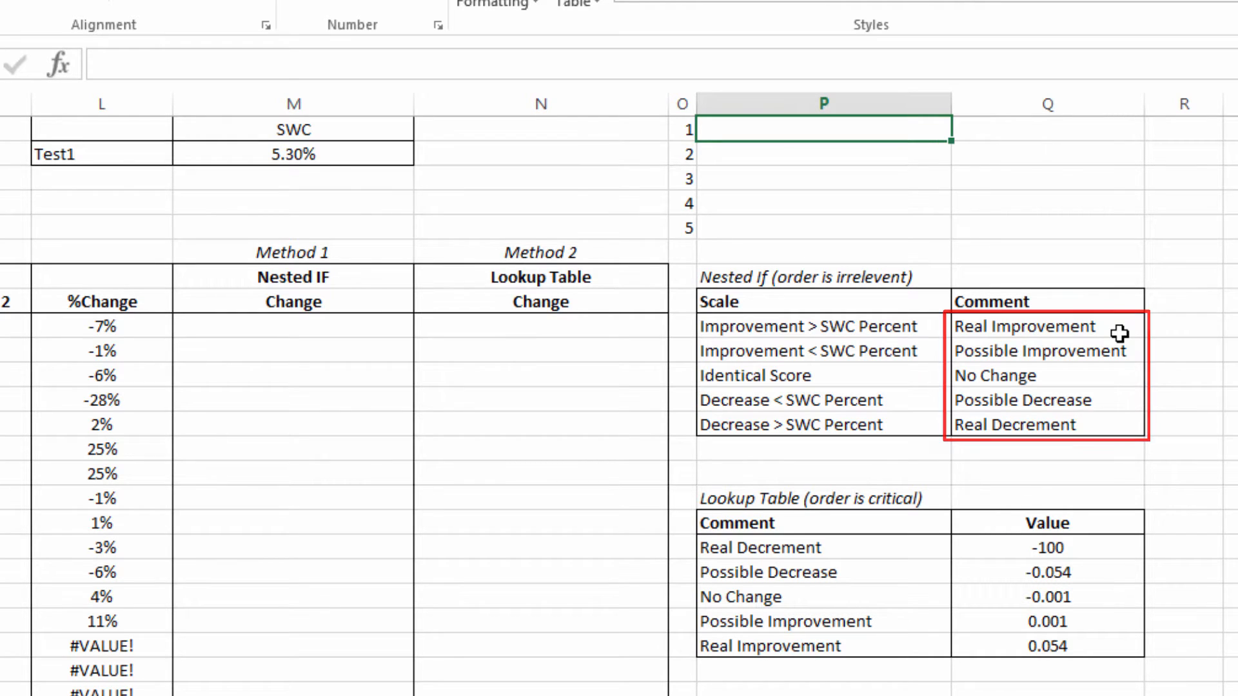
# Write =IF(L9>SWCTest1,Q9,"") in P1 to return Real Improvement when %Change exceeds the SWC.
pyautogui.write('=if')
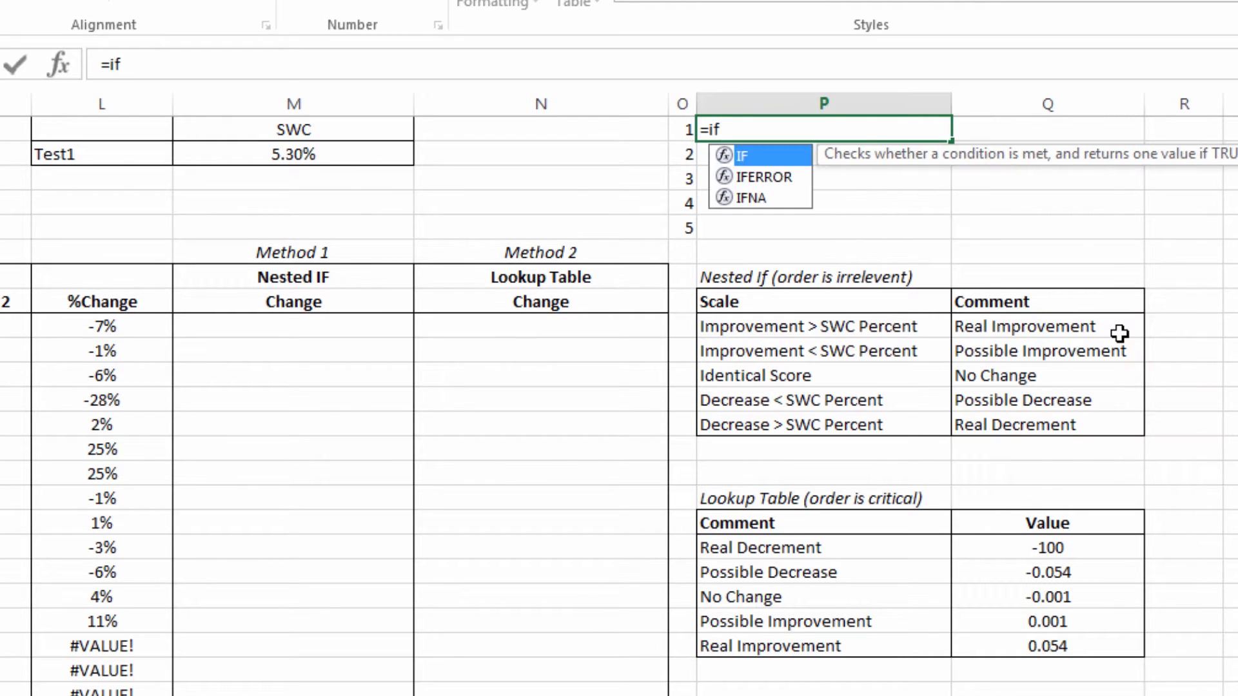
pyautogui.write('(')
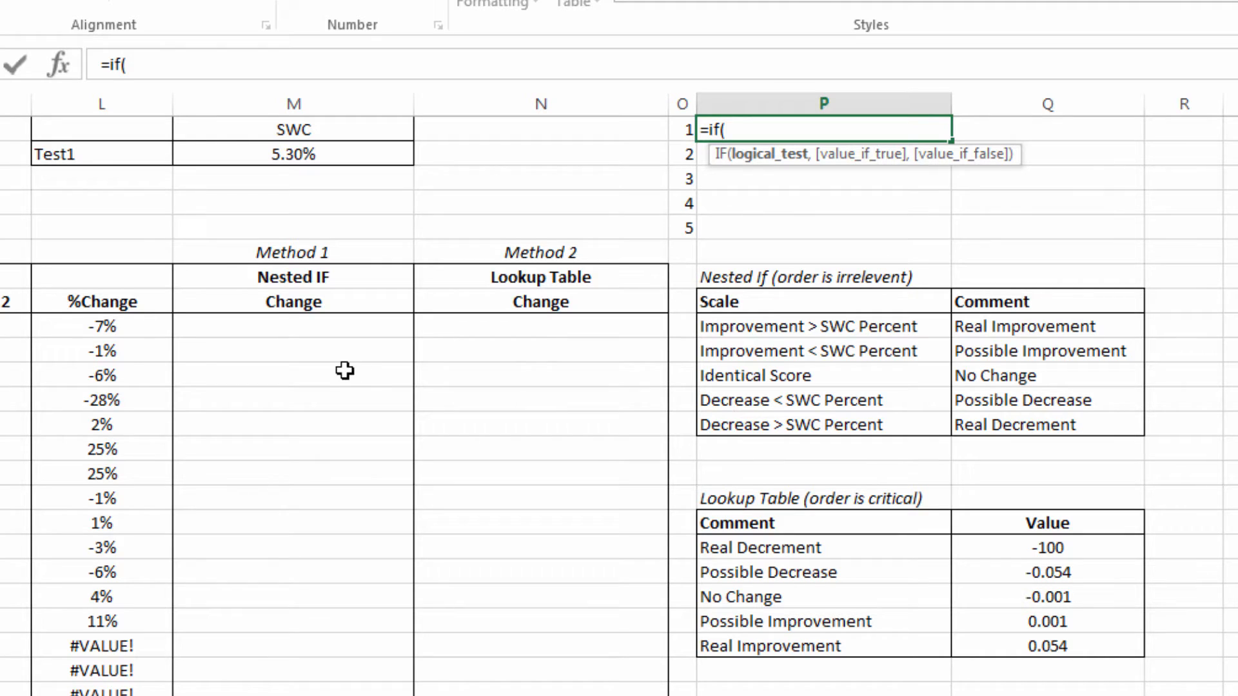
pyautogui.click(102, 325)
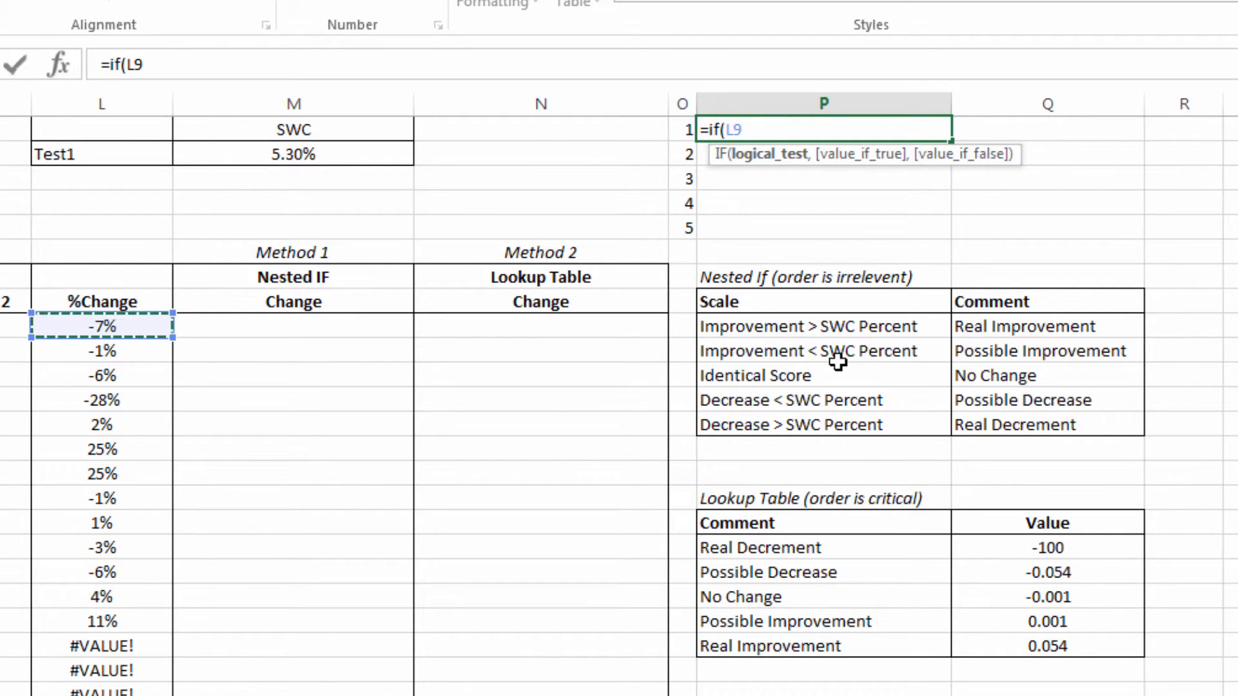
pyautogui.write('>SWCTest1')
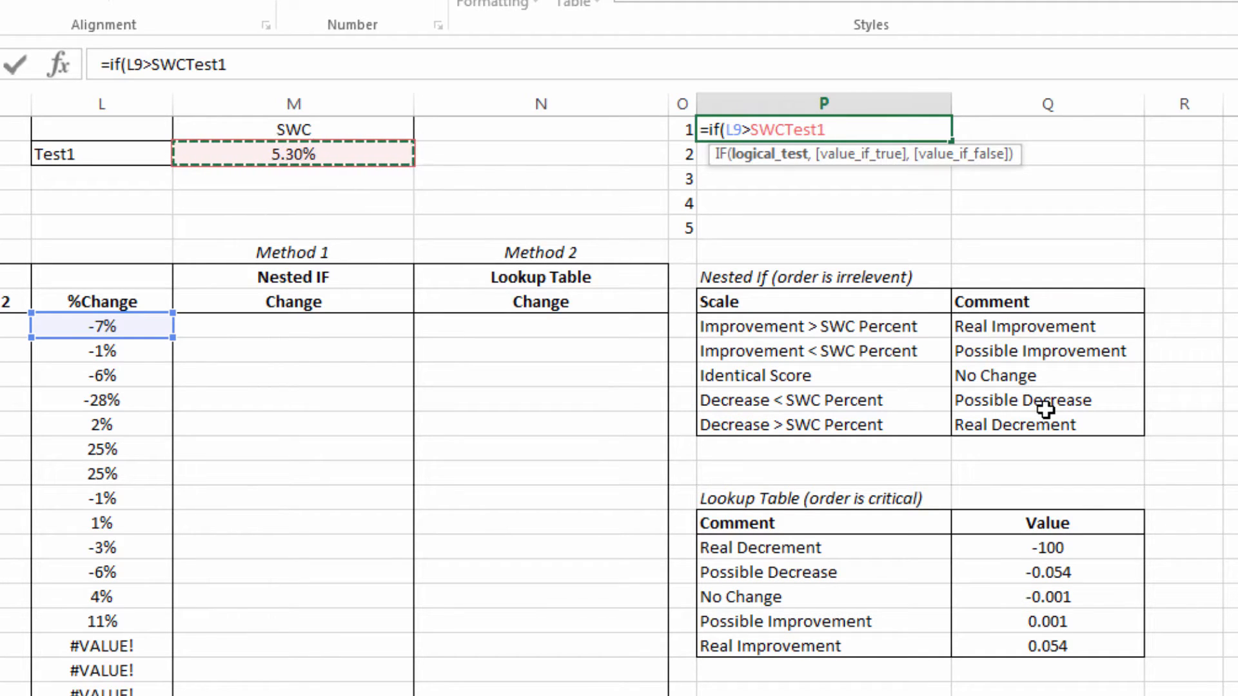
pyautogui.write(',')
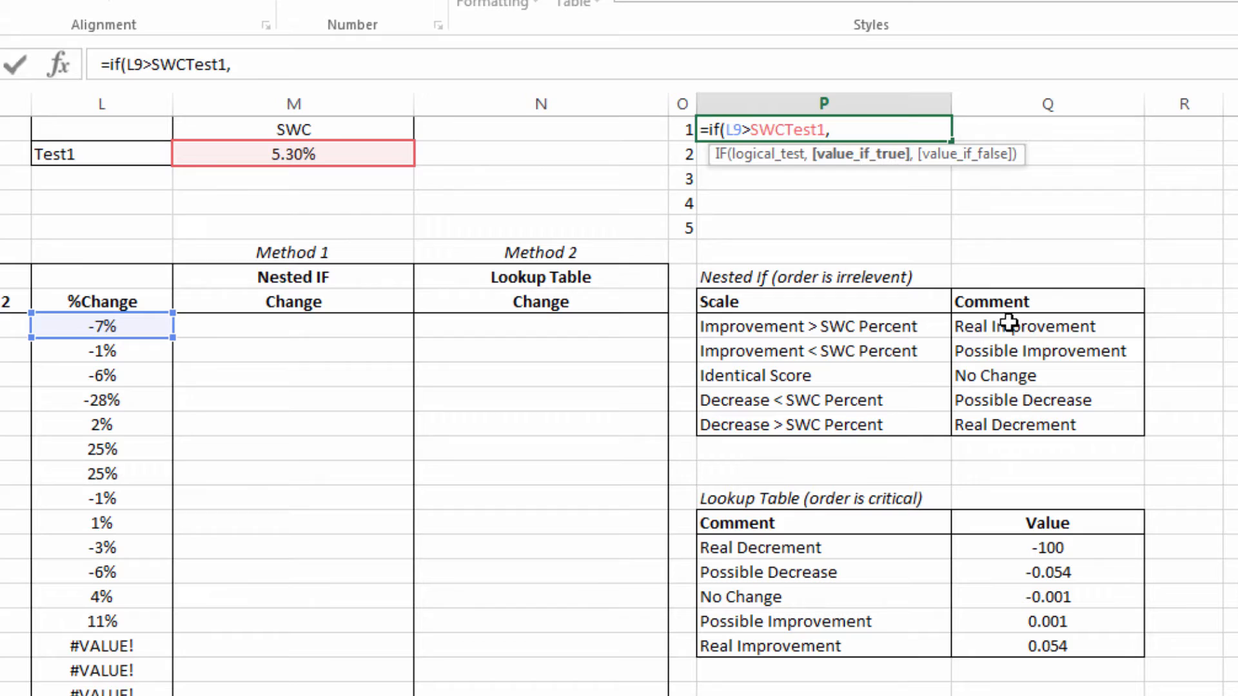
pyautogui.click(1027, 326)
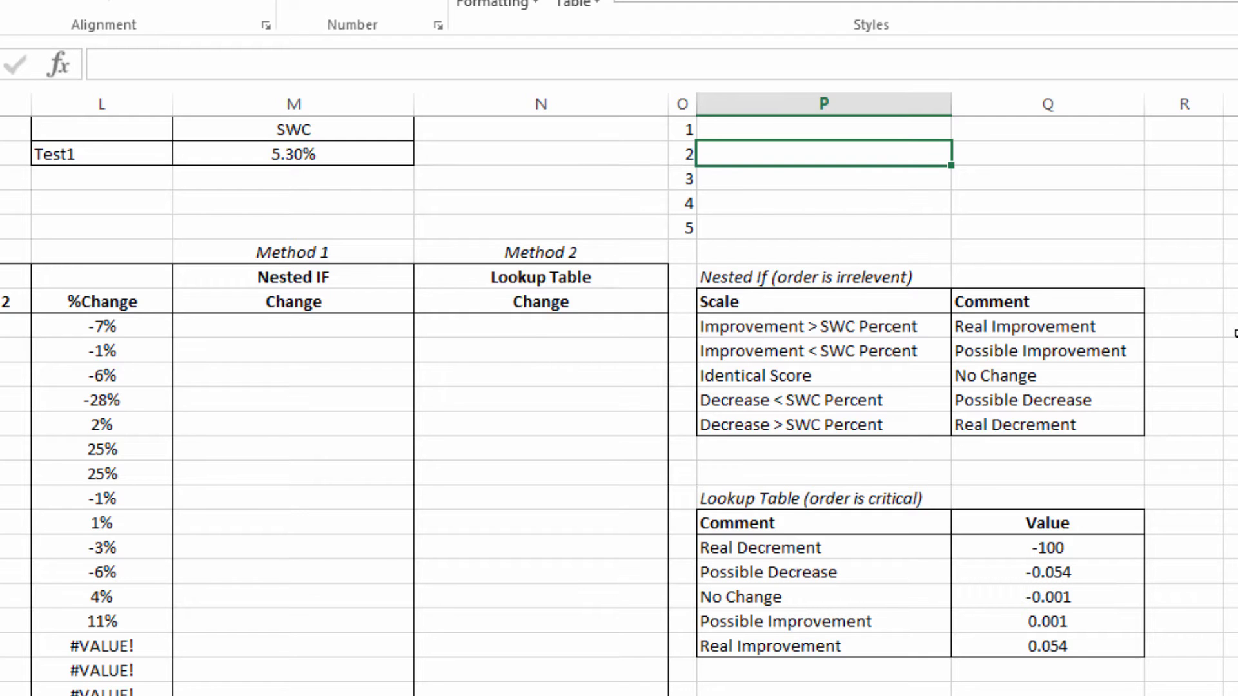
# Write =IF(AND(L9>0,L9<SWCTest1),Q10,"") in P2 to return Possible Improvement for a positive change below the SWC.
pyautogui.write('=if')
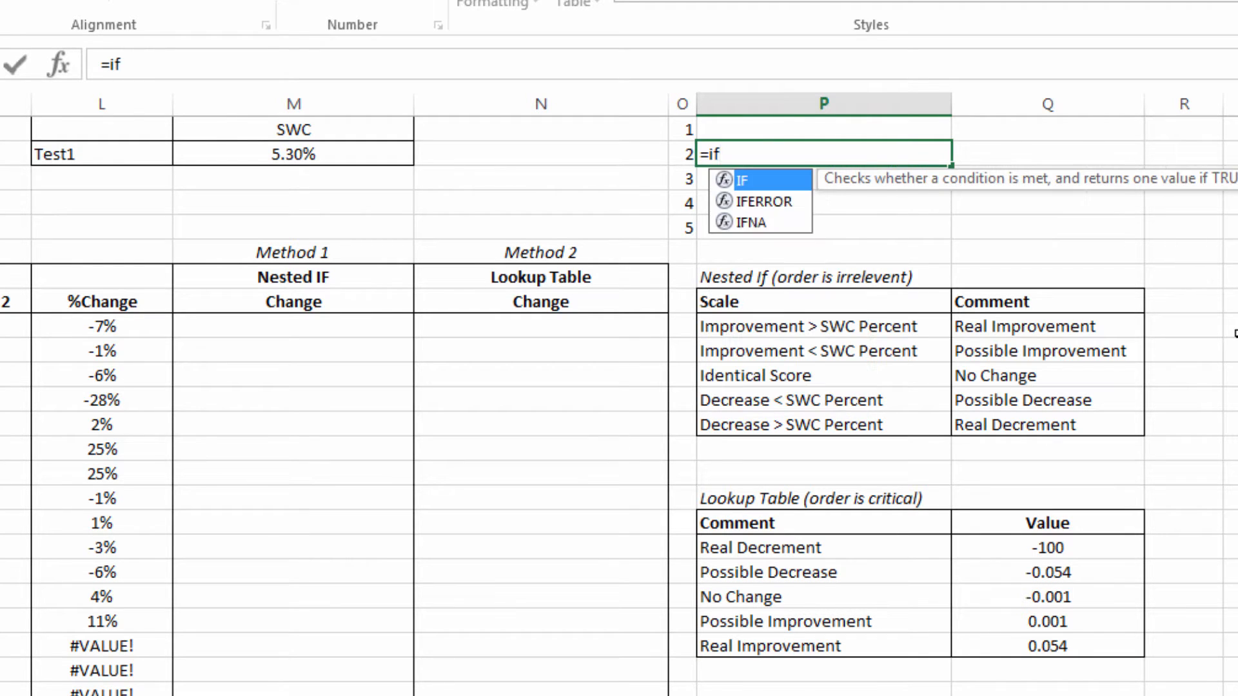
pyautogui.write('(and(L9')
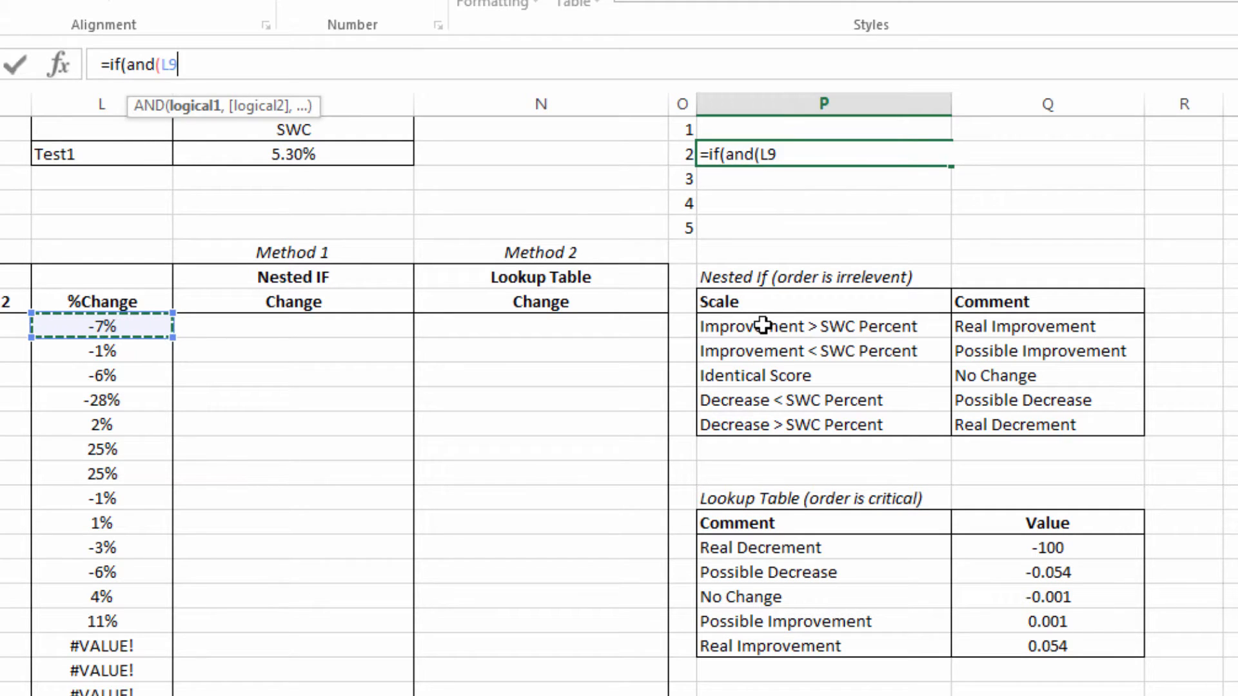
pyautogui.write('>0')
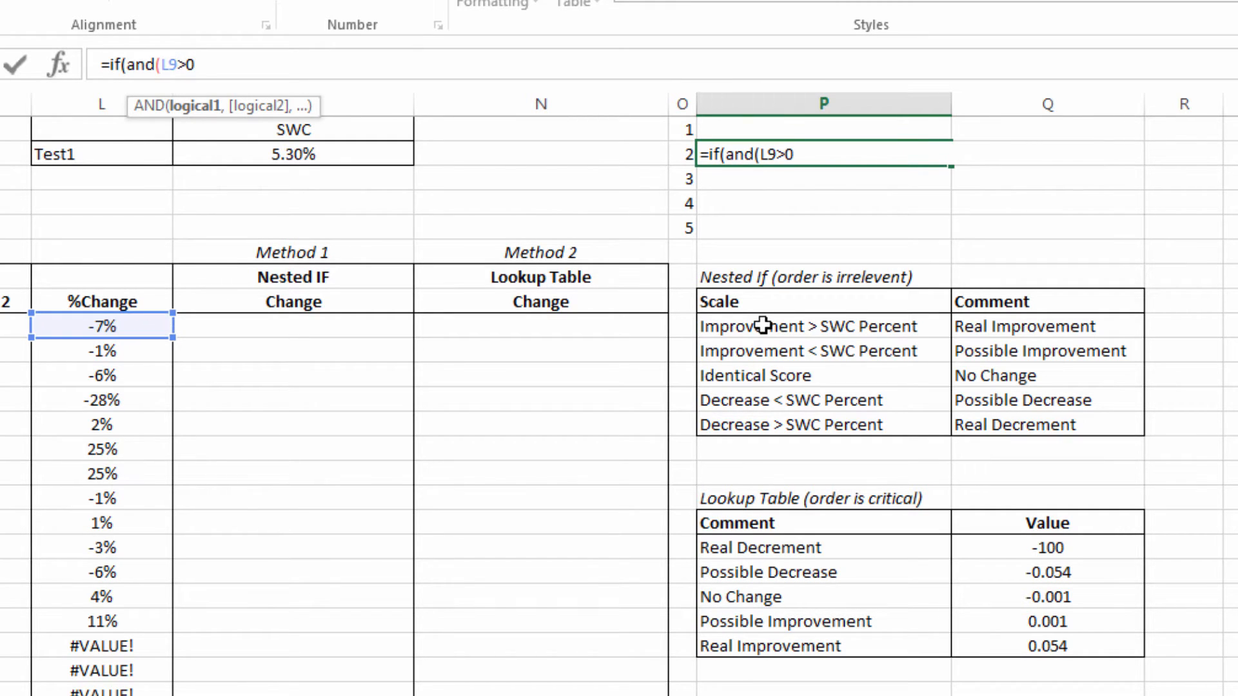
pyautogui.write(',')
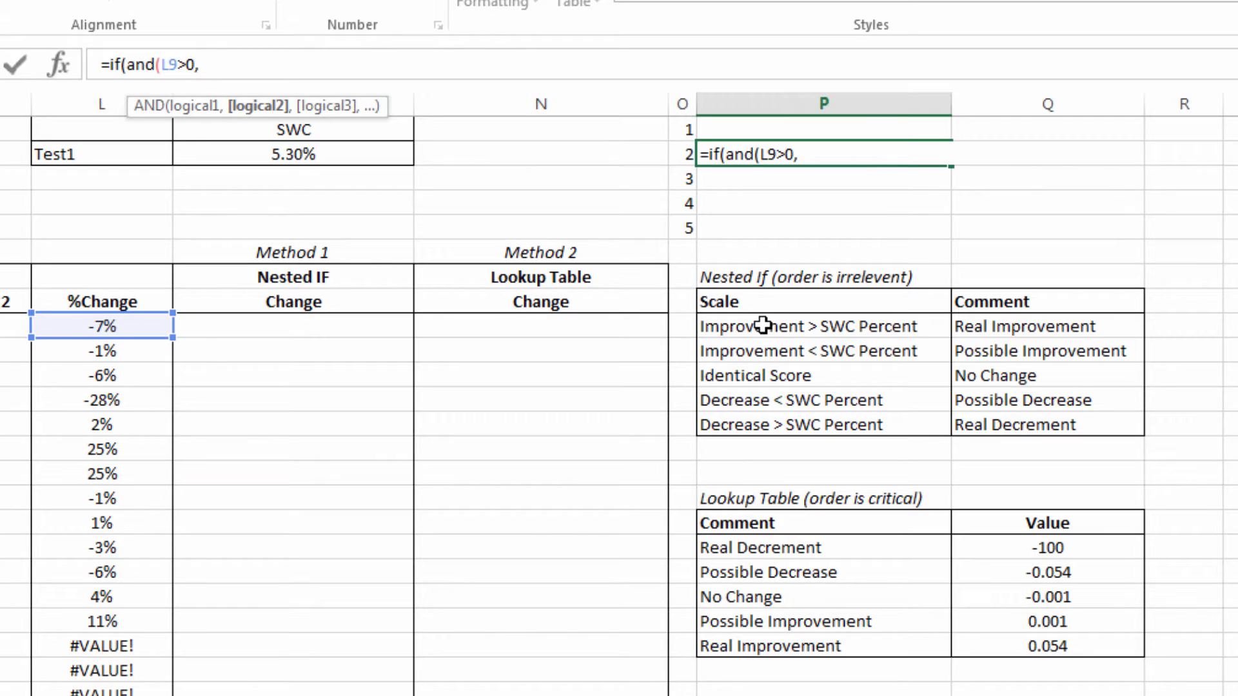
pyautogui.click(99, 328)
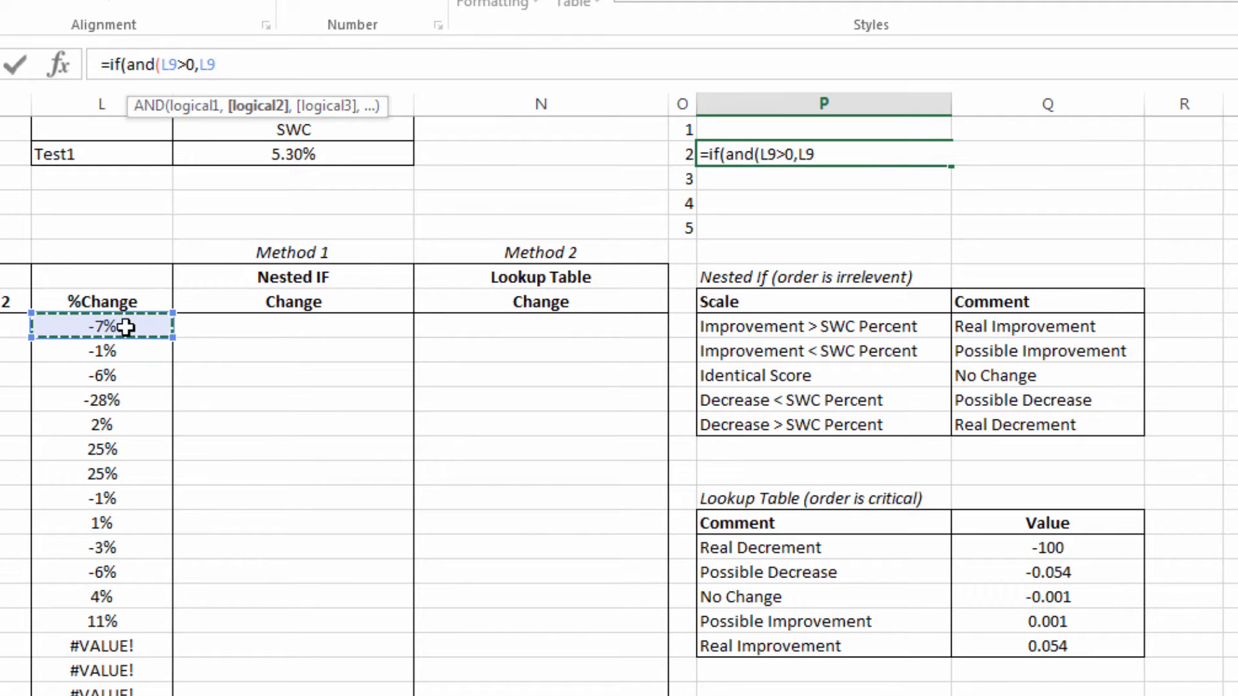
pyautogui.write('<SWCTest1')
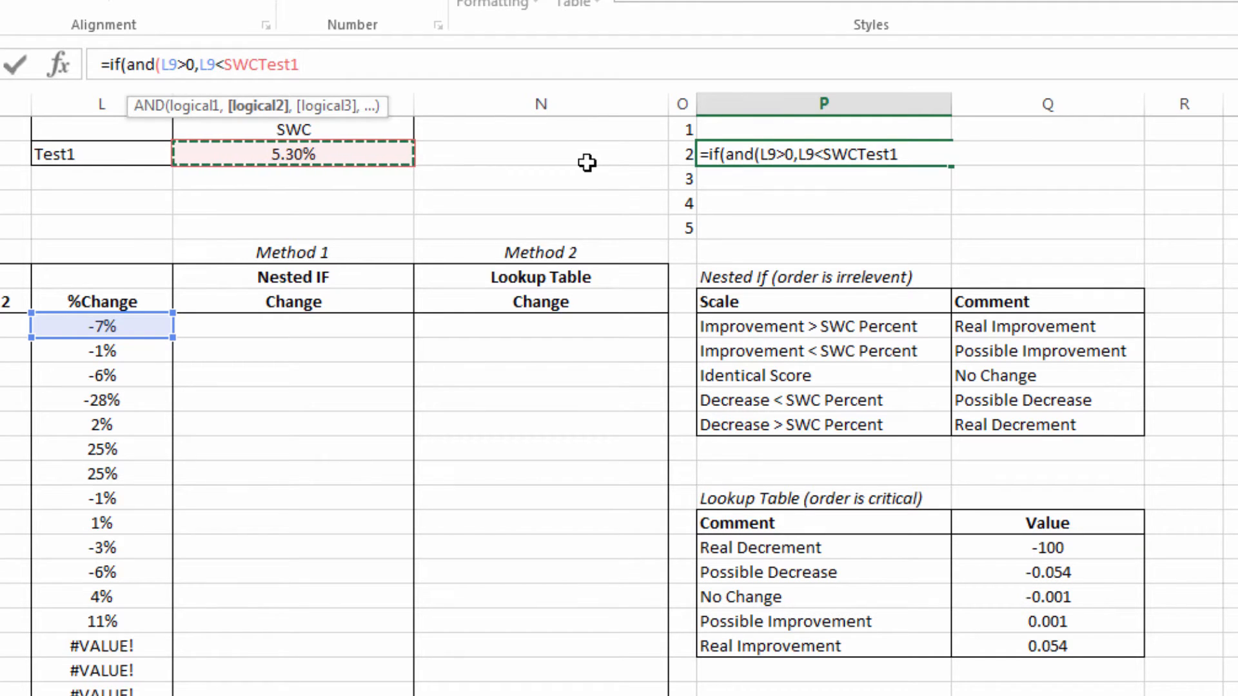
pyautogui.click(1039, 350)
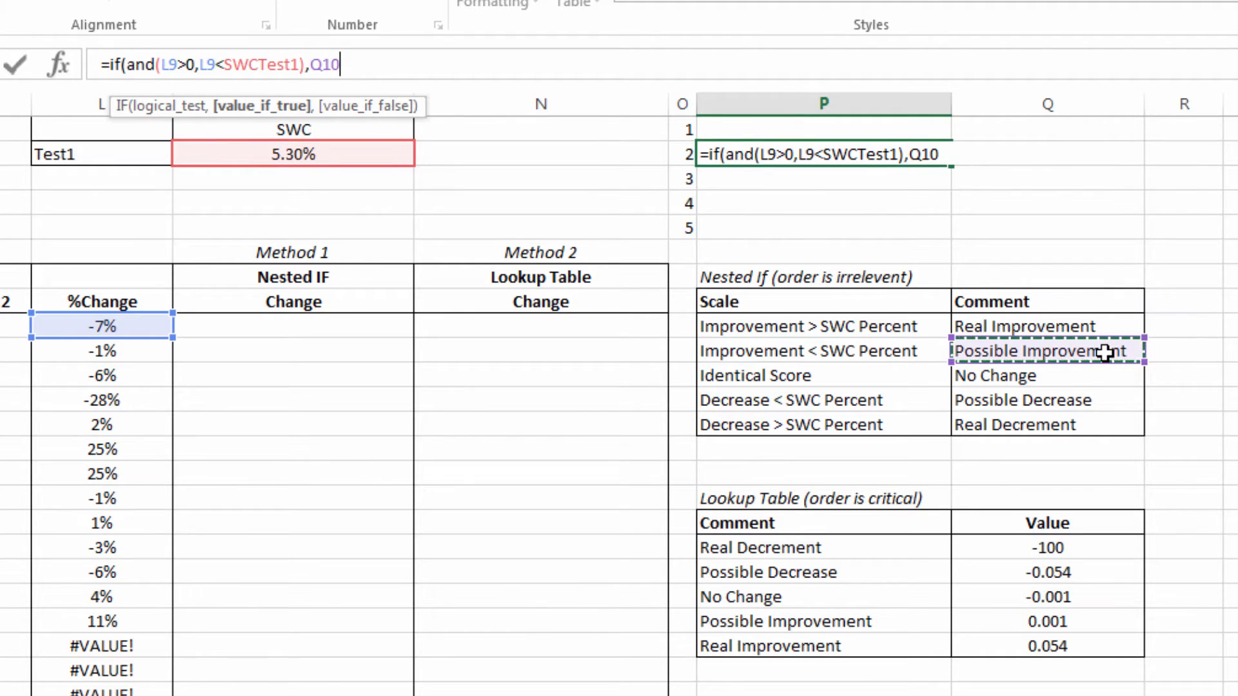
pyautogui.write(',"')
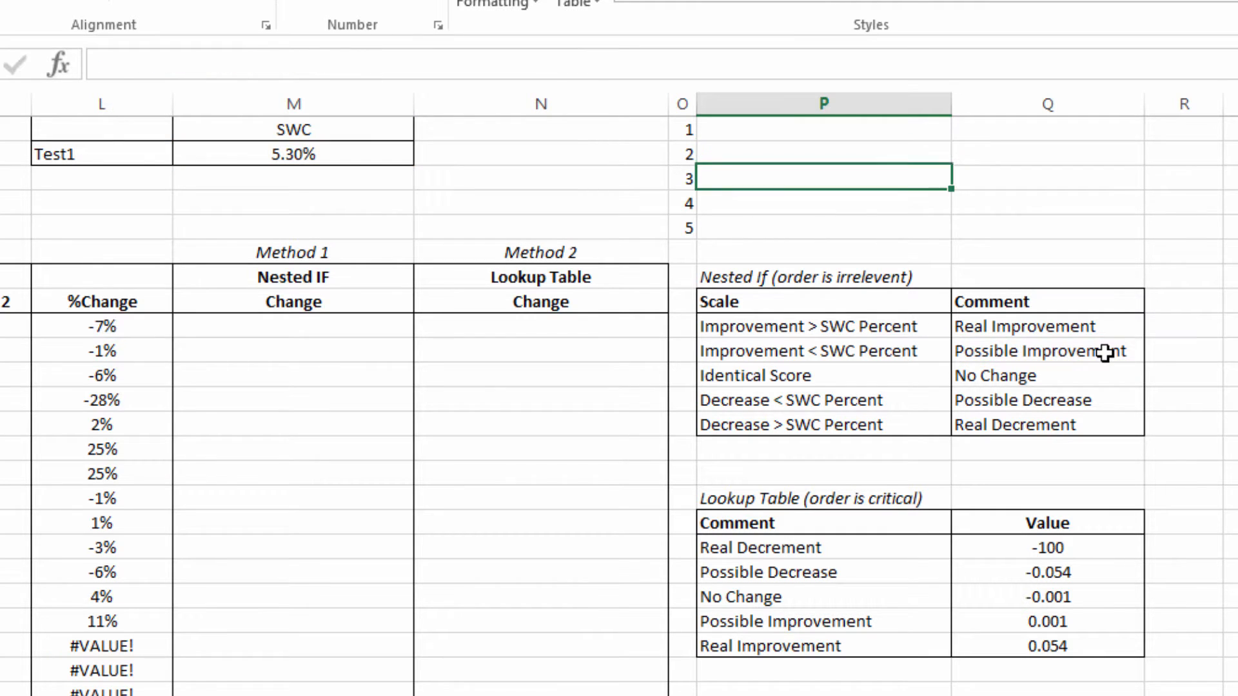
# Finish the No Change test in P3 and enter =IF(AND(L9<0,L9>(0-SWCTest1)),Q12,"") for Possible Decrease in P4.
pyautogui.click(1040, 376)
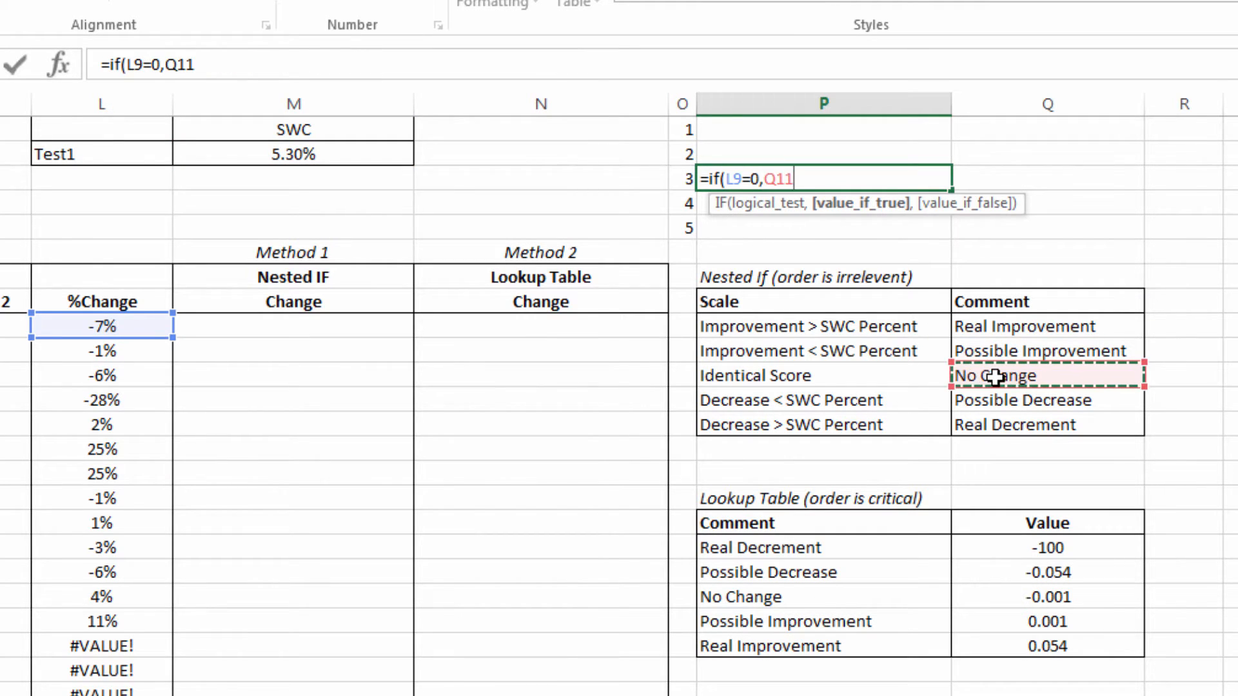
pyautogui.write(',L9>')
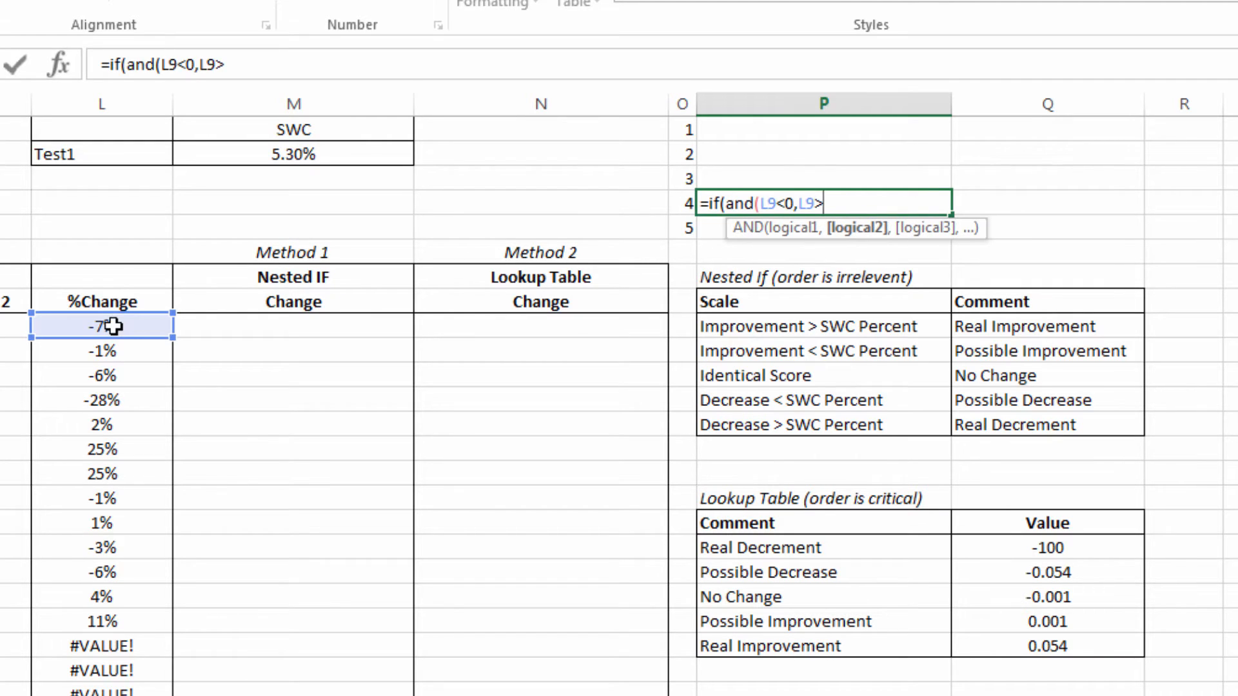
pyautogui.write('(')
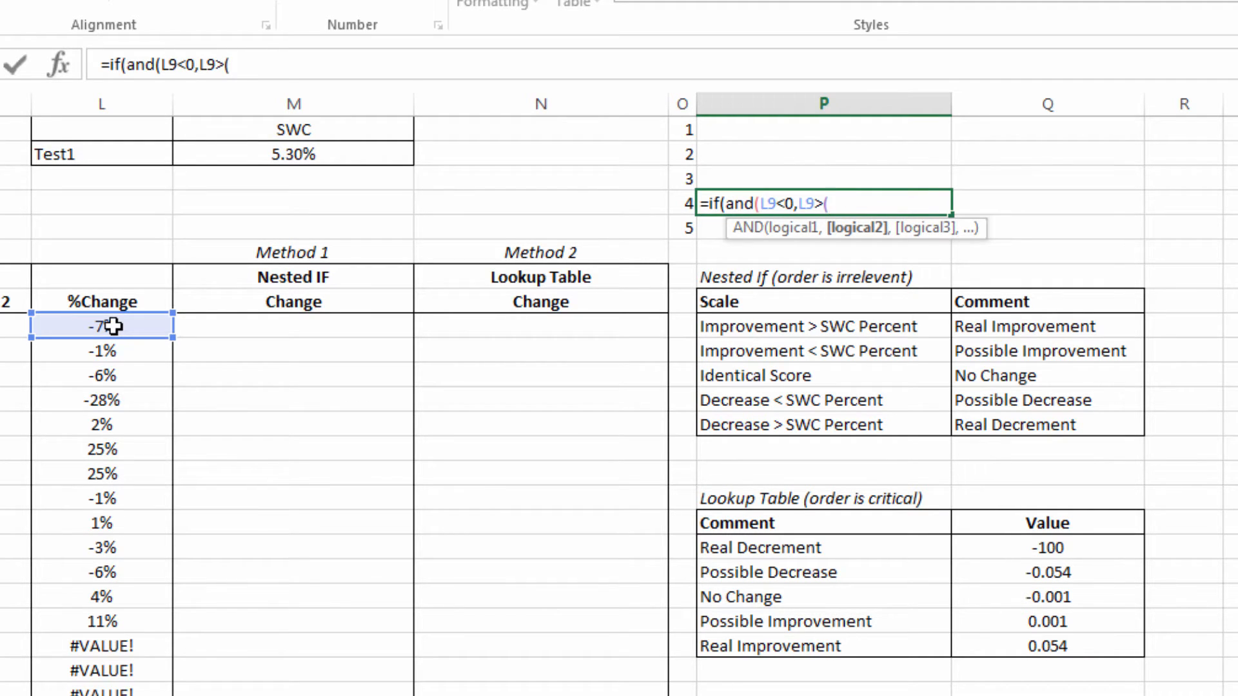
pyautogui.write('0-SWCTest1))')
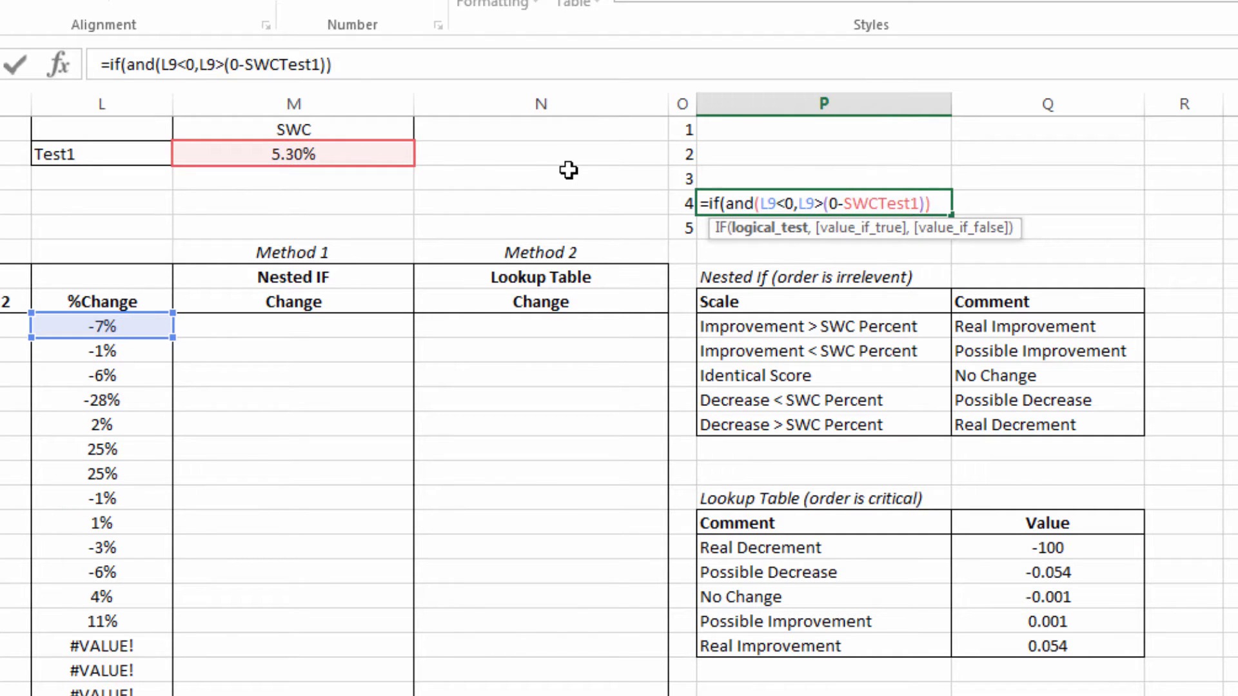
pyautogui.write(',Q12')
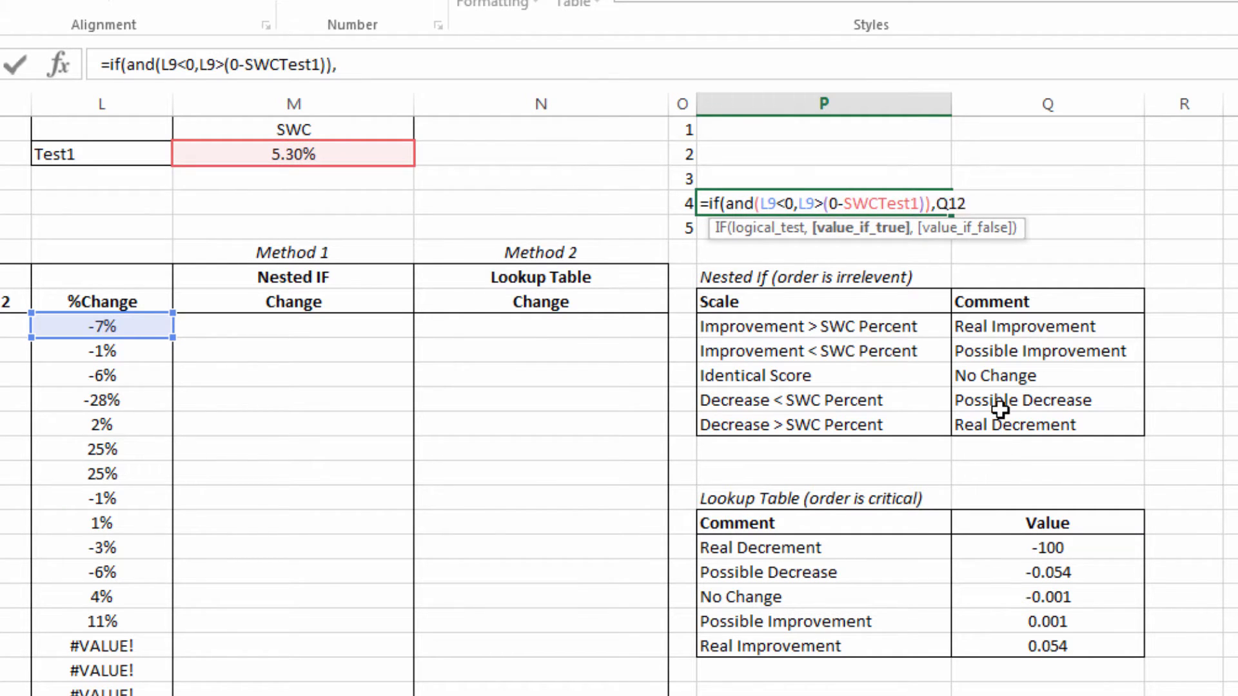
pyautogui.click(1024, 399)
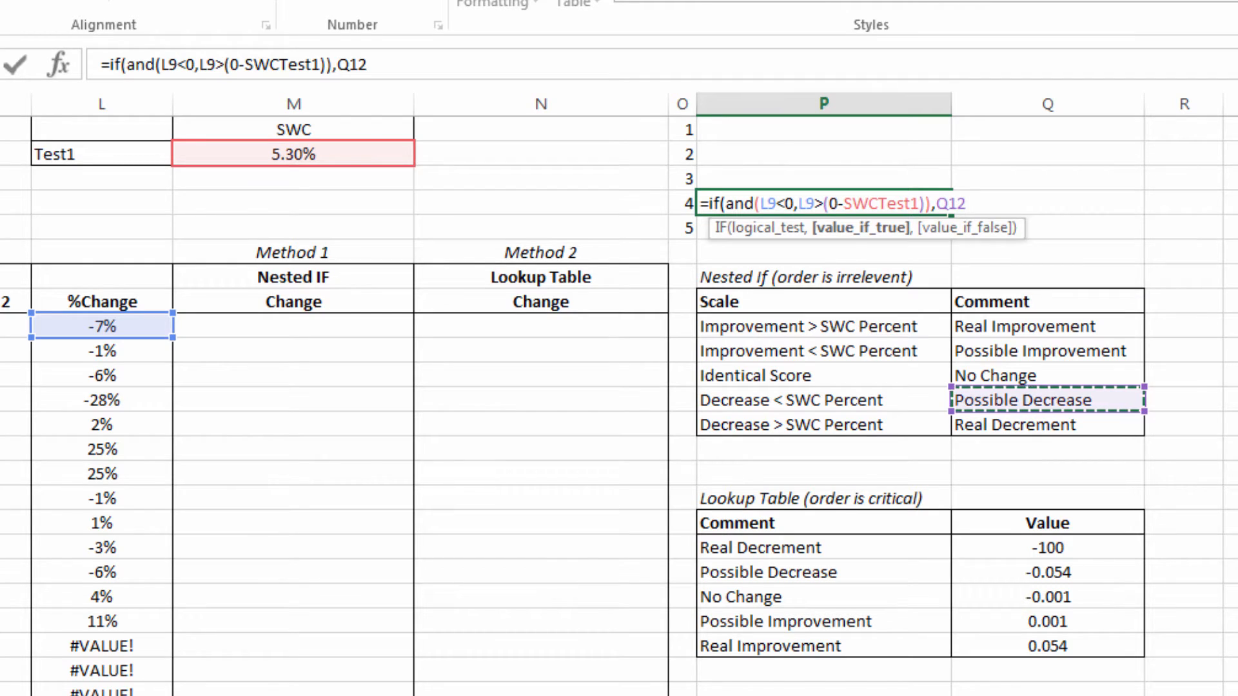
pyautogui.write(',""')
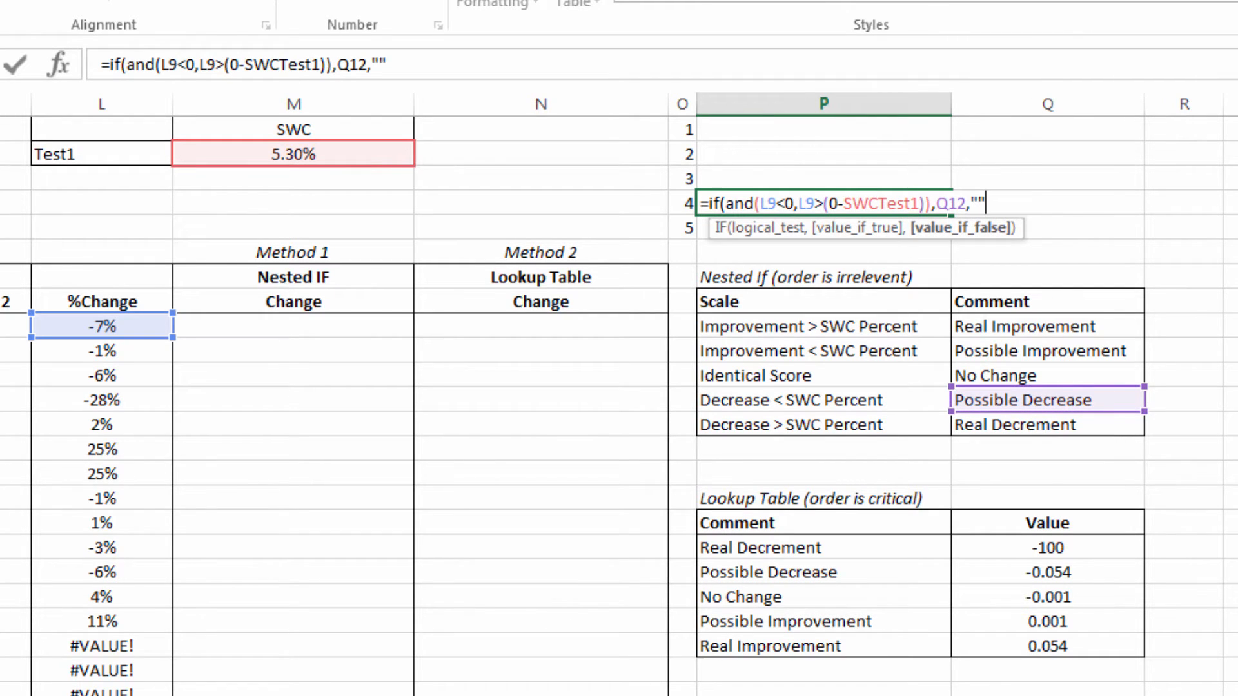
pyautogui.press('Enter')
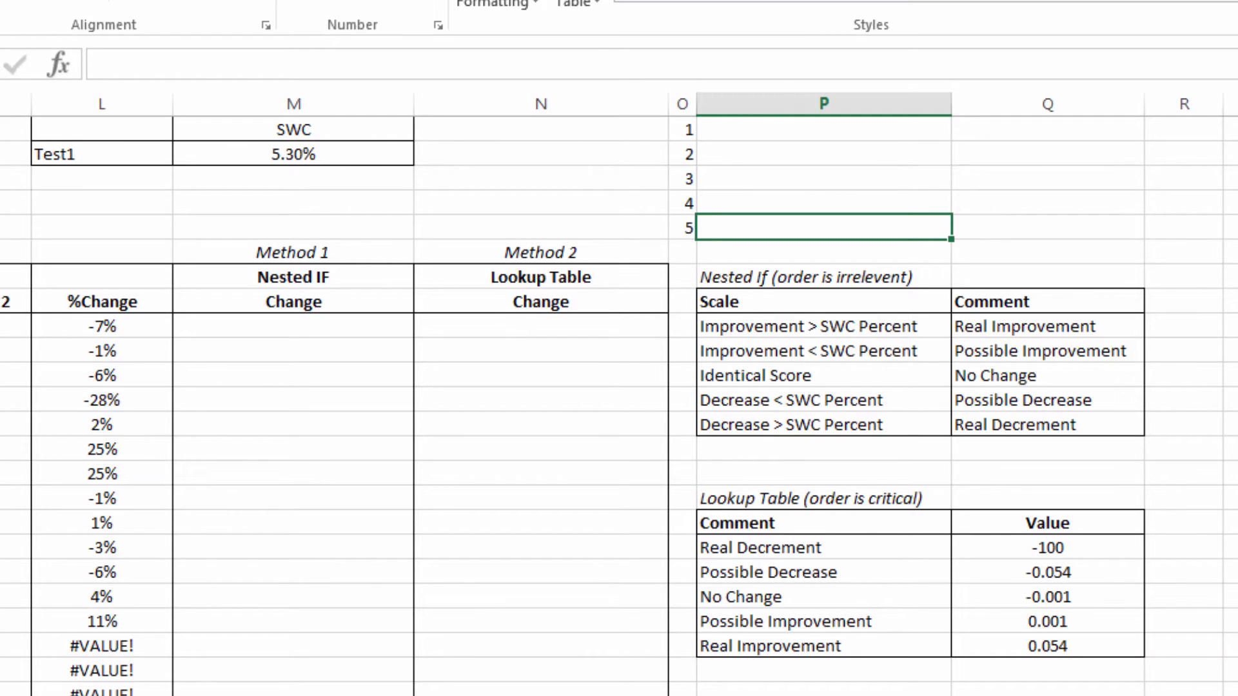
# Enter =IF(L9<(0-SWCTest1),Q13,"") in P5, which returns Real Decrement.
pyautogui.write('=if(L9<(0-SWCTest1),Q13')
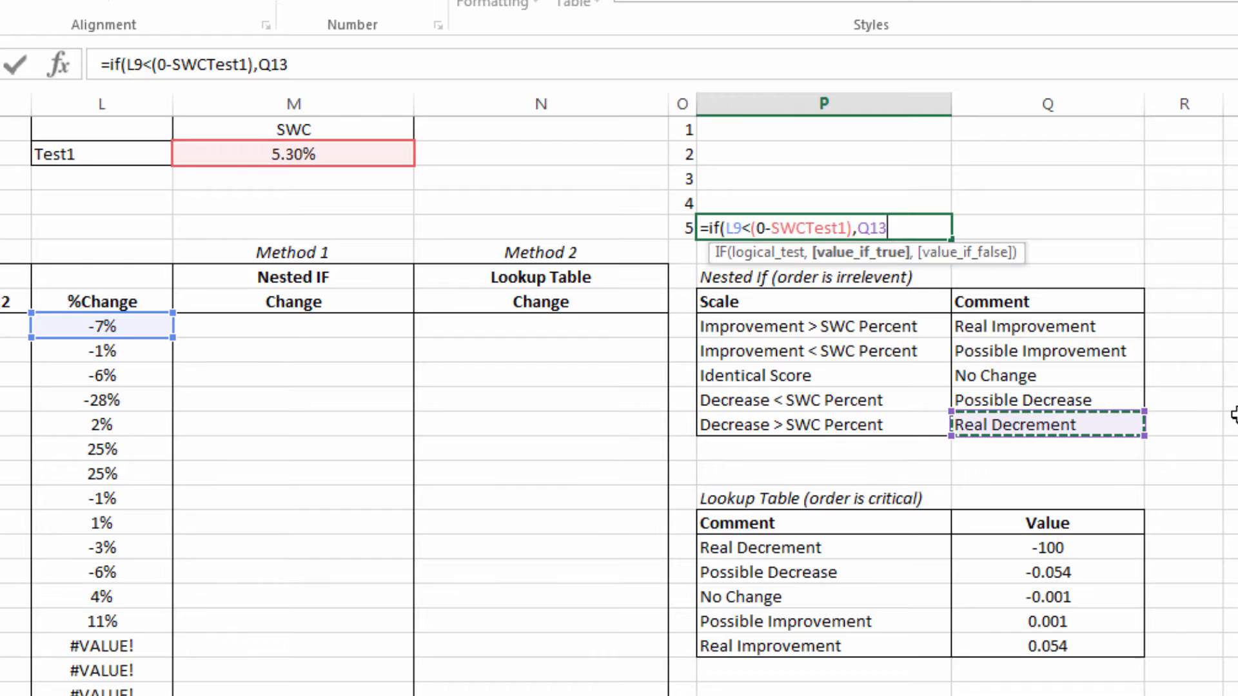
pyautogui.write(',""')
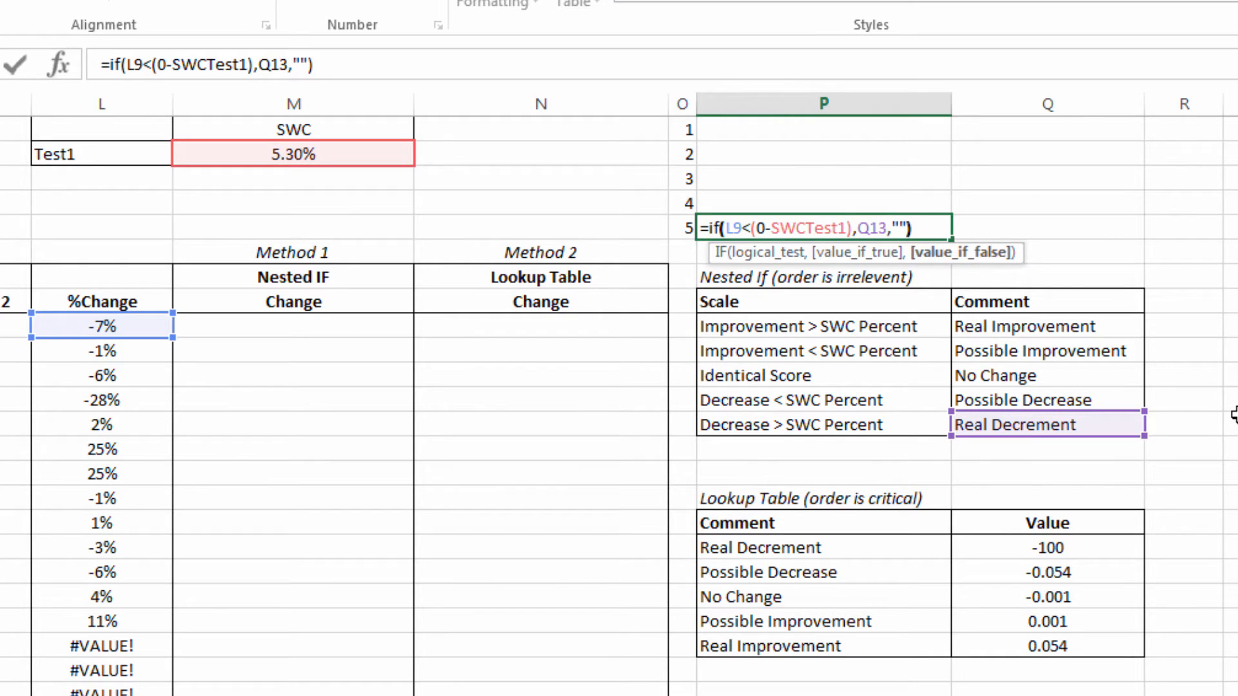
pyautogui.press('Enter')
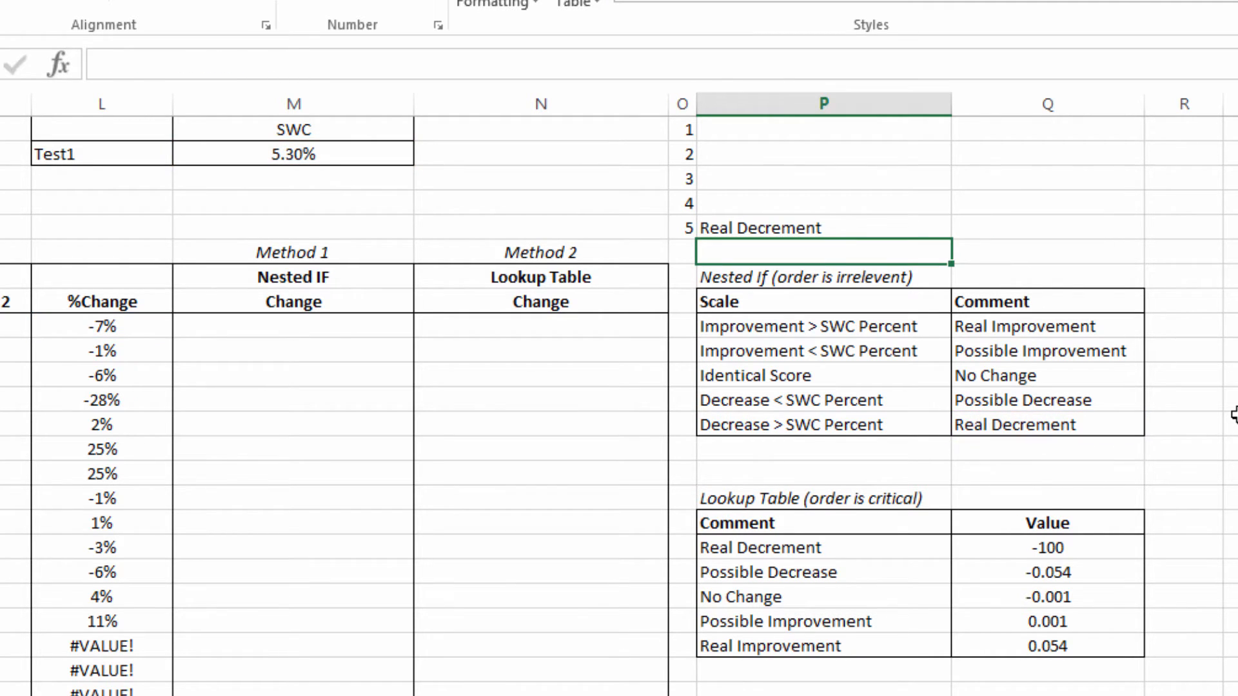
pyautogui.moveTo(485, 239)
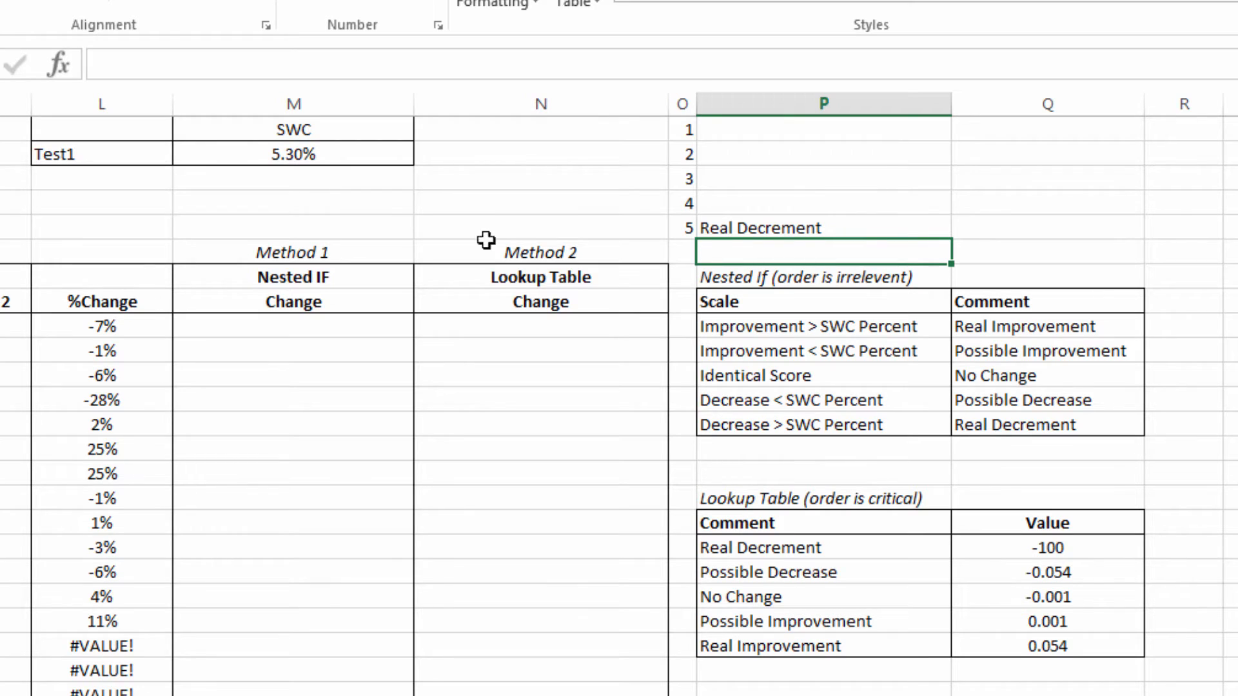
pyautogui.moveTo(930, 224)
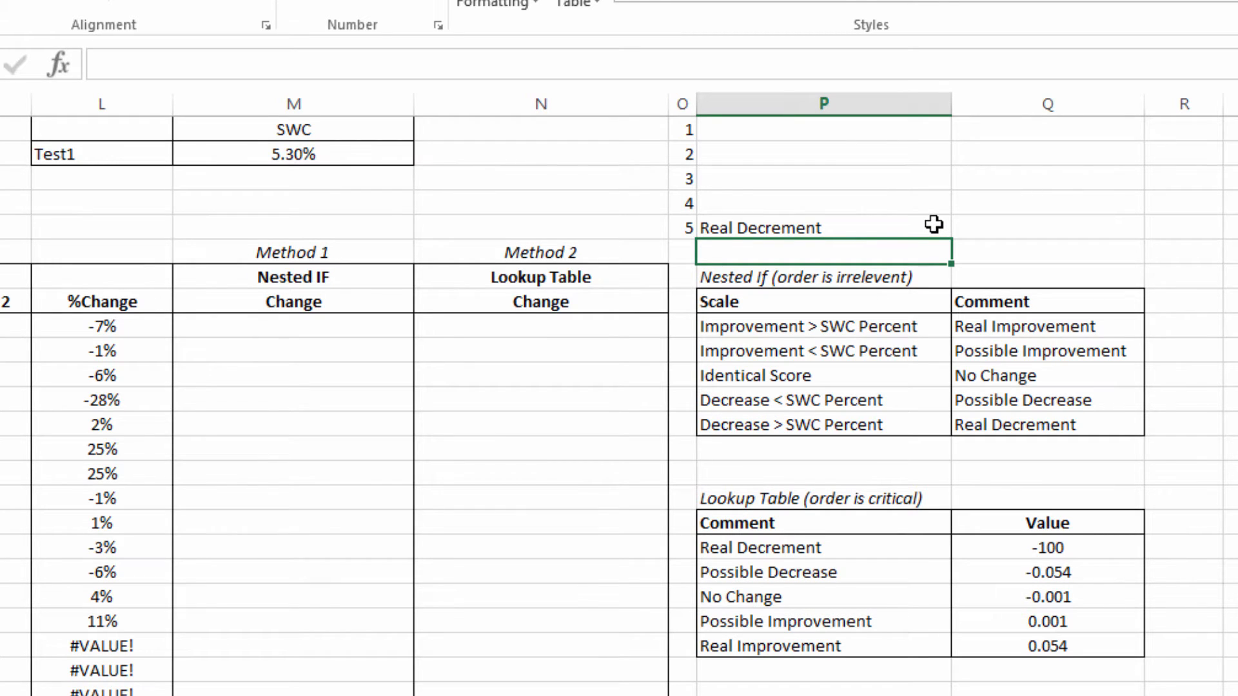
pyautogui.click(99, 326)
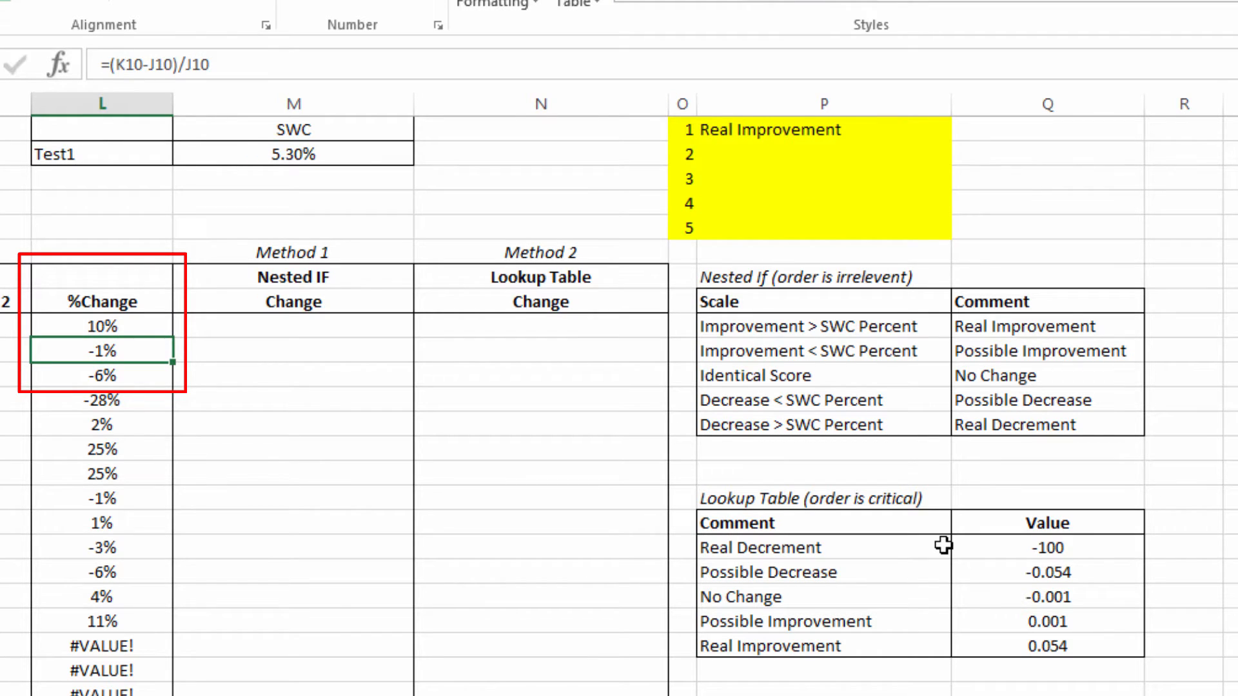
pyautogui.click(100, 326)
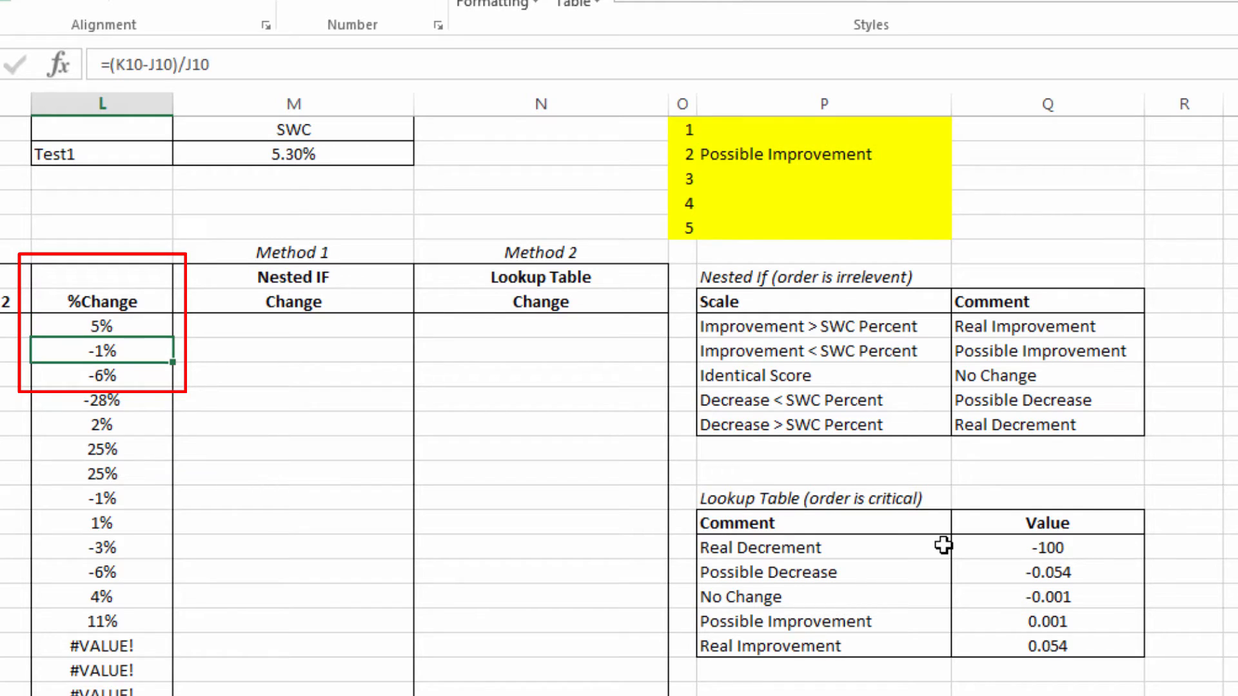
pyautogui.click(100, 326)
pyautogui.write('-2')
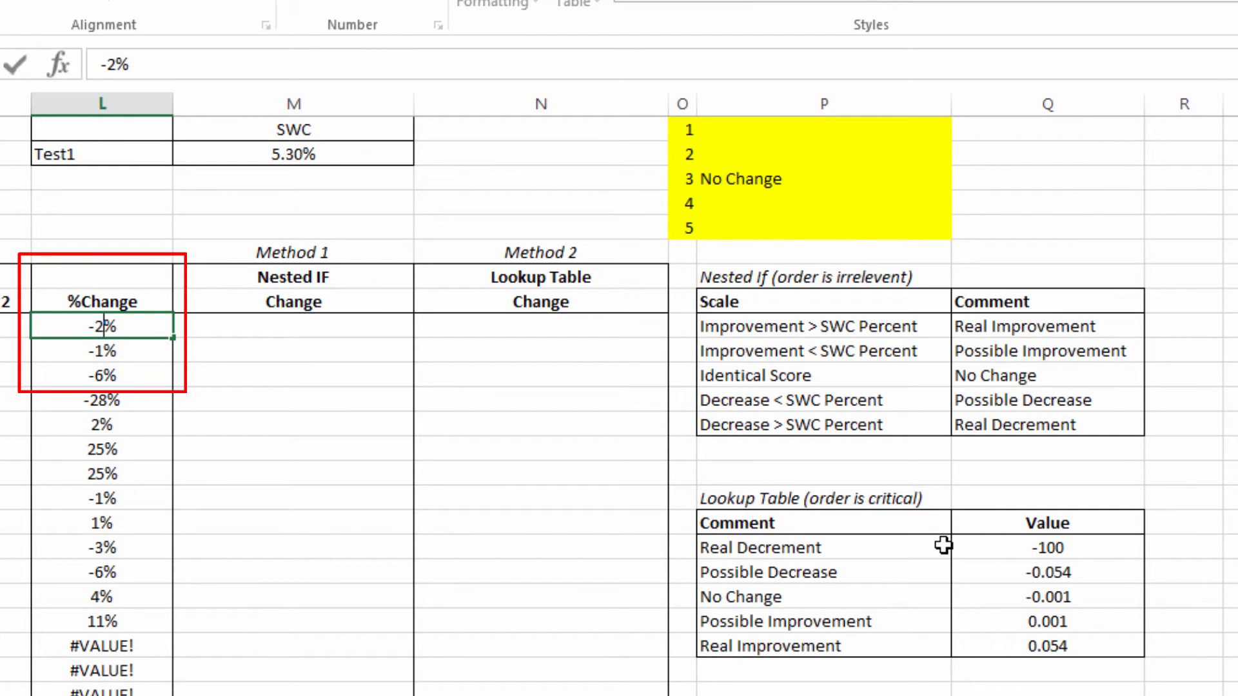
pyautogui.click(99, 350)
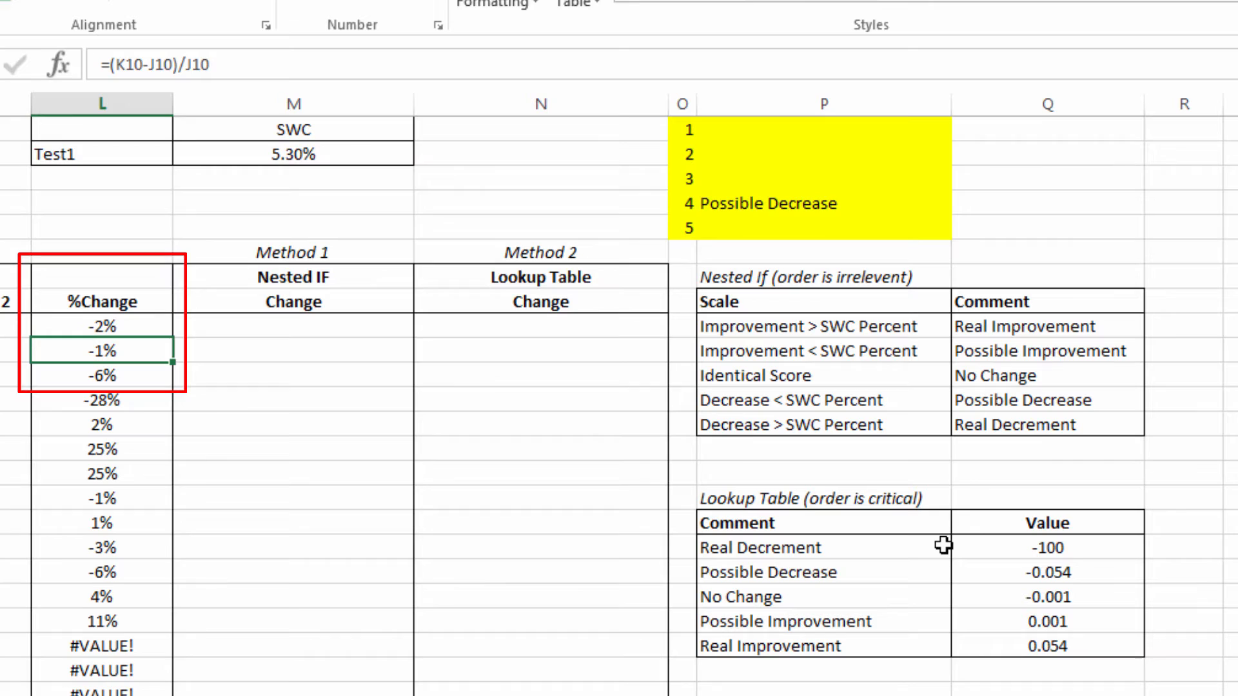
pyautogui.write('-9%')
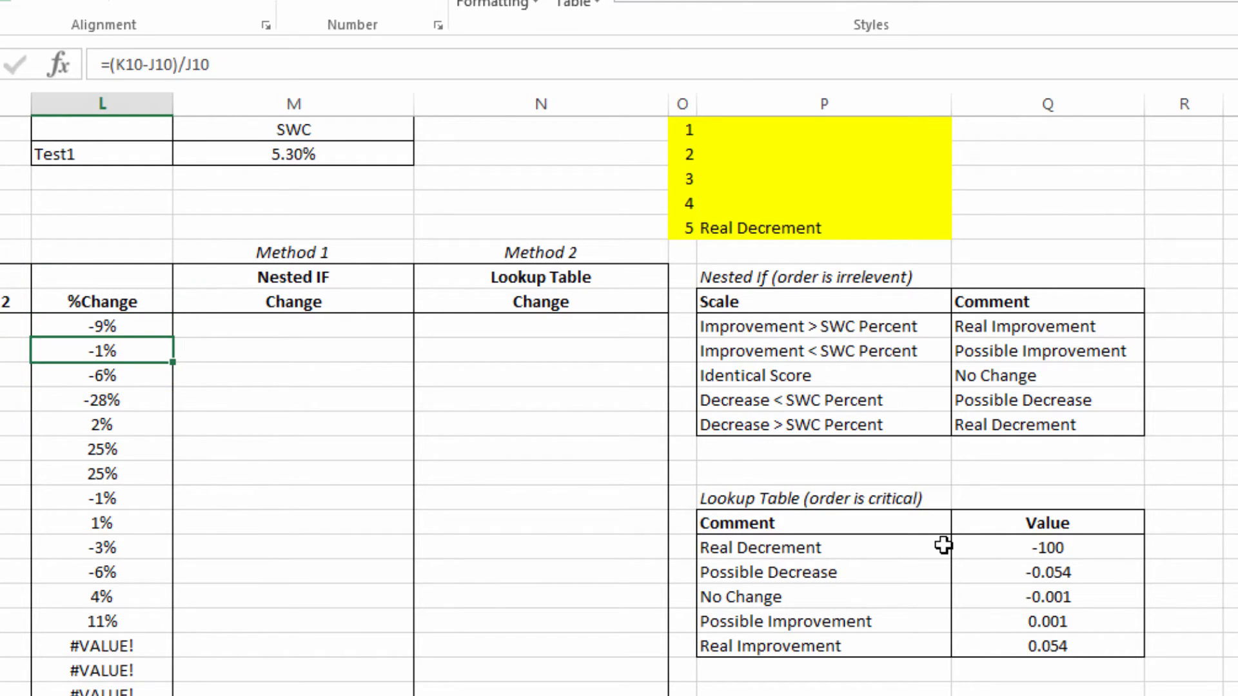
pyautogui.click(292, 325)
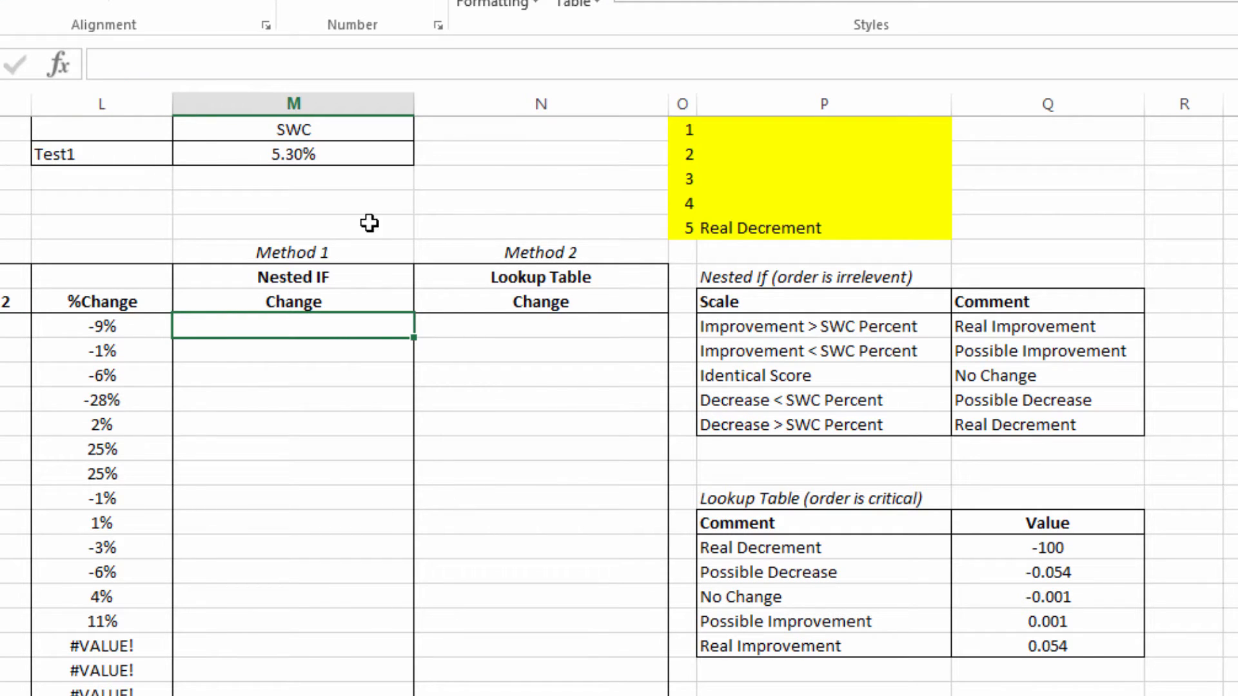
pyautogui.moveTo(348, 278)
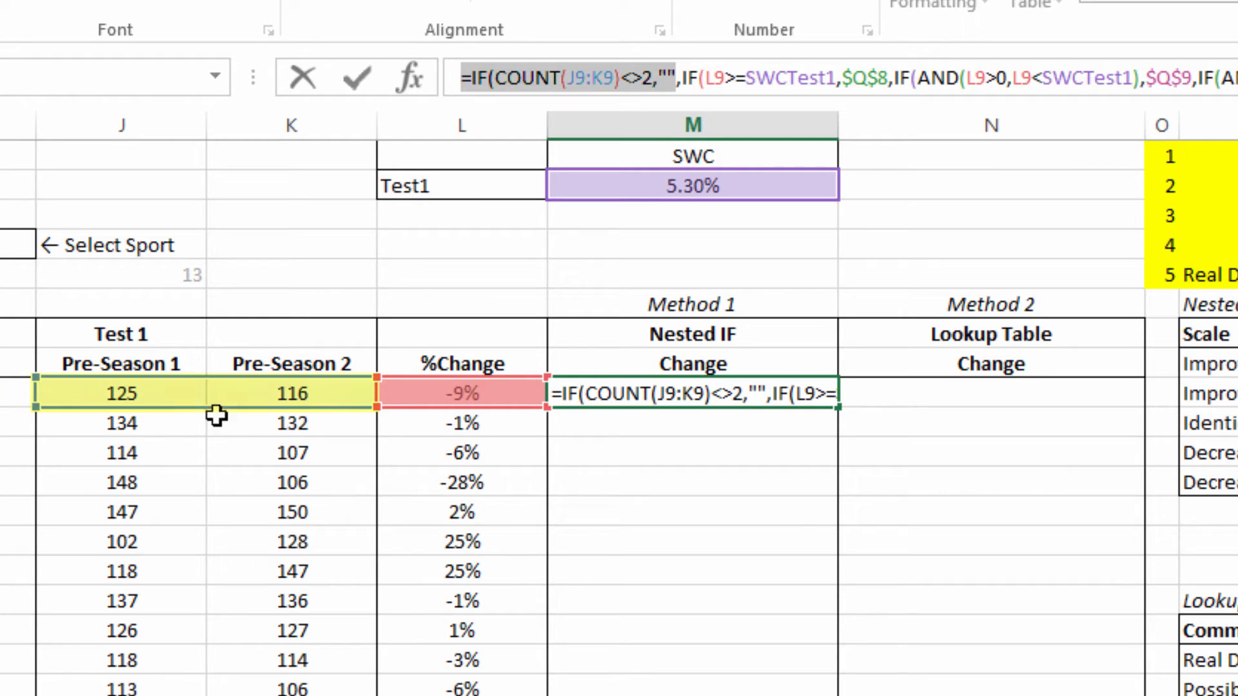
pyautogui.moveTo(790, 528)
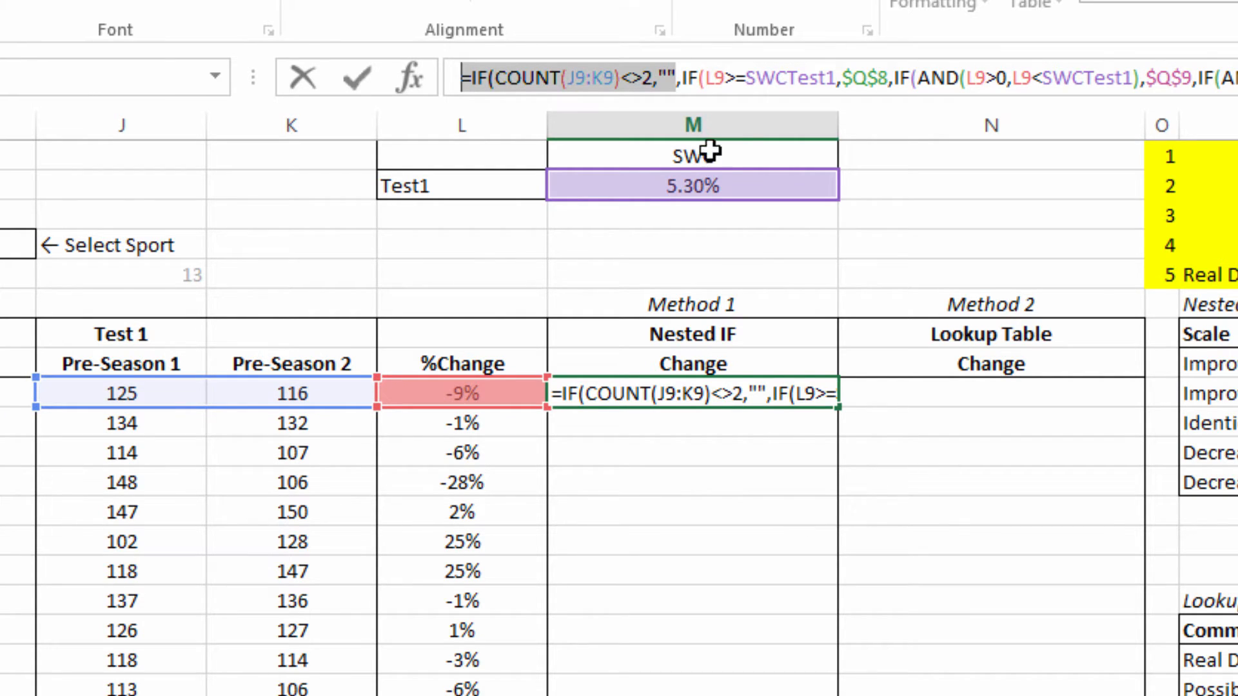
pyautogui.moveTo(302, 400)
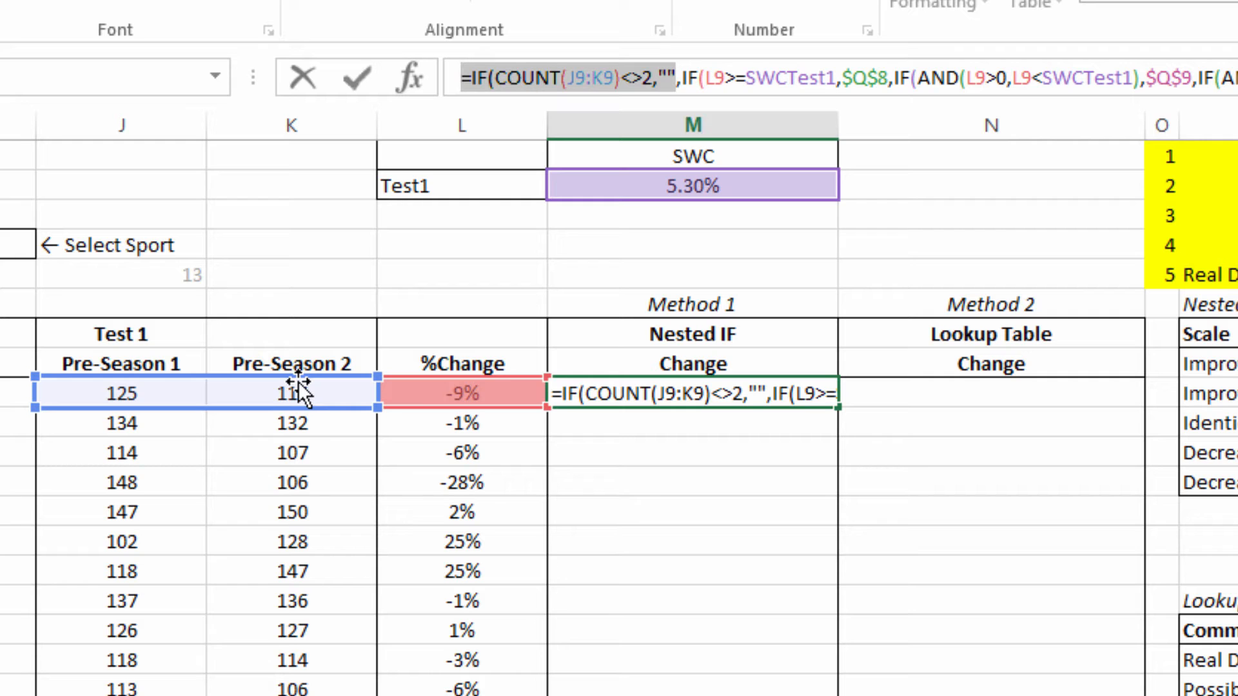
# Confirm the combined nested IF in M9, returning Real Decrement for the -9% change.
pyautogui.press('Enter')
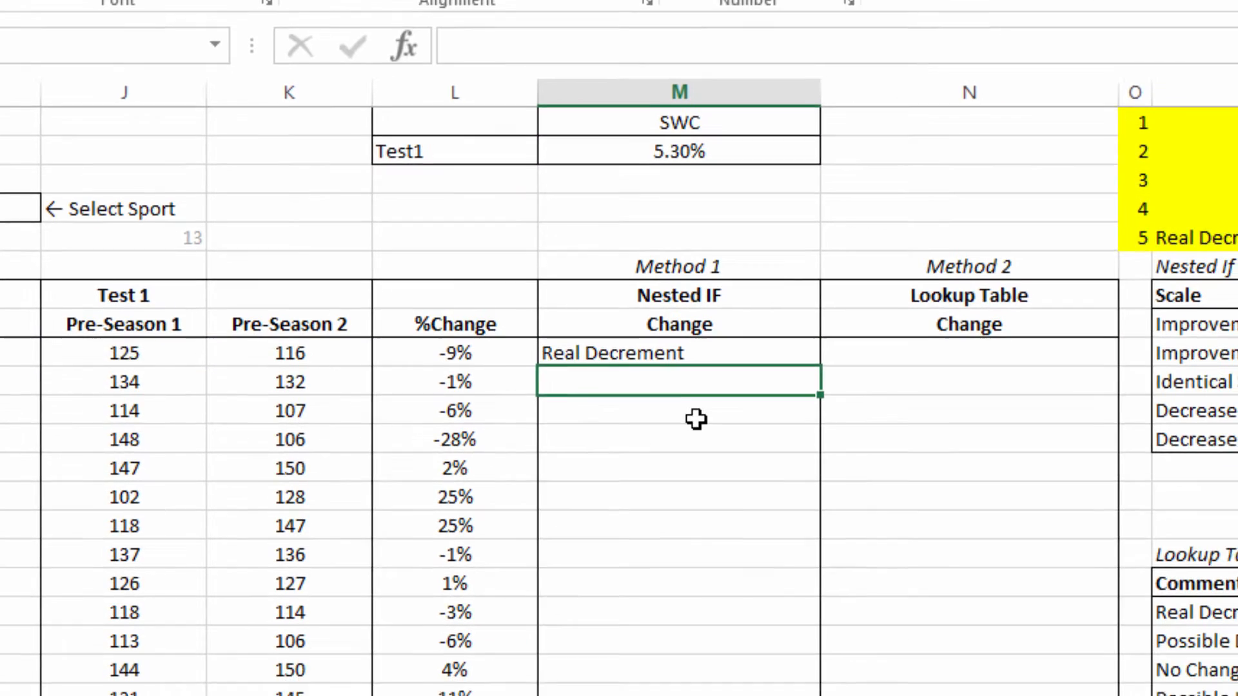
# With nested IF comments filled down, switch the report to Rugby and change the test period.
pyautogui.scroll(-3)
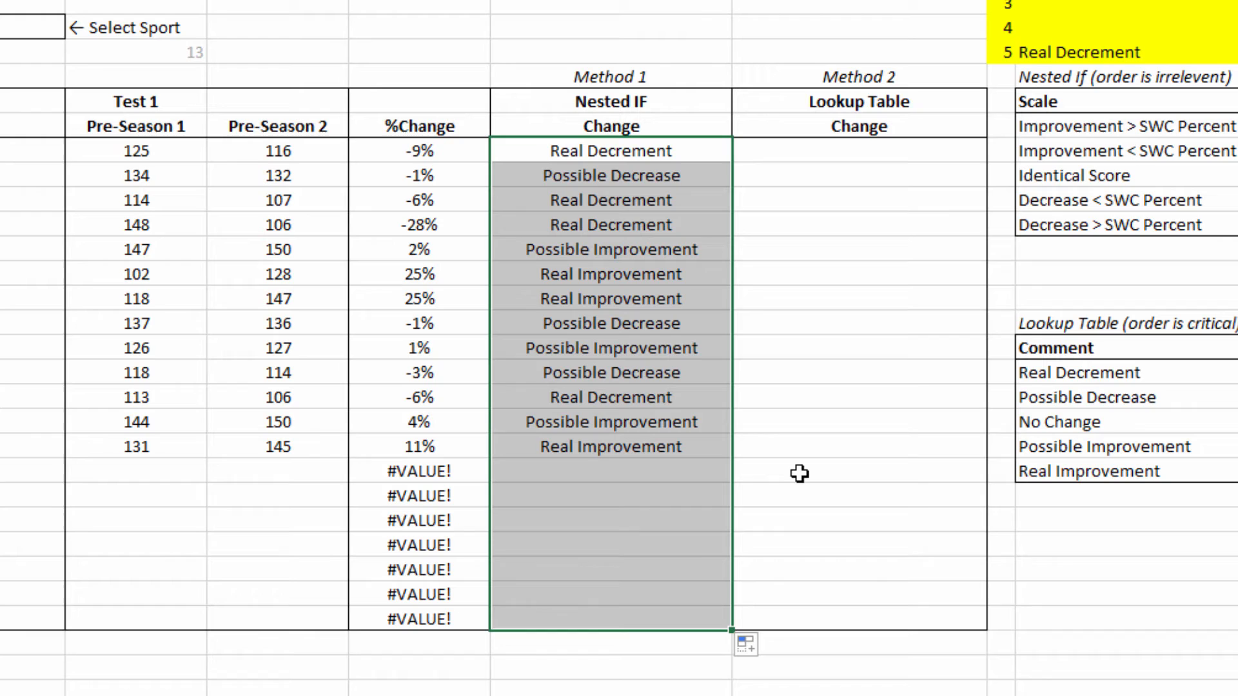
pyautogui.moveTo(389, 317)
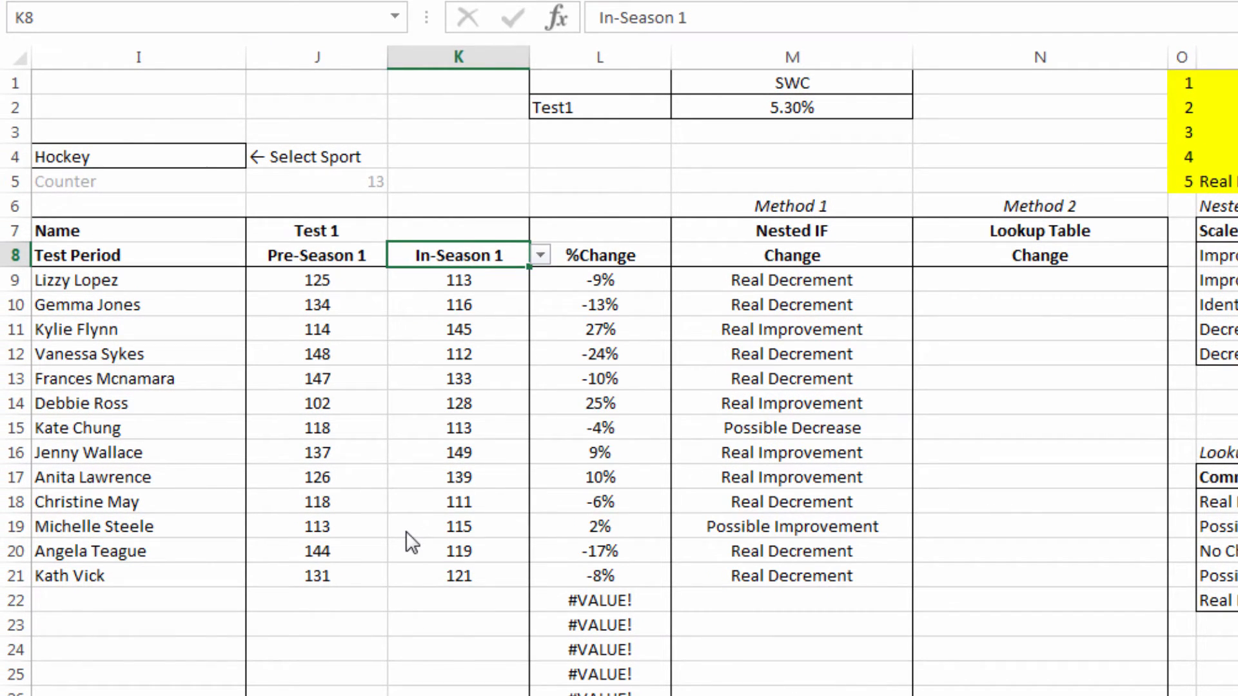
pyautogui.moveTo(212, 183)
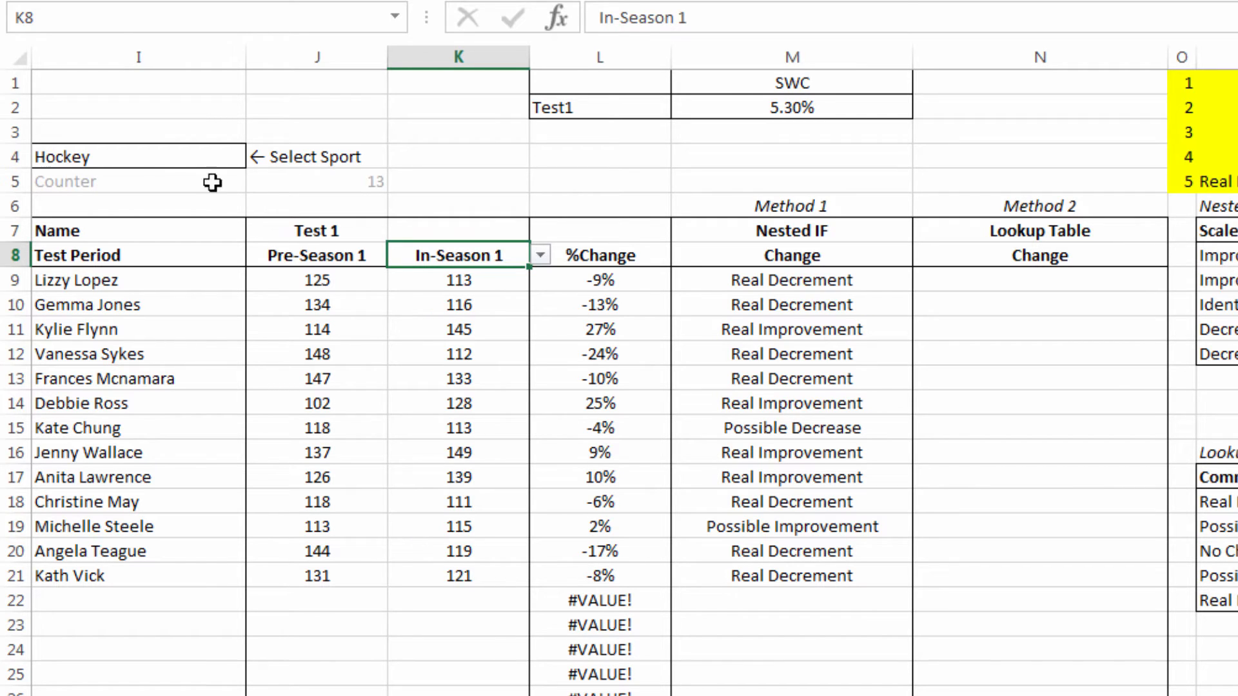
pyautogui.click(250, 156)
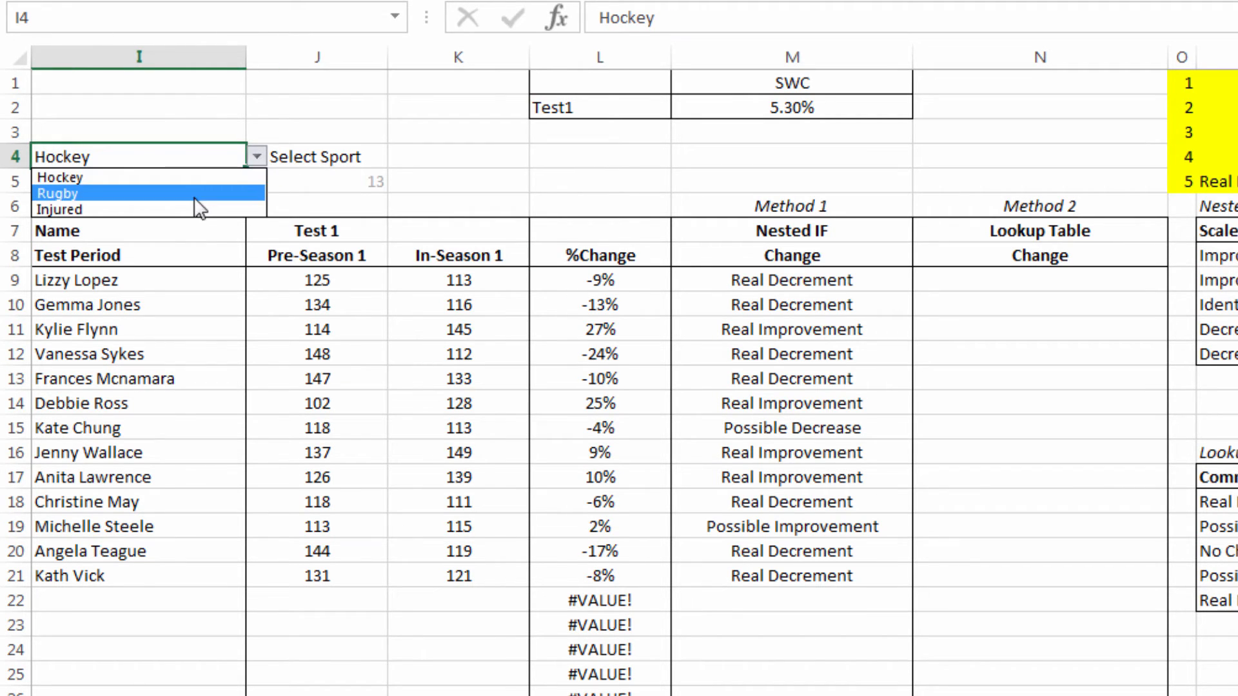
pyautogui.click(64, 194)
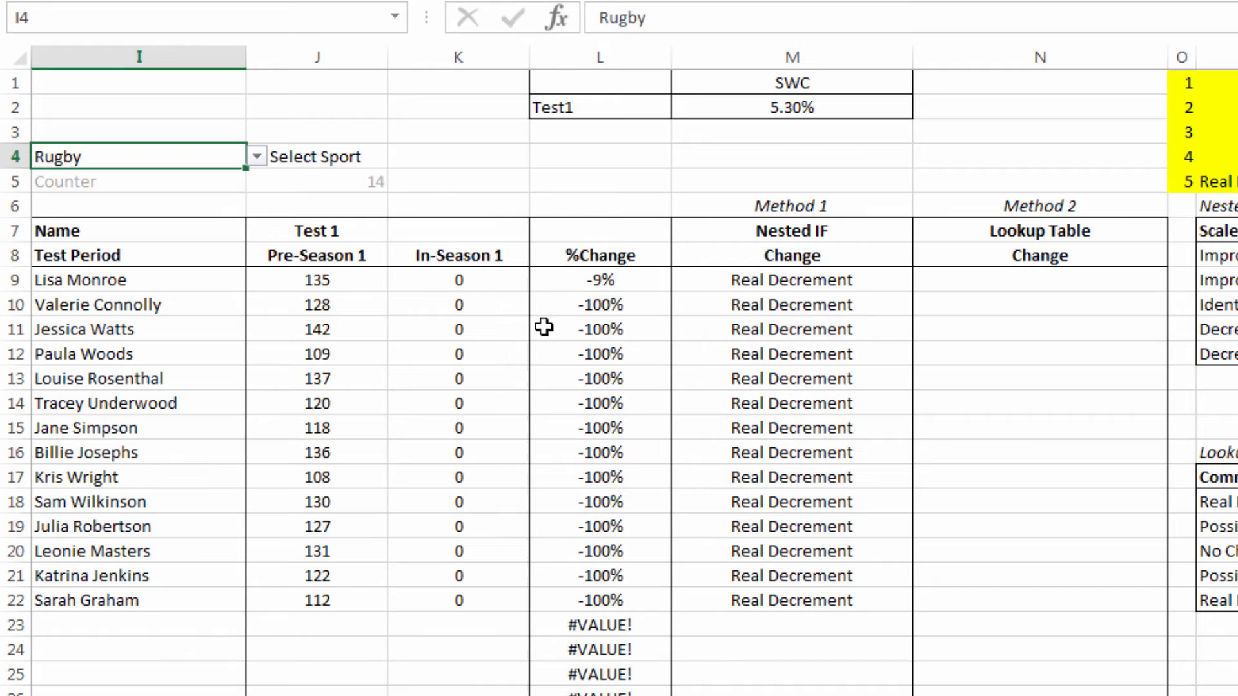
pyautogui.click(458, 254)
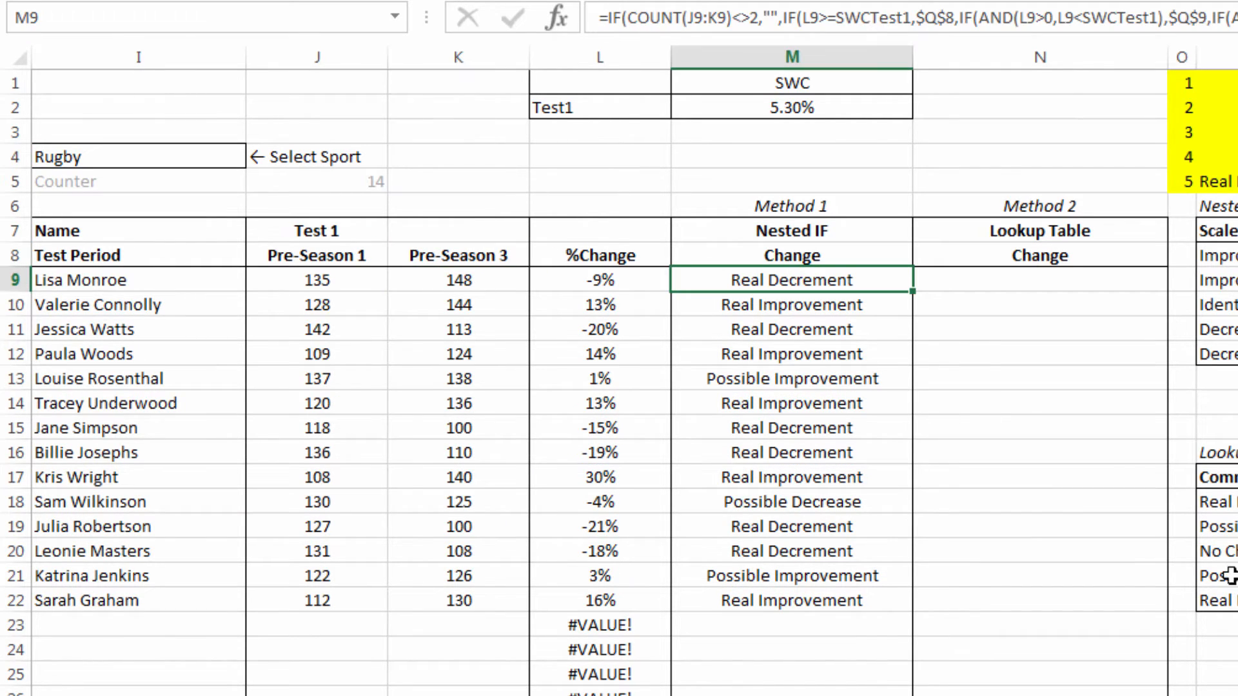
pyautogui.moveTo(1111, 593)
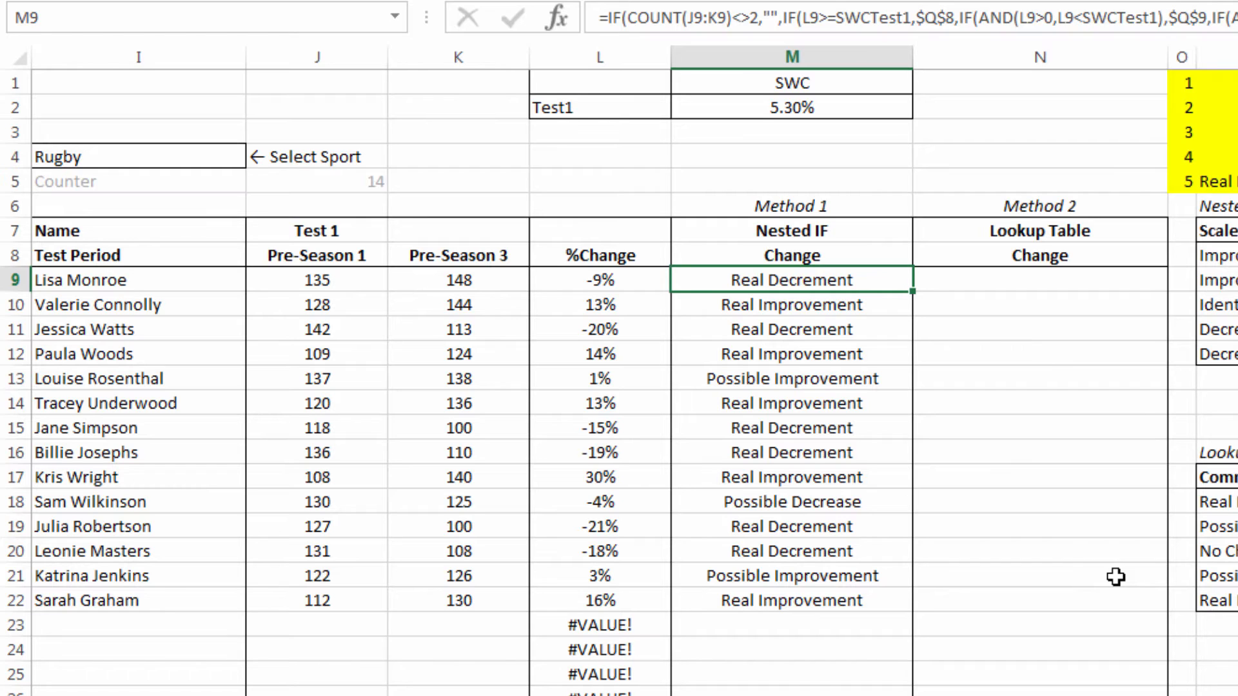
pyautogui.moveTo(1114, 575)
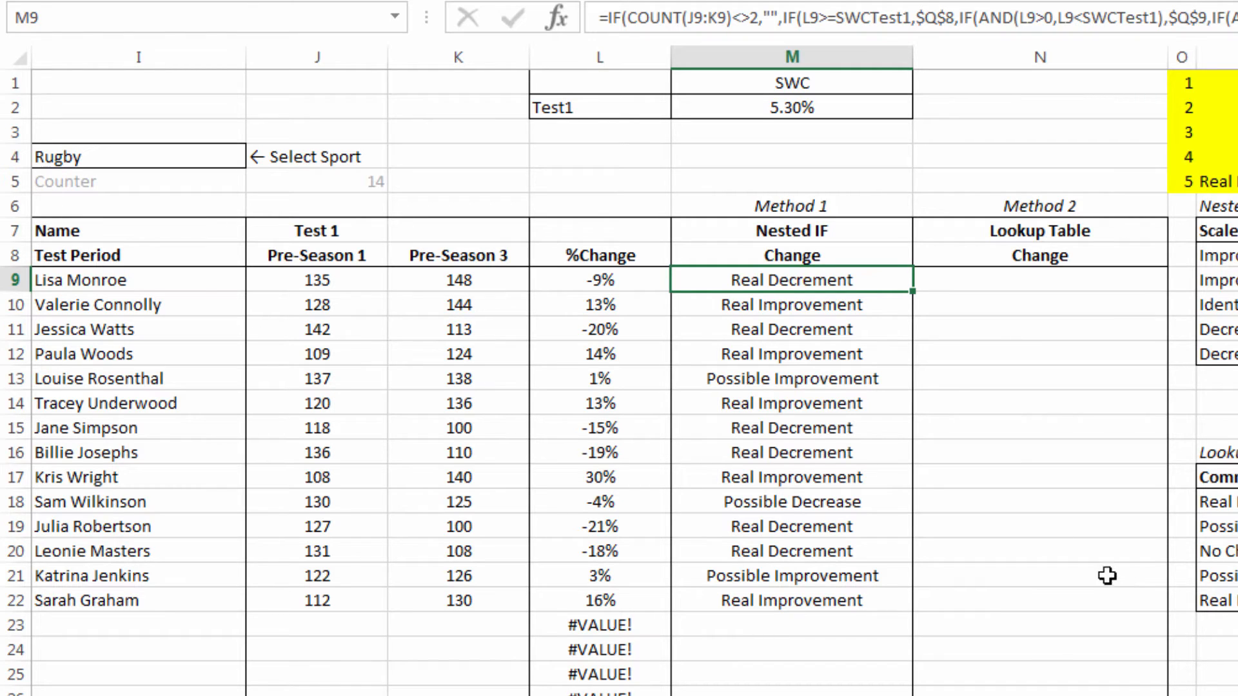
pyautogui.moveTo(1062, 327)
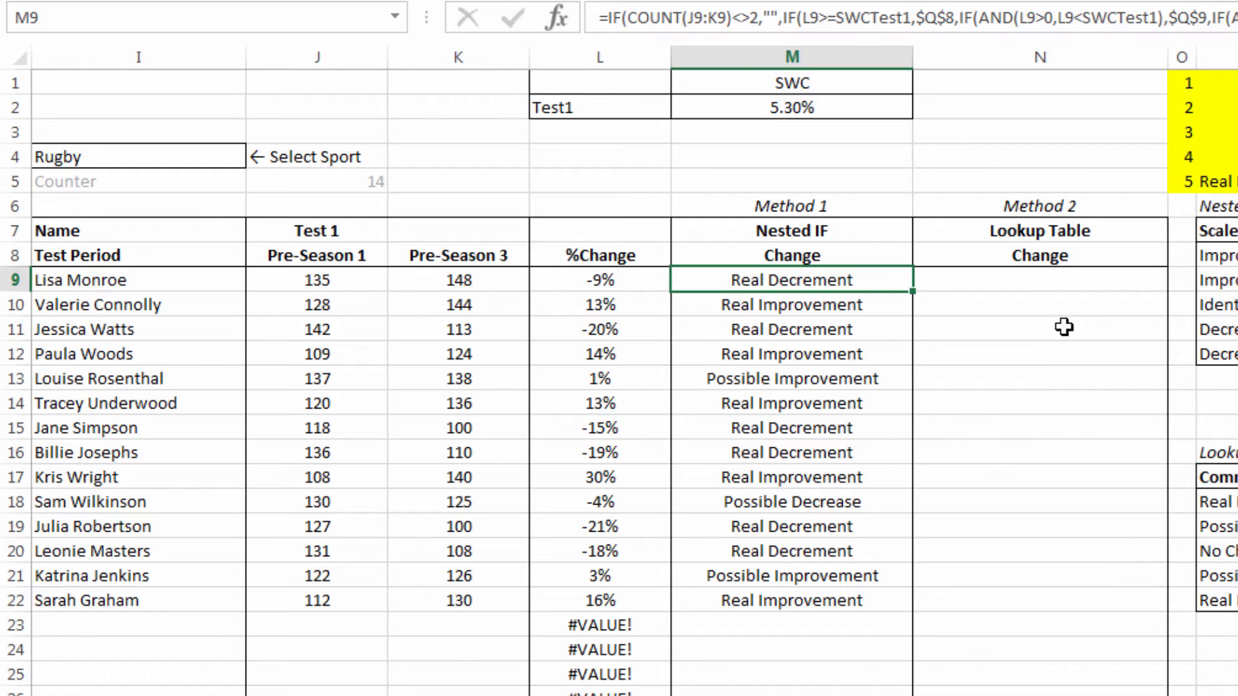
pyautogui.moveTo(1059, 318)
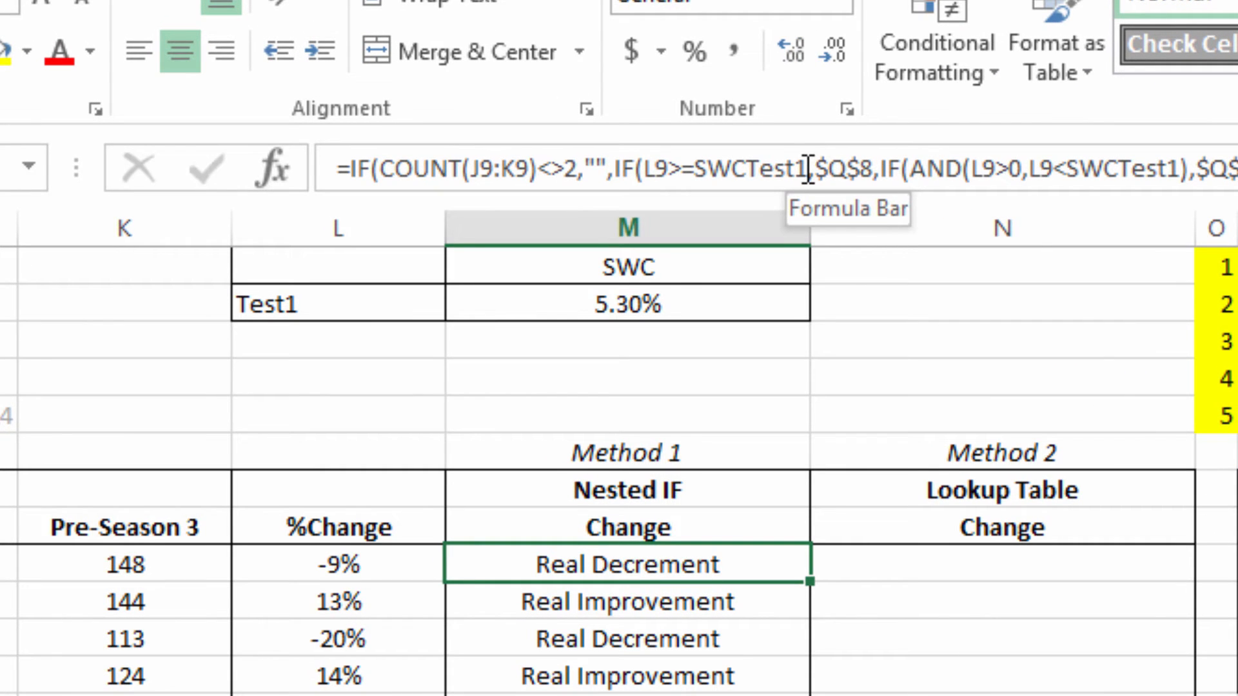
pyautogui.doubleClick(626, 565)
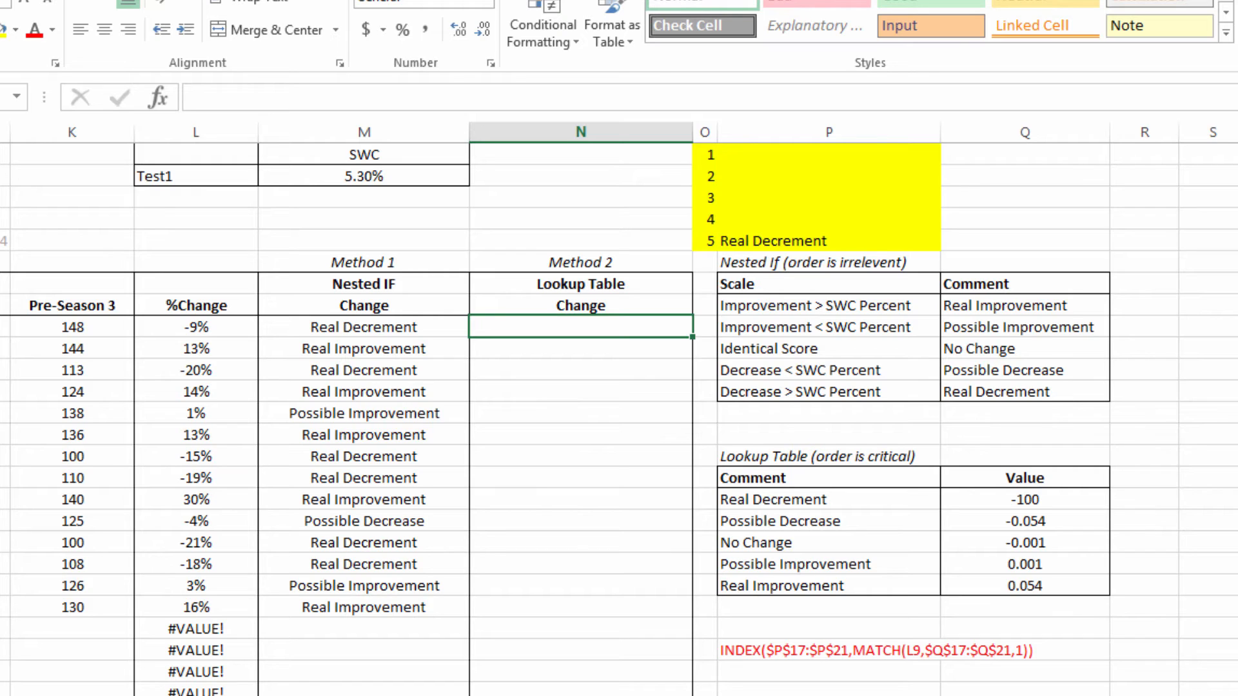
pyautogui.moveTo(802, 500)
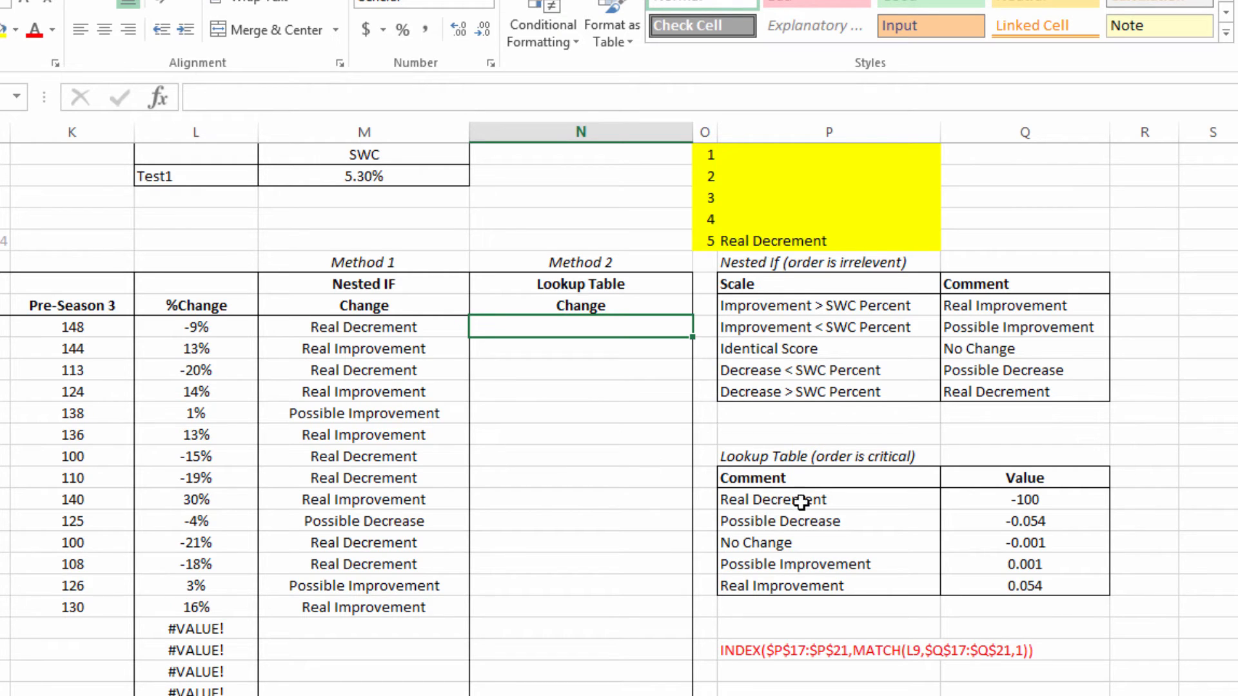
pyautogui.moveTo(753, 616)
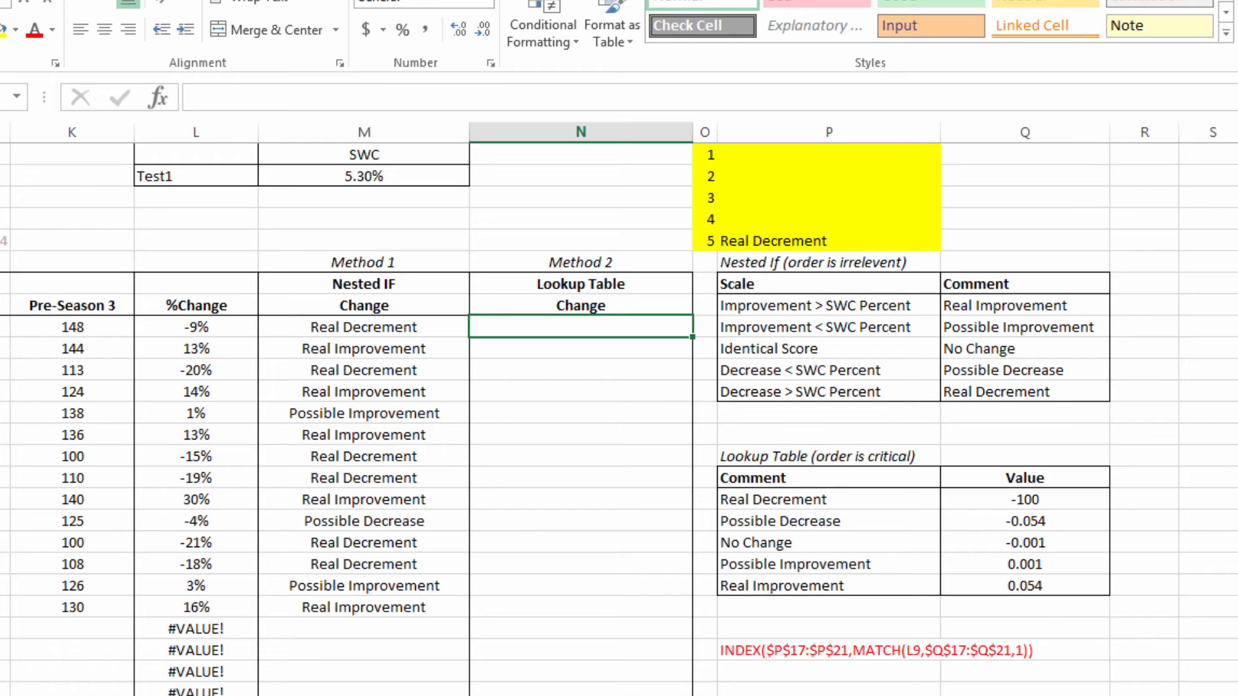
pyautogui.moveTo(1012, 498)
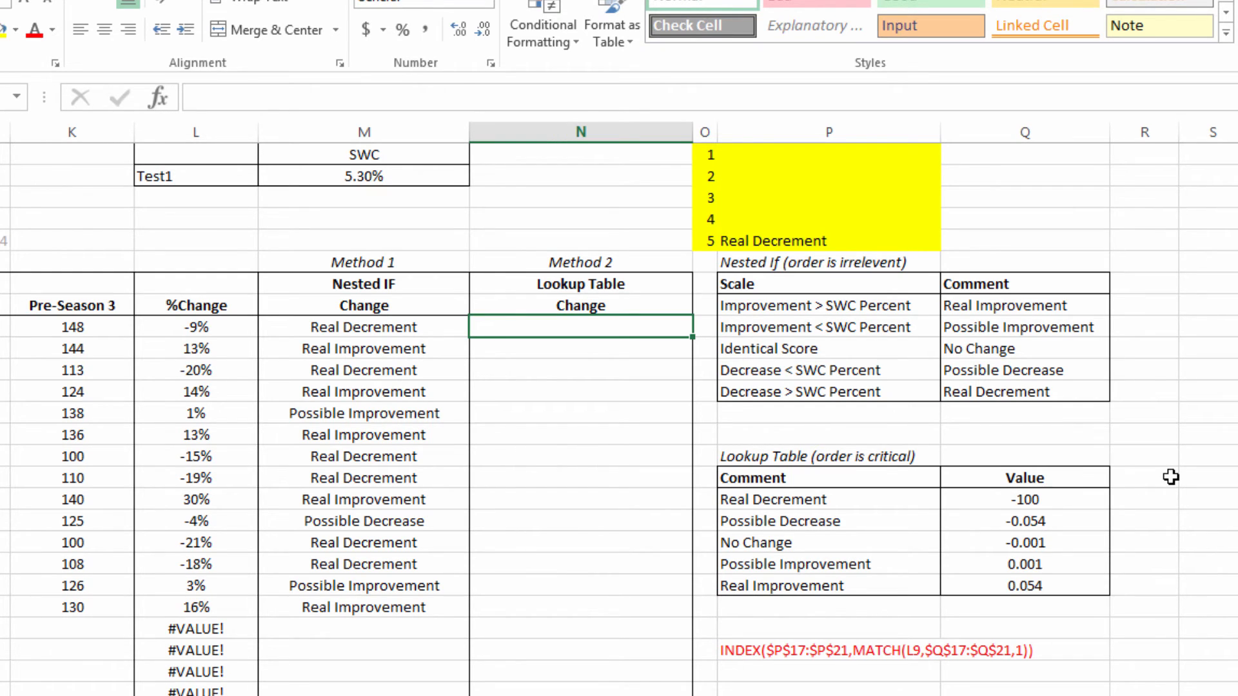
pyautogui.moveTo(830, 417)
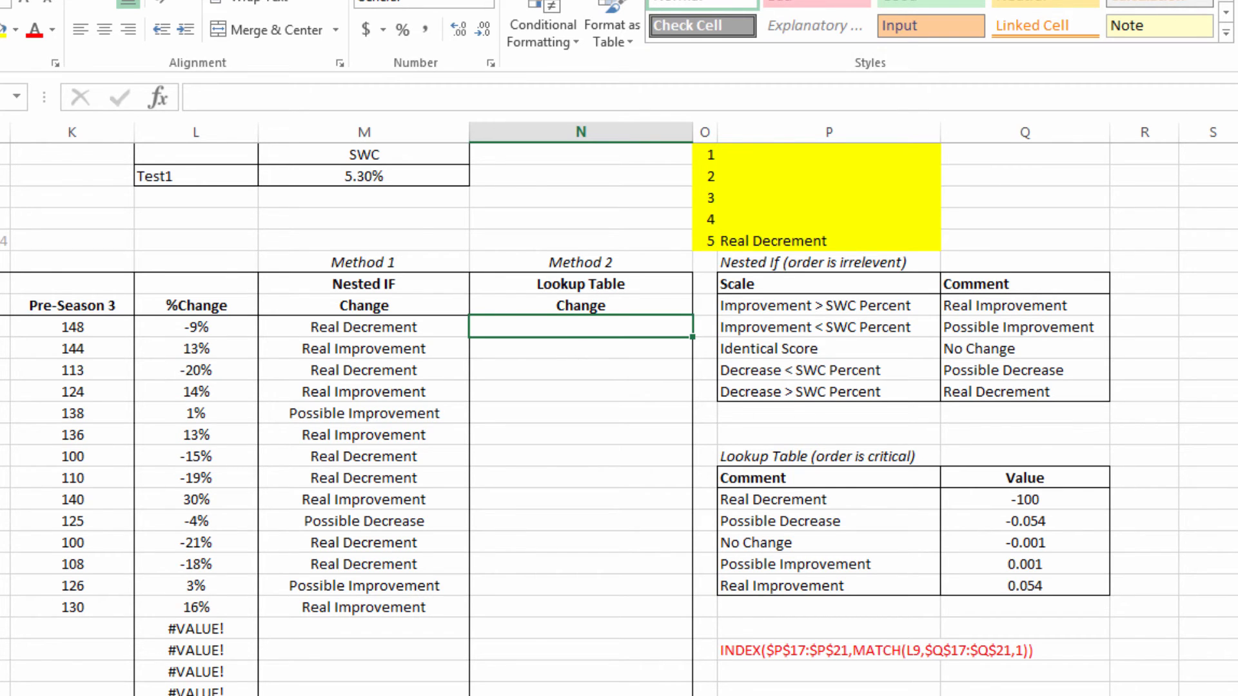
# Enter =INDEX($P$17:$P$21,MATCH(L9,$Q$17:$Q$21,1)) in N9 with absolute ranges, returning Real Decrement.
pyautogui.write('=index(')
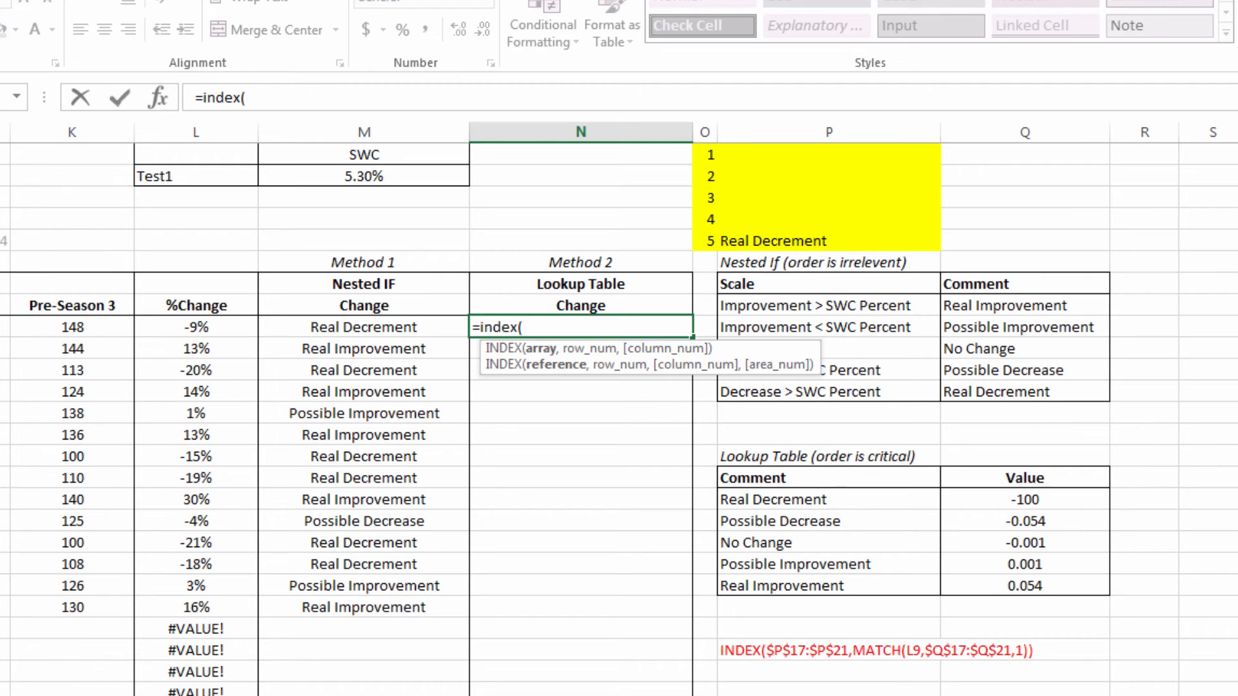
pyautogui.moveTo(758, 519)
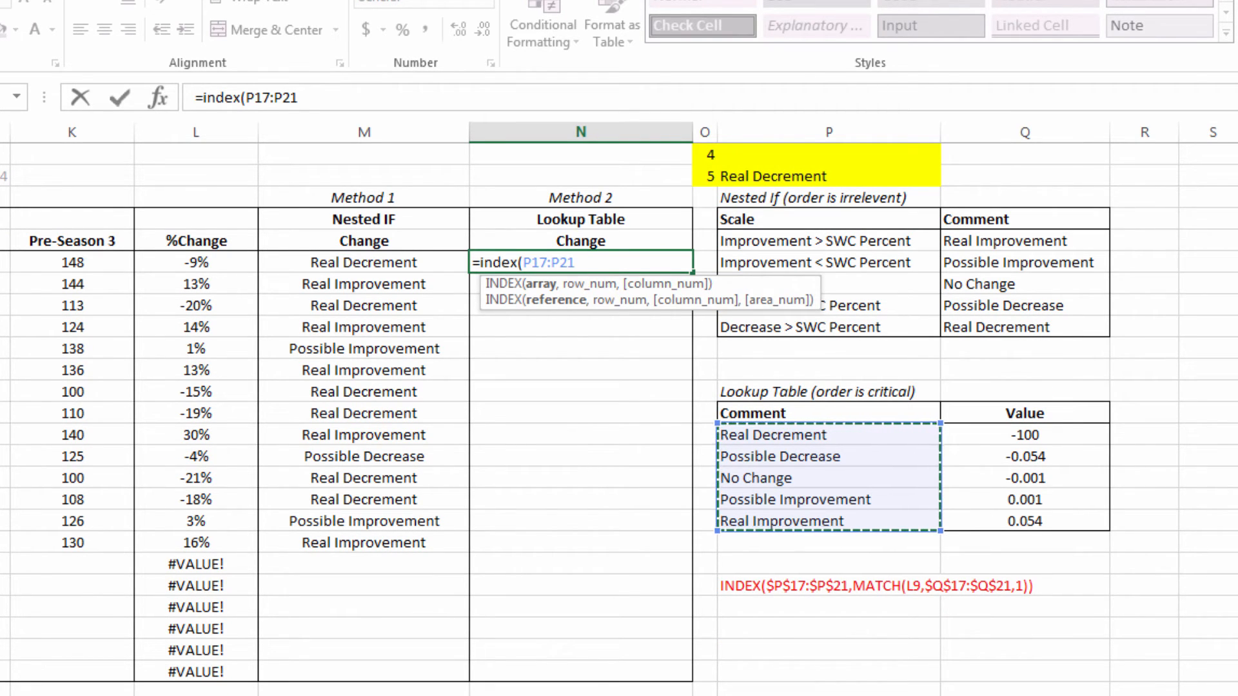
pyautogui.press('F4')
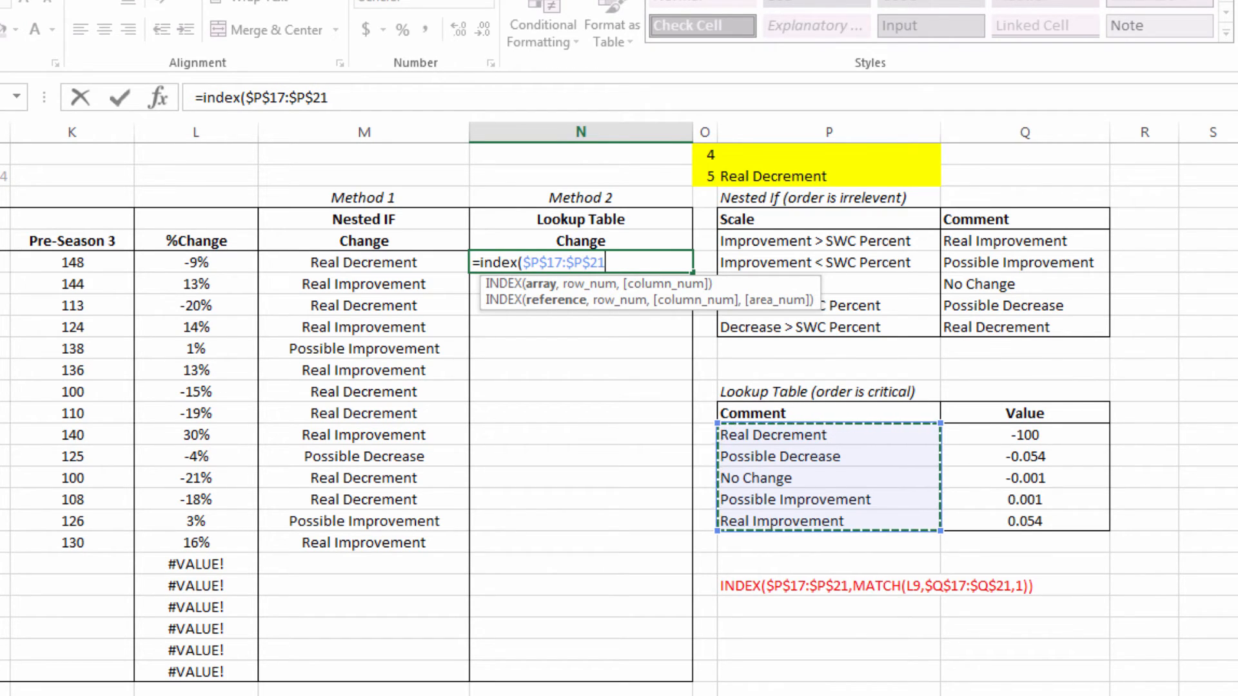
pyautogui.write(',')
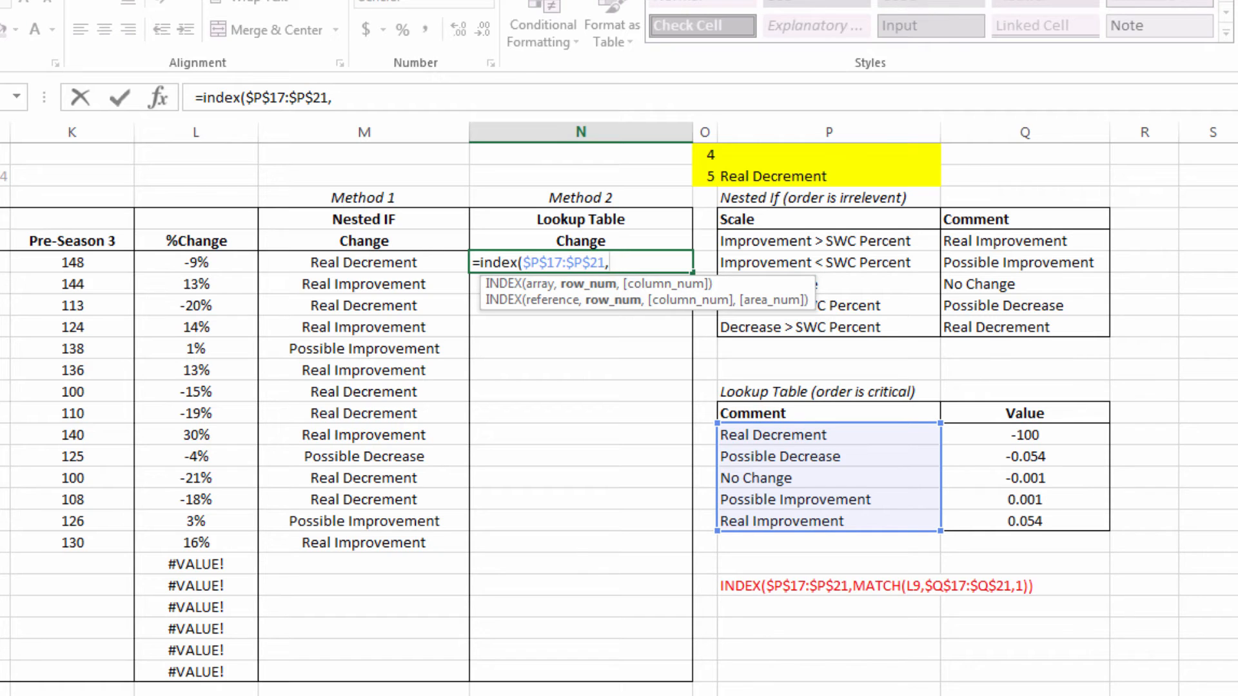
pyautogui.write('m')
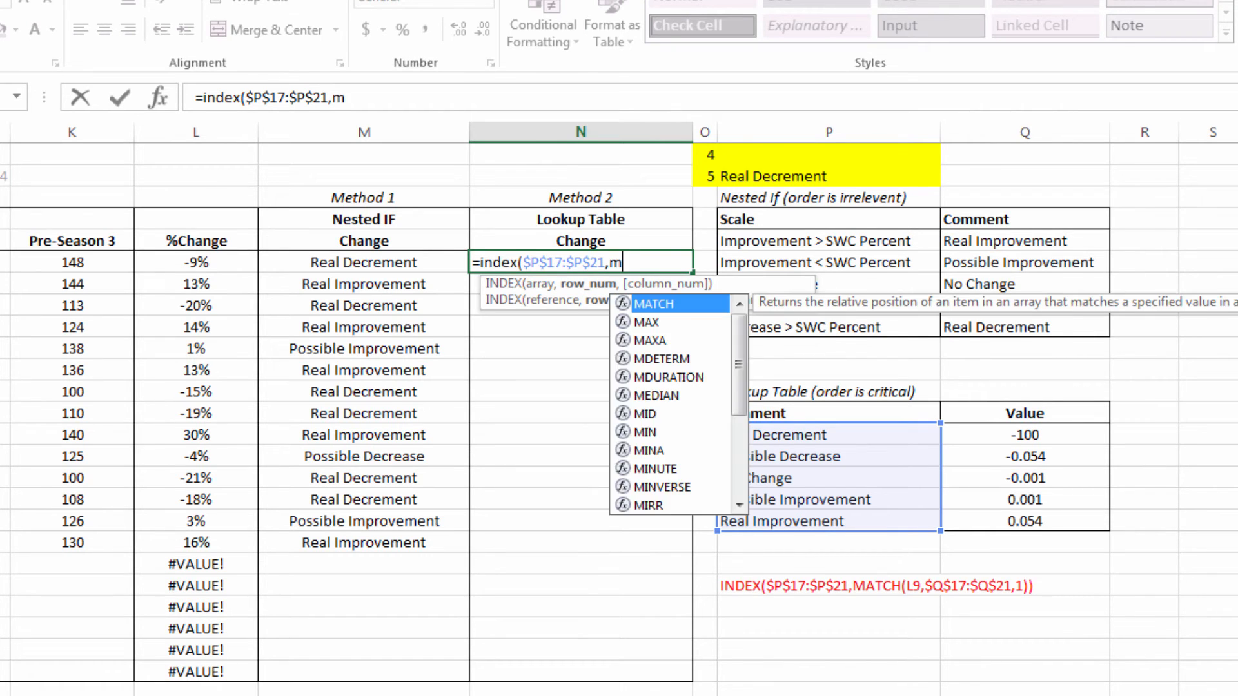
pyautogui.write('atch(')
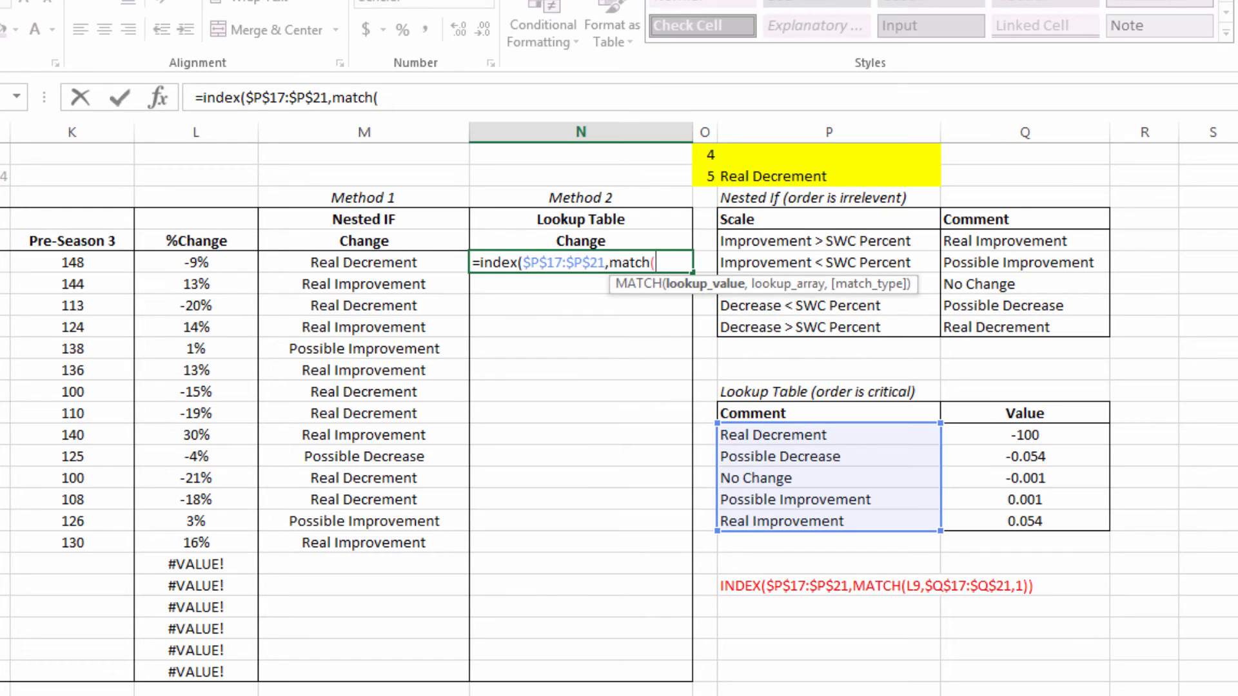
pyautogui.moveTo(199, 263)
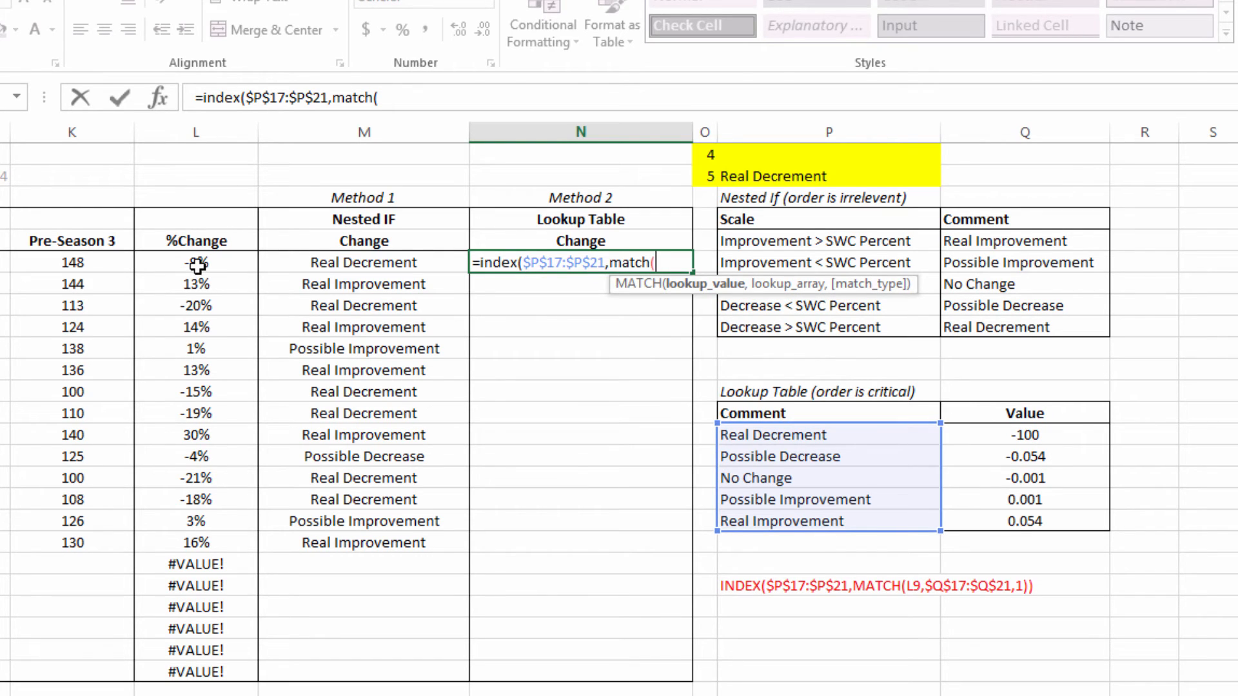
pyautogui.click(196, 263)
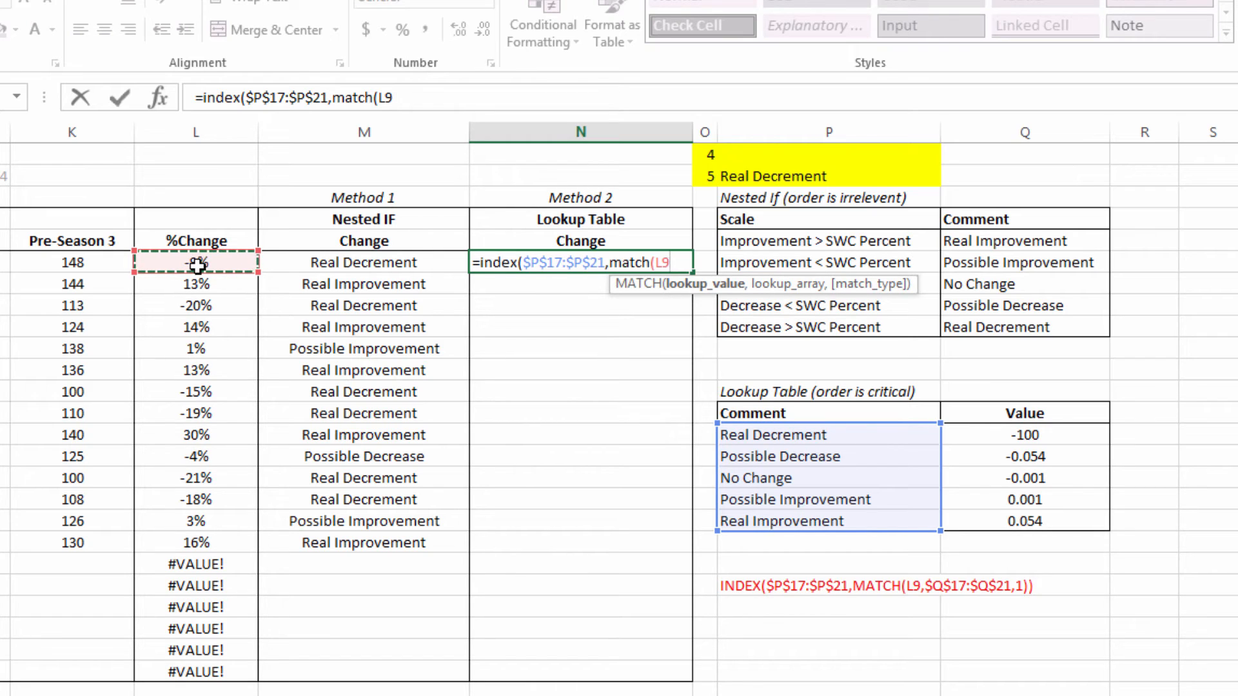
pyautogui.write(',Q17:Q21')
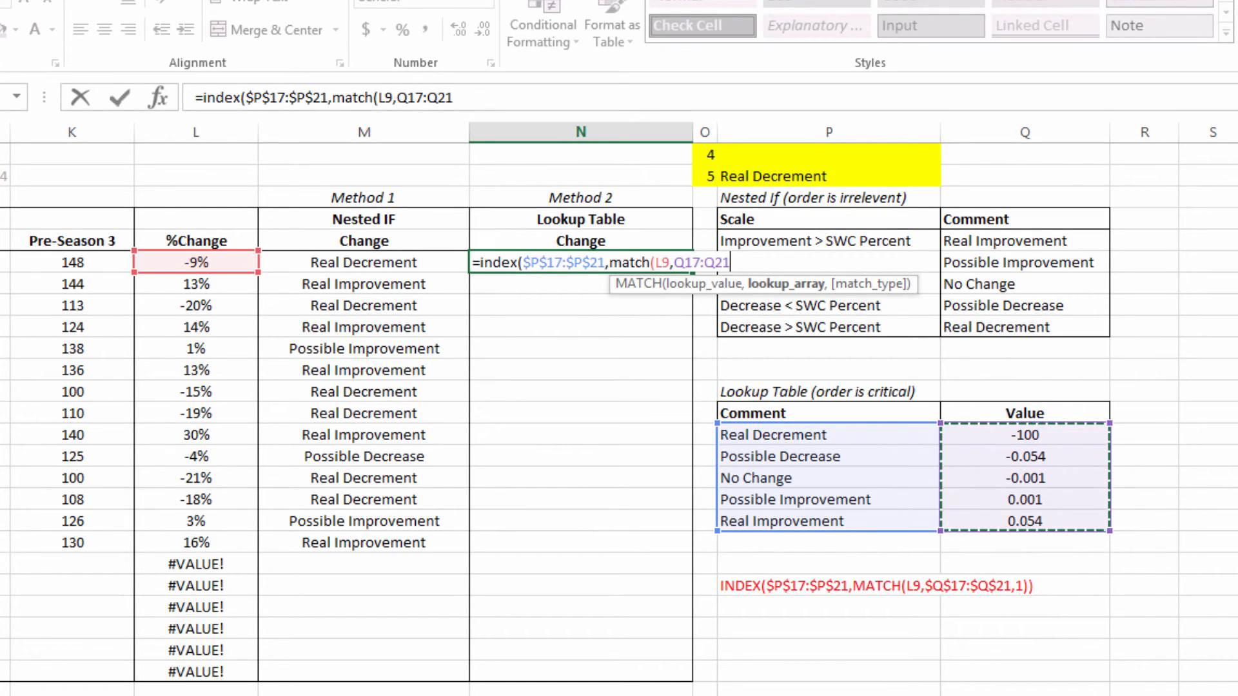
pyautogui.press('F4')
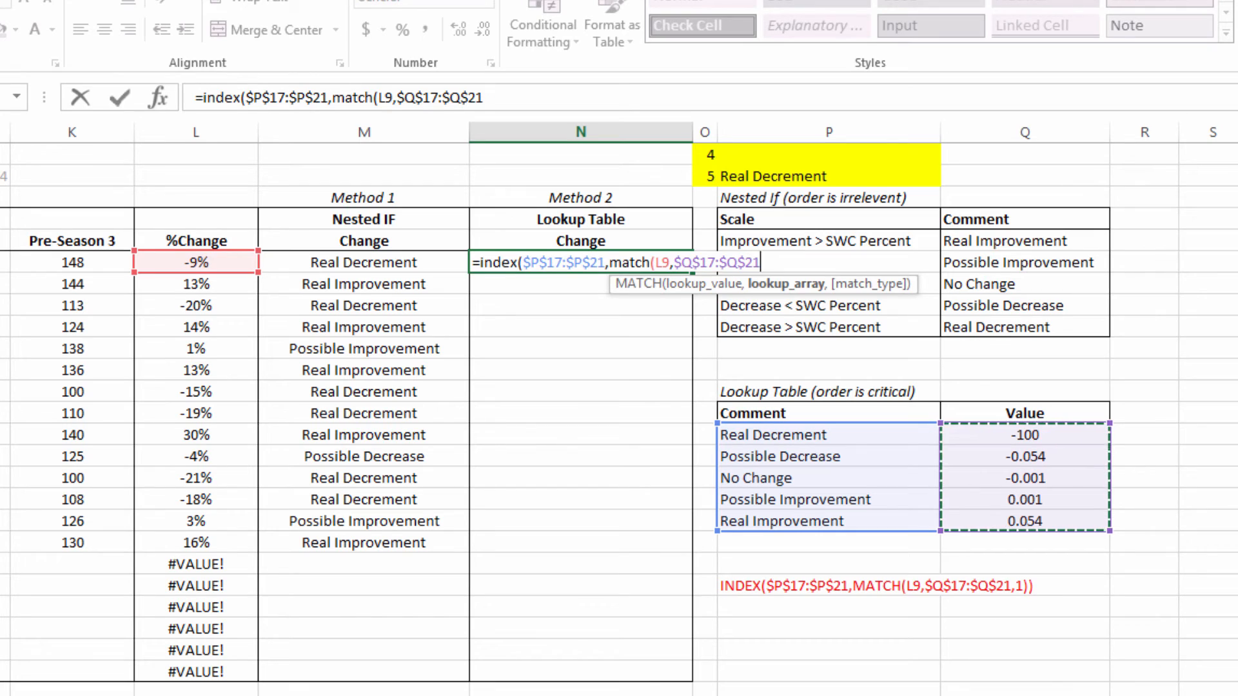
pyautogui.write(',1))')
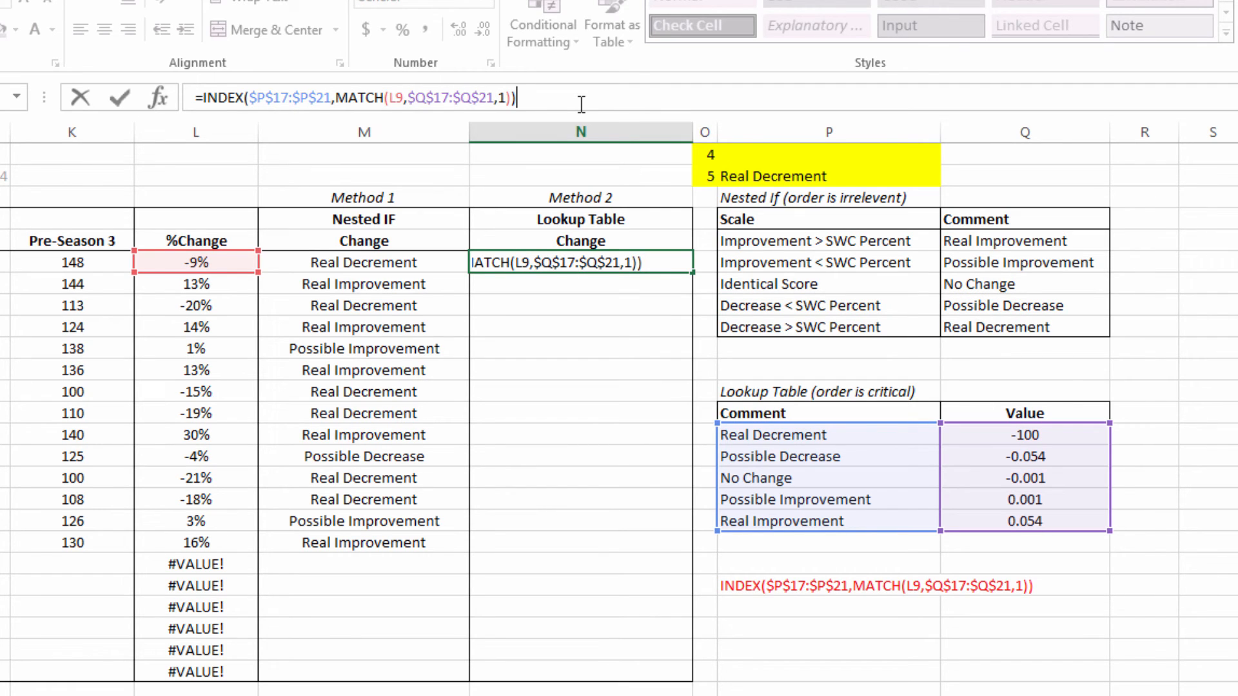
pyautogui.press('Enter')
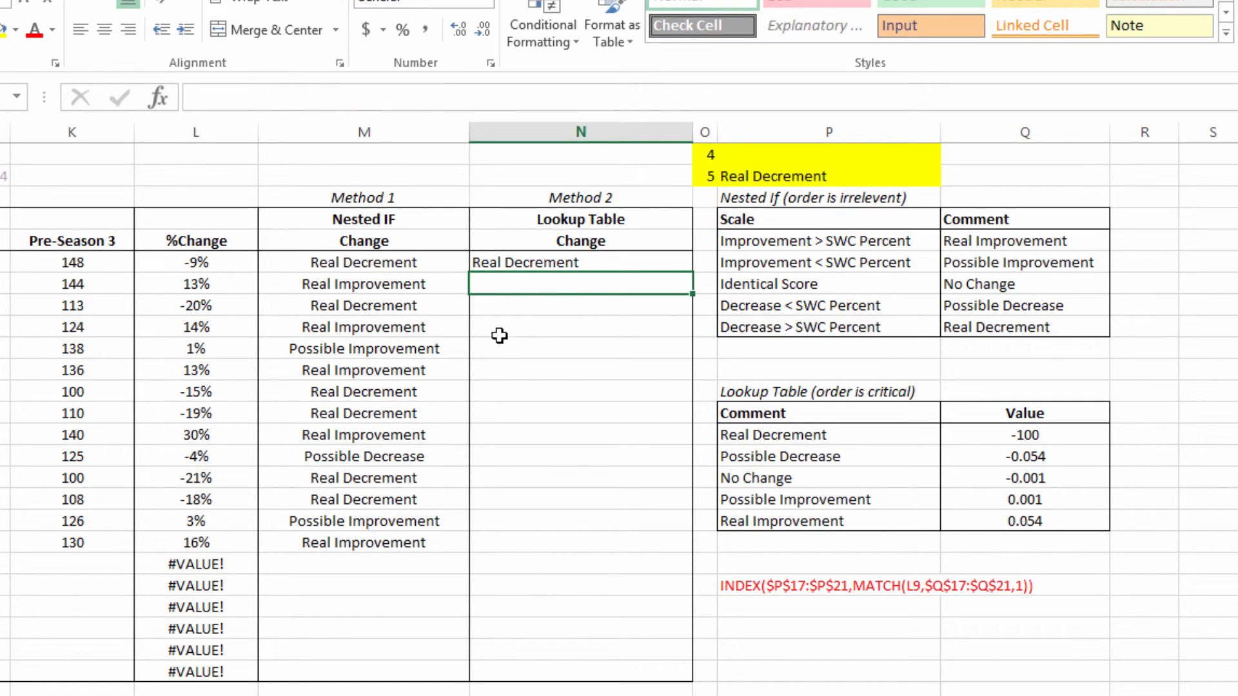
# Fill the INDEX/MATCH formula from N9 down to row 28 so it matches the Nested IF comments, then view M9's formula.
pyautogui.click(580, 263)
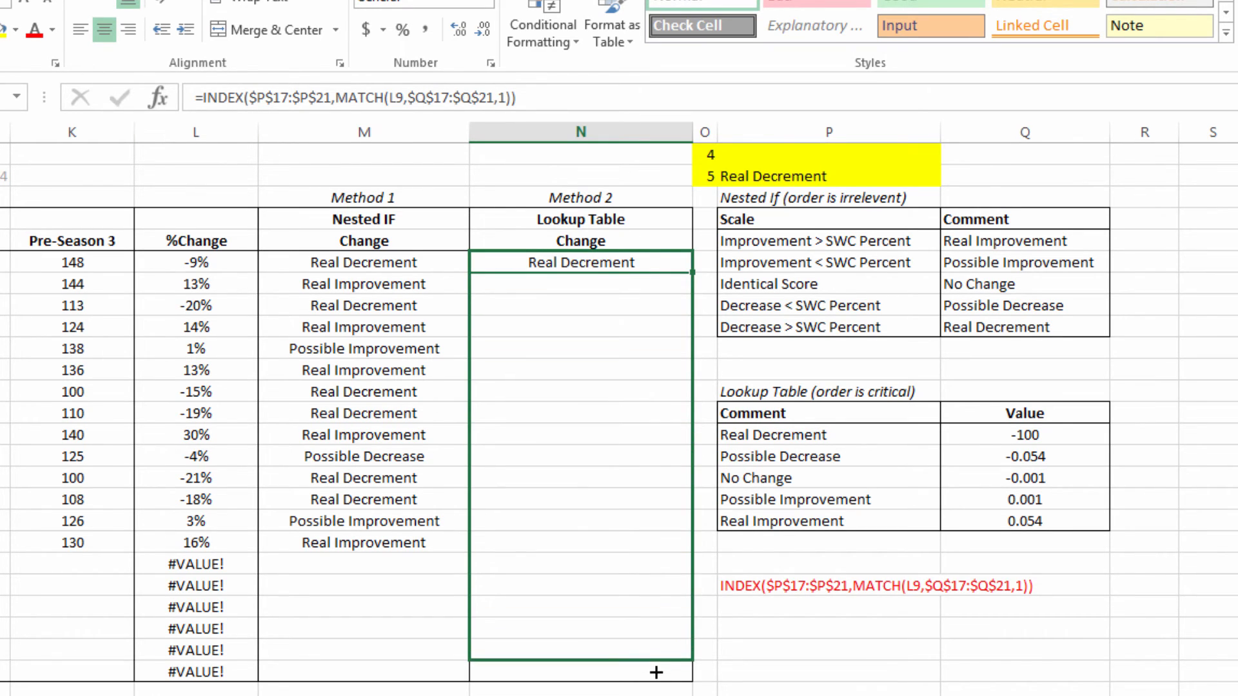
pyautogui.moveTo(655, 262); pyautogui.dragTo(655, 680)
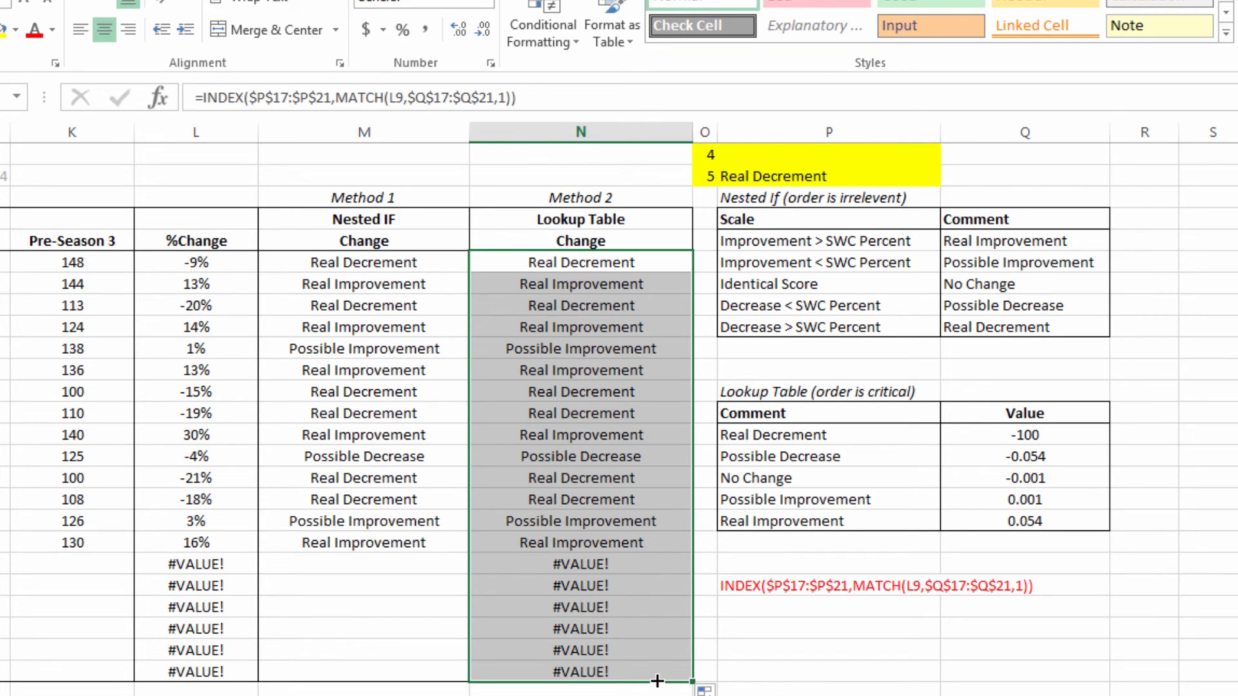
pyautogui.moveTo(260, 223)
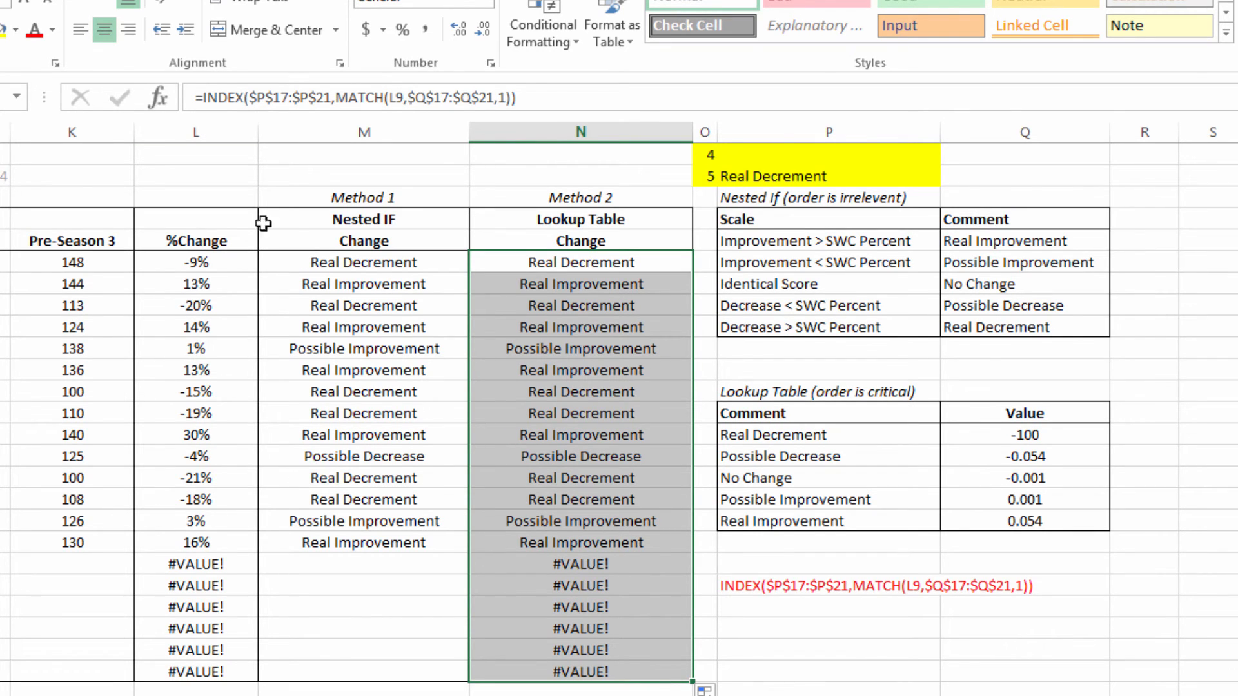
pyautogui.moveTo(495, 403)
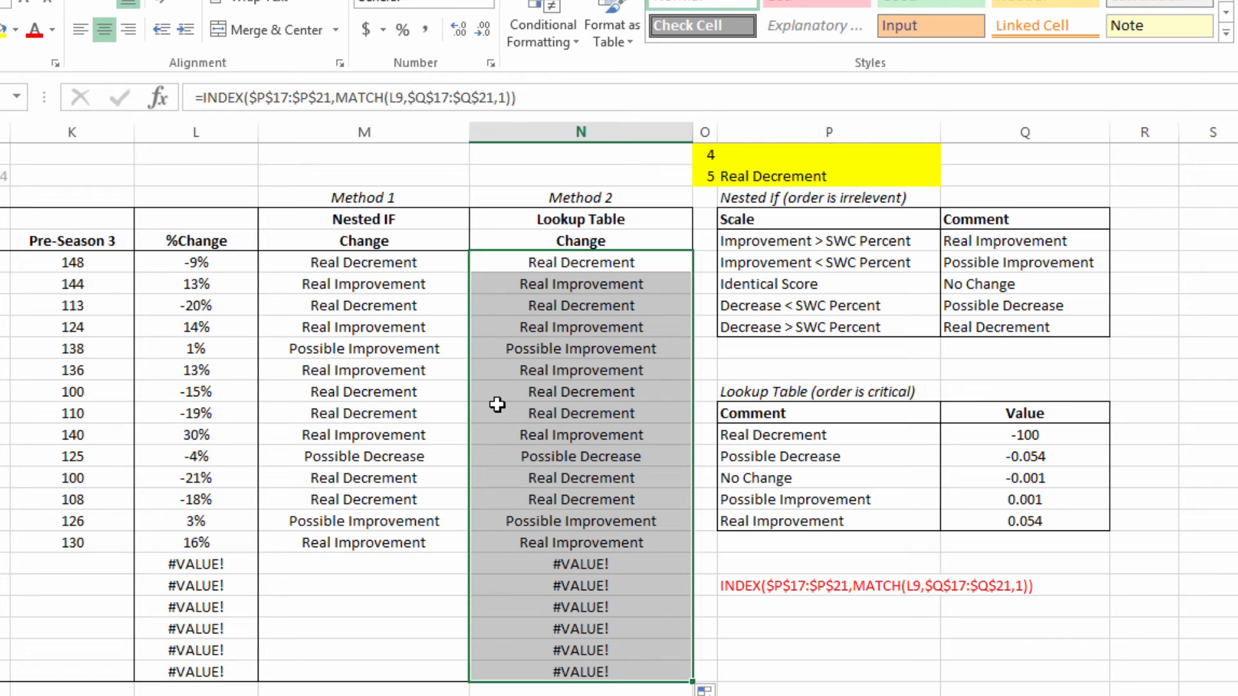
pyautogui.moveTo(552, 328)
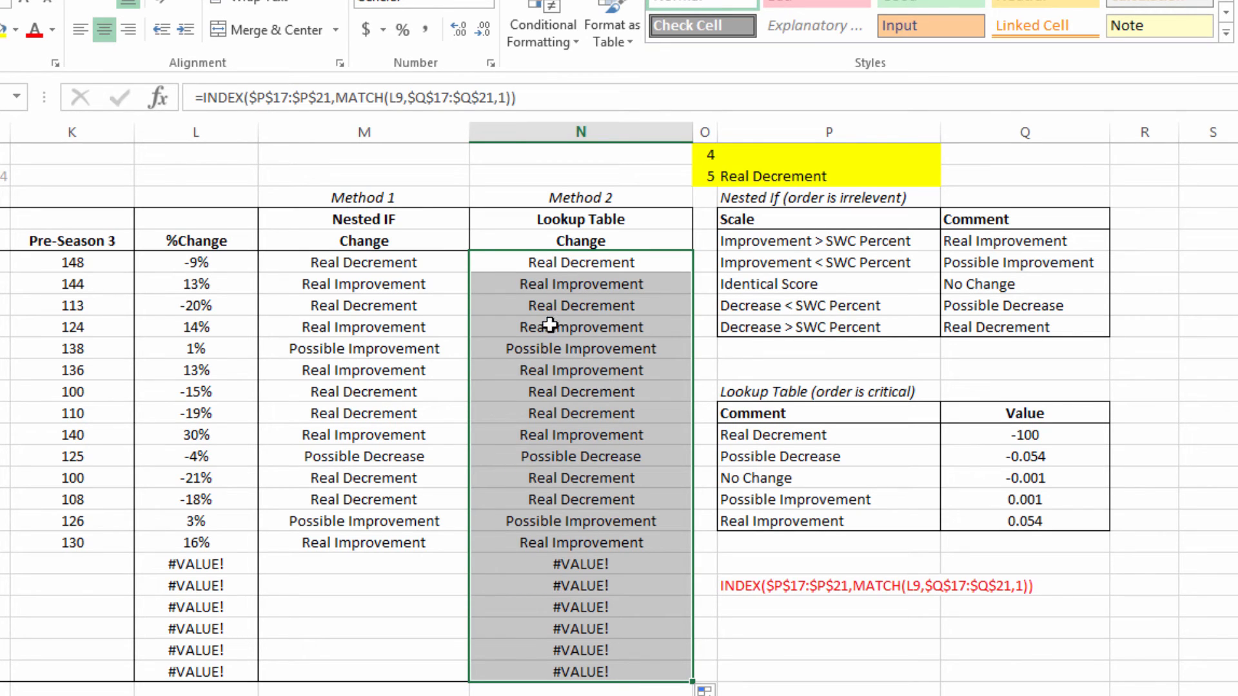
pyautogui.moveTo(582, 551)
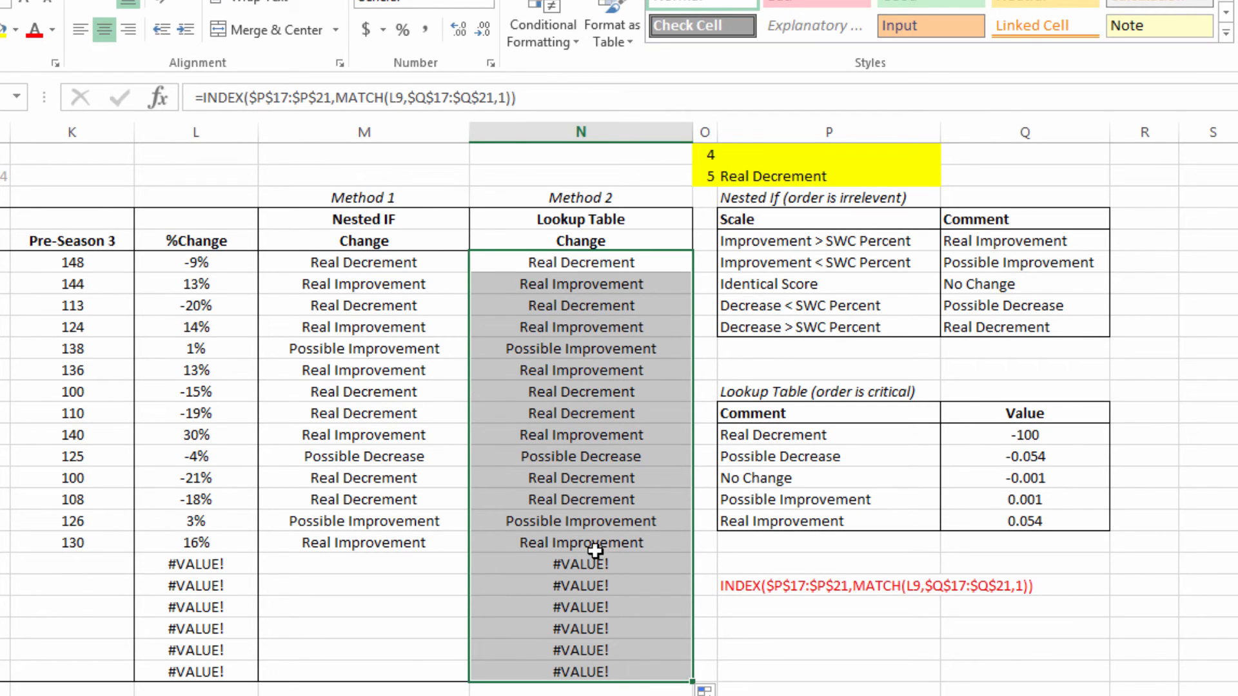
pyautogui.click(363, 262)
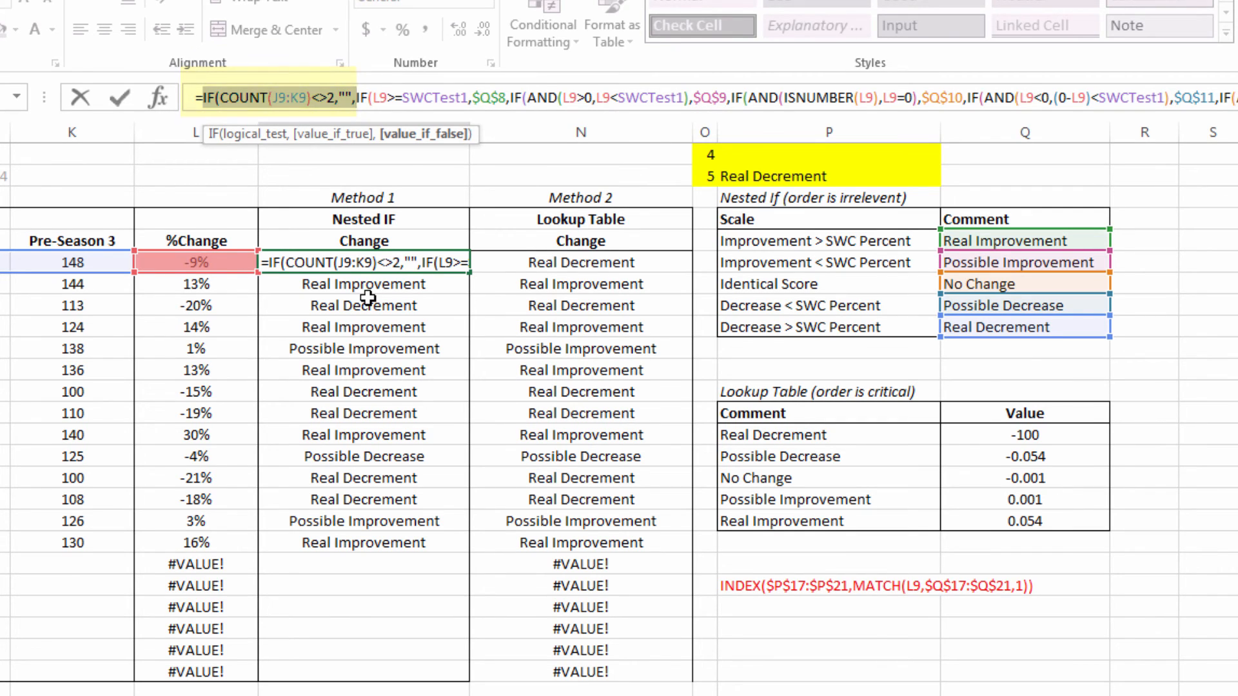
# Wrap N9's INDEX/MATCH in IF(COUNT(J9:K9)<>2,"",...) and fill it down to row 28.
pyautogui.click(580, 263)
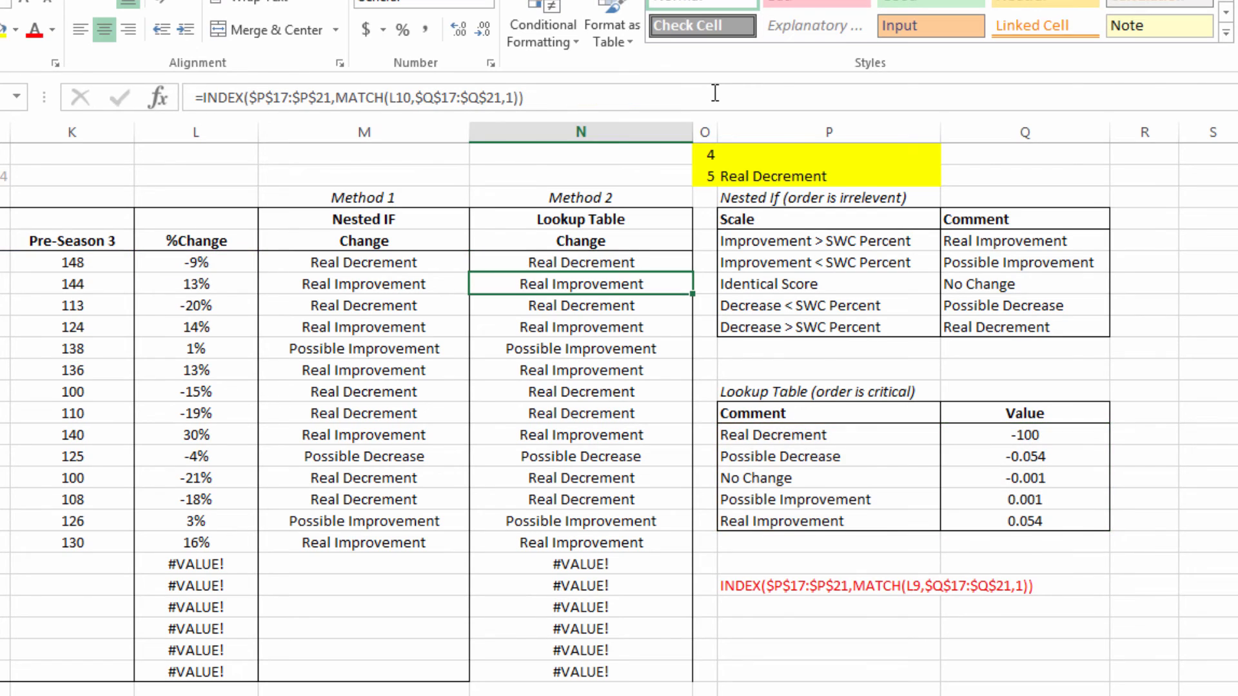
pyautogui.click(580, 263)
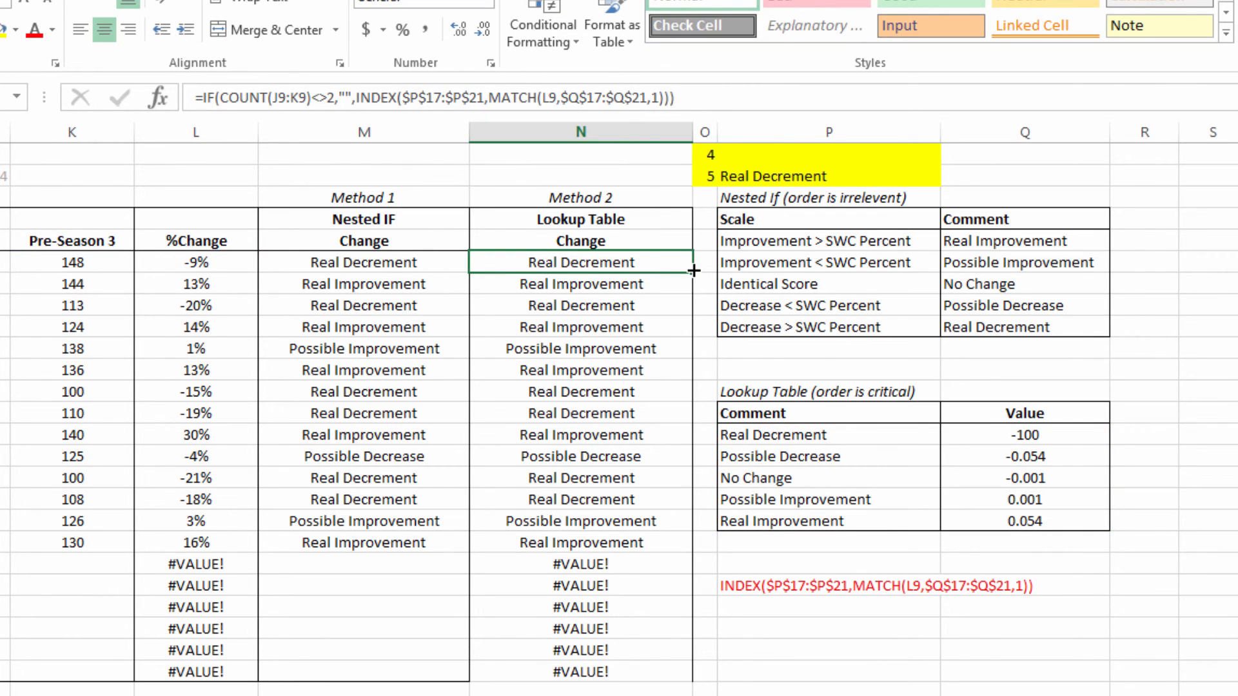
pyautogui.moveTo(580, 261); pyautogui.dragTo(581, 670)
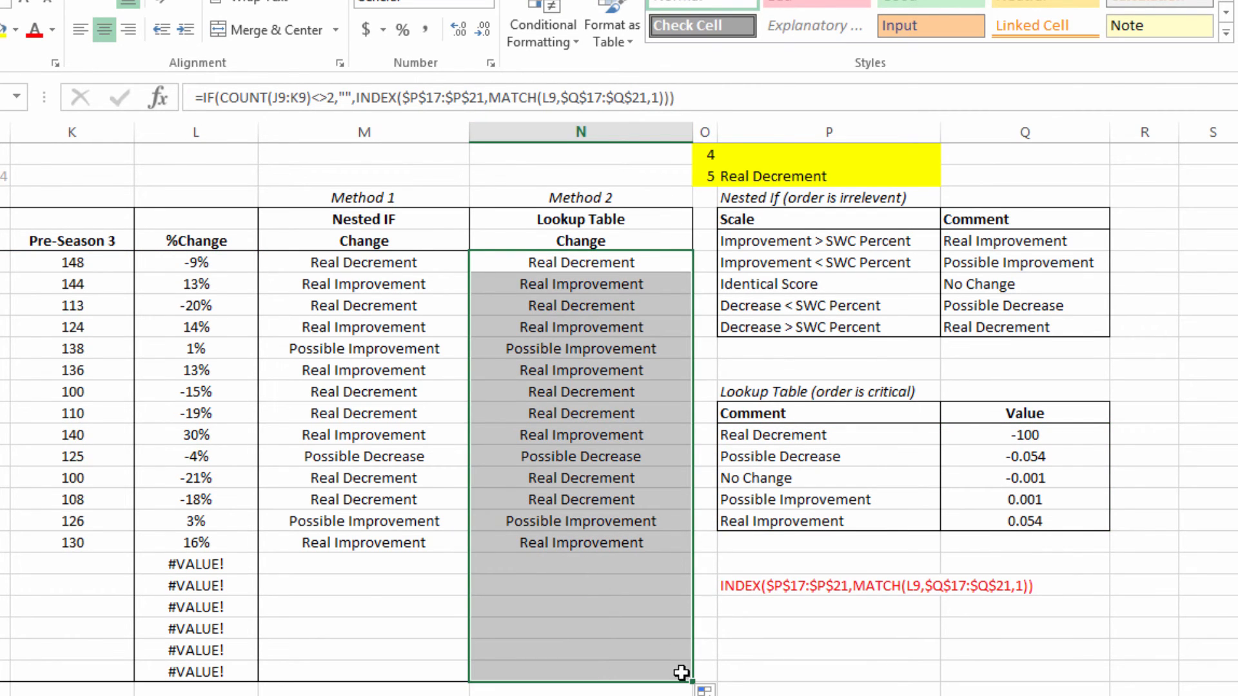
pyautogui.moveTo(453, 361)
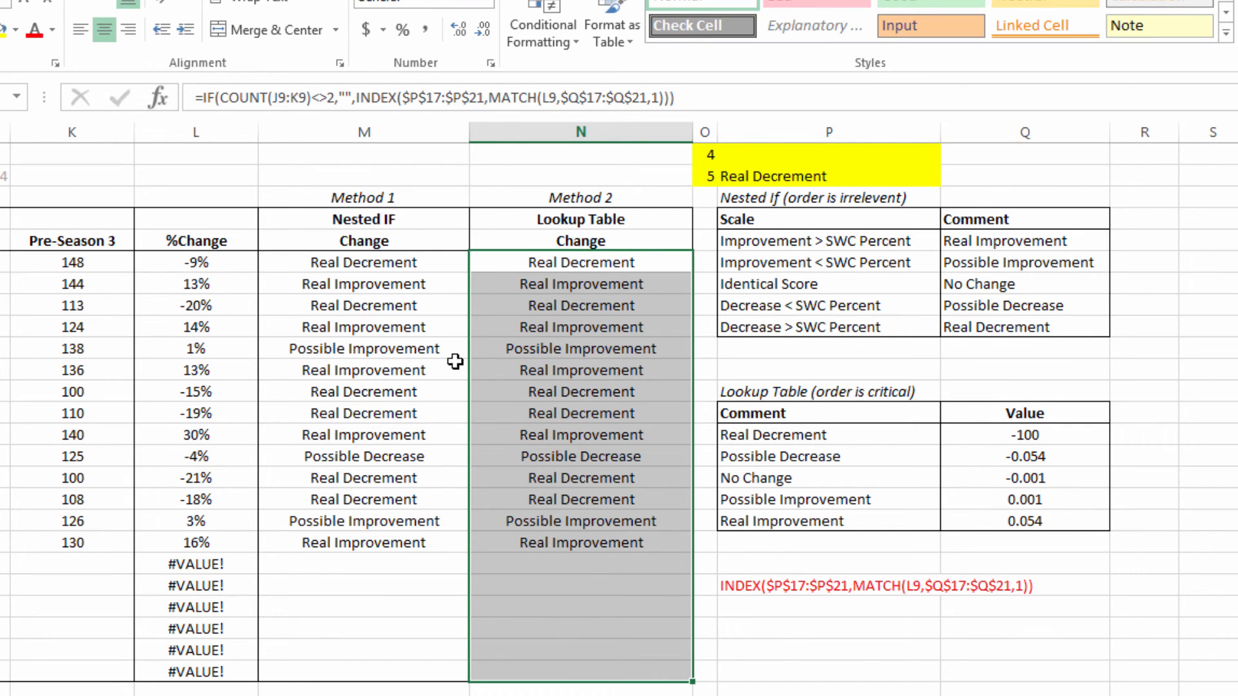
pyautogui.click(580, 262)
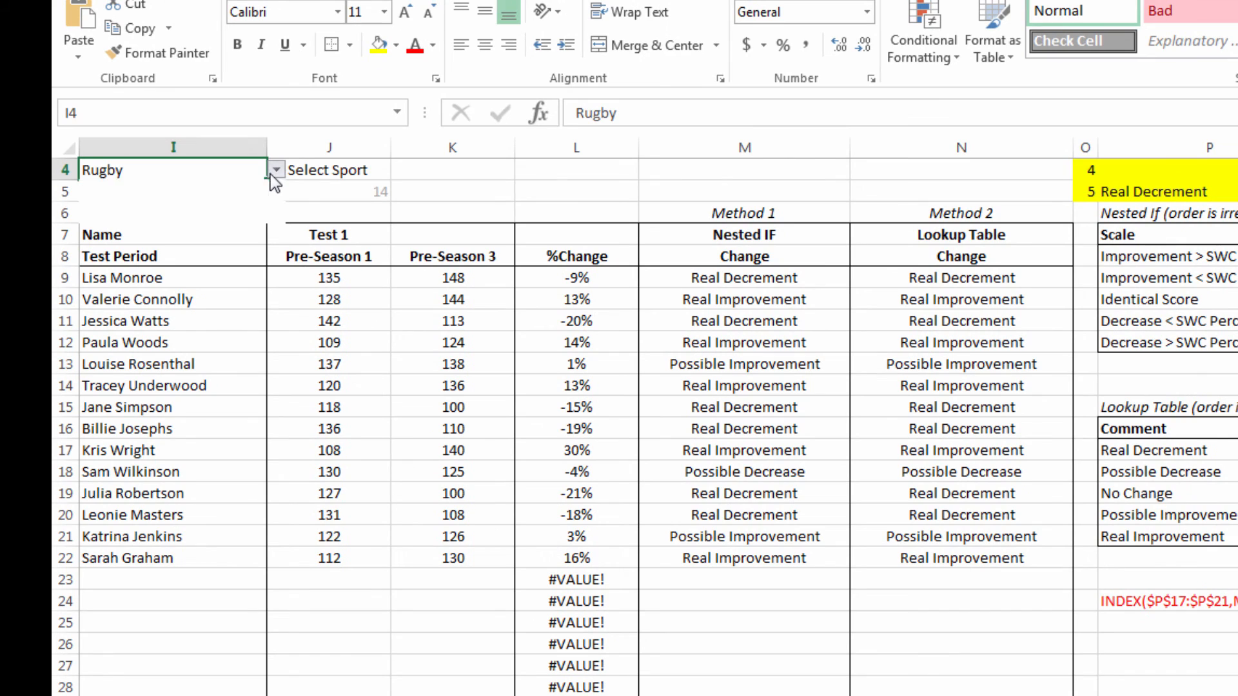
# Choose Hockey, change L9 to =IFERROR((K9-J9)/J9,"") and fill %Change down the column.
pyautogui.click(274, 170)
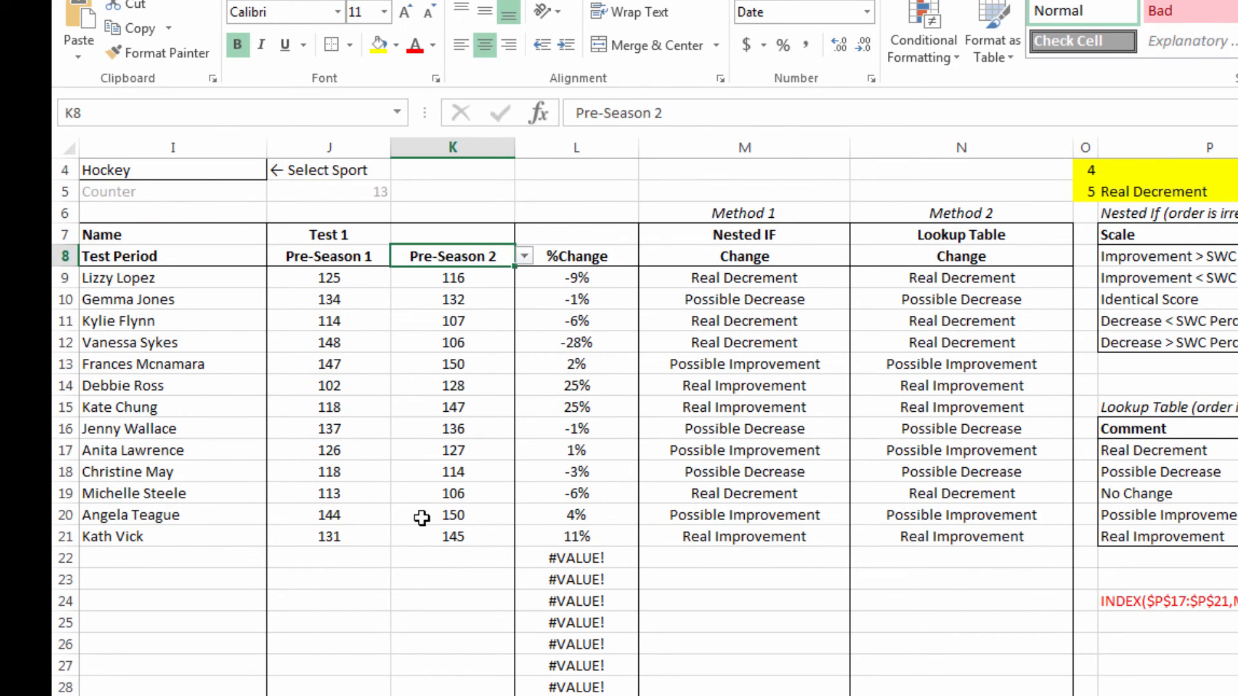
pyautogui.moveTo(616, 423)
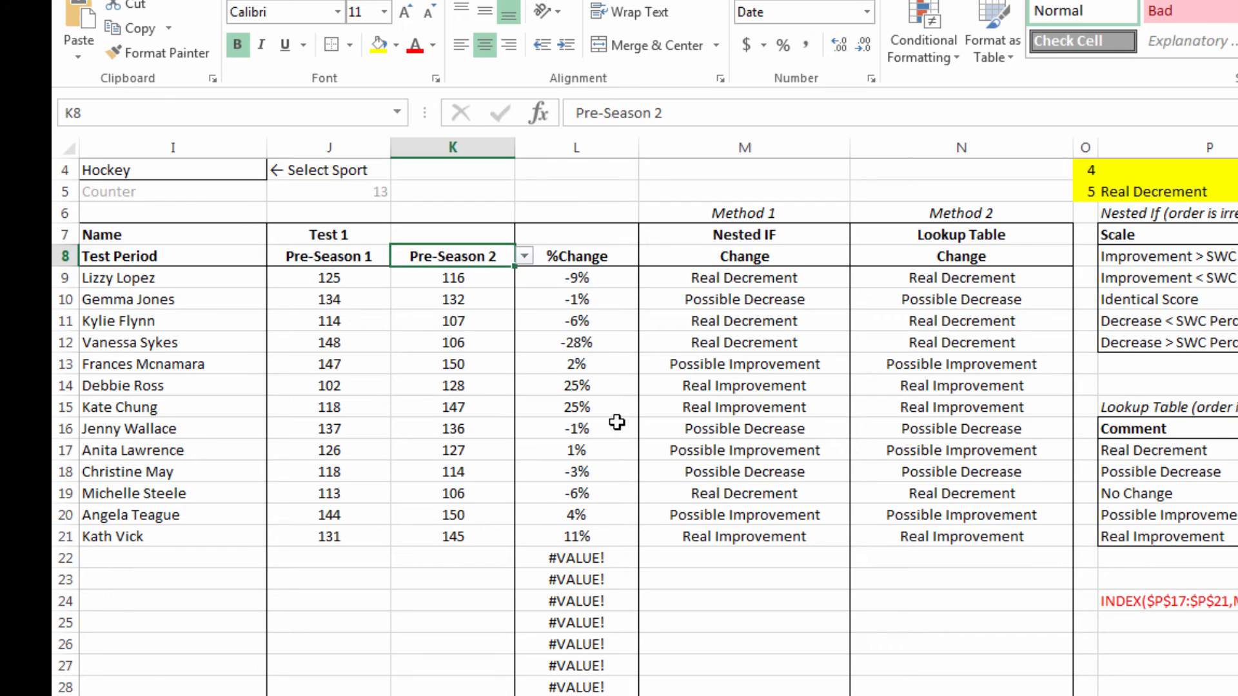
pyautogui.moveTo(598, 283)
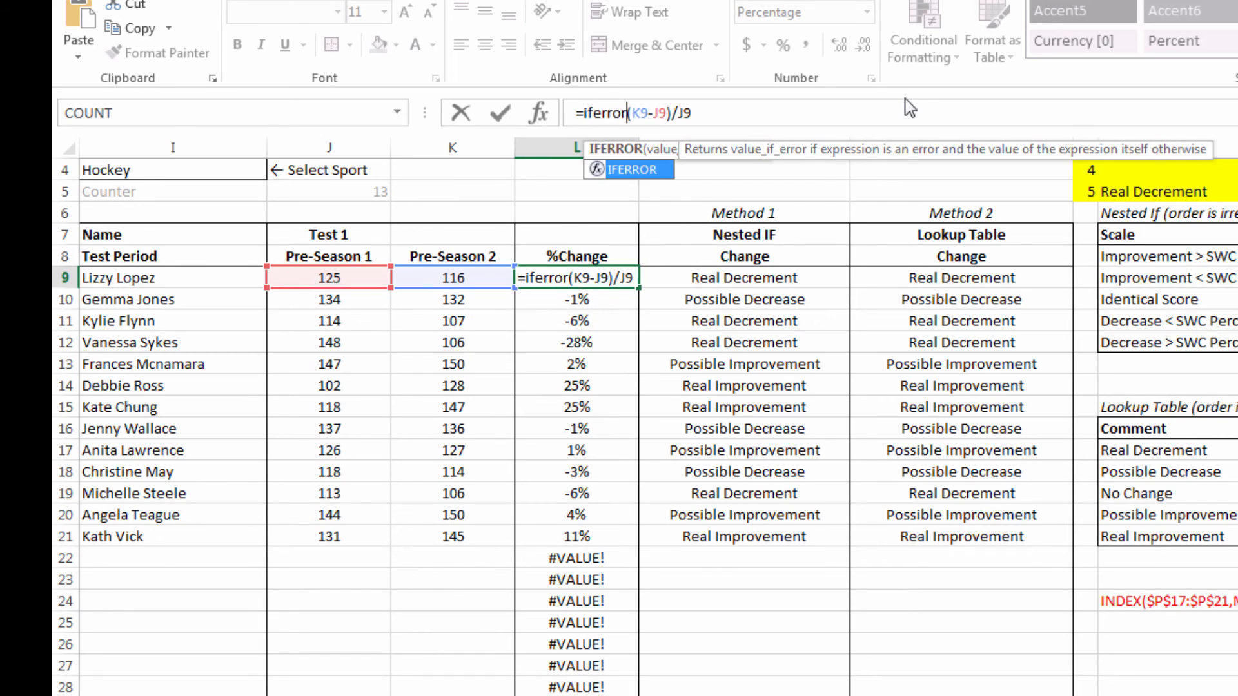
pyautogui.write('(')
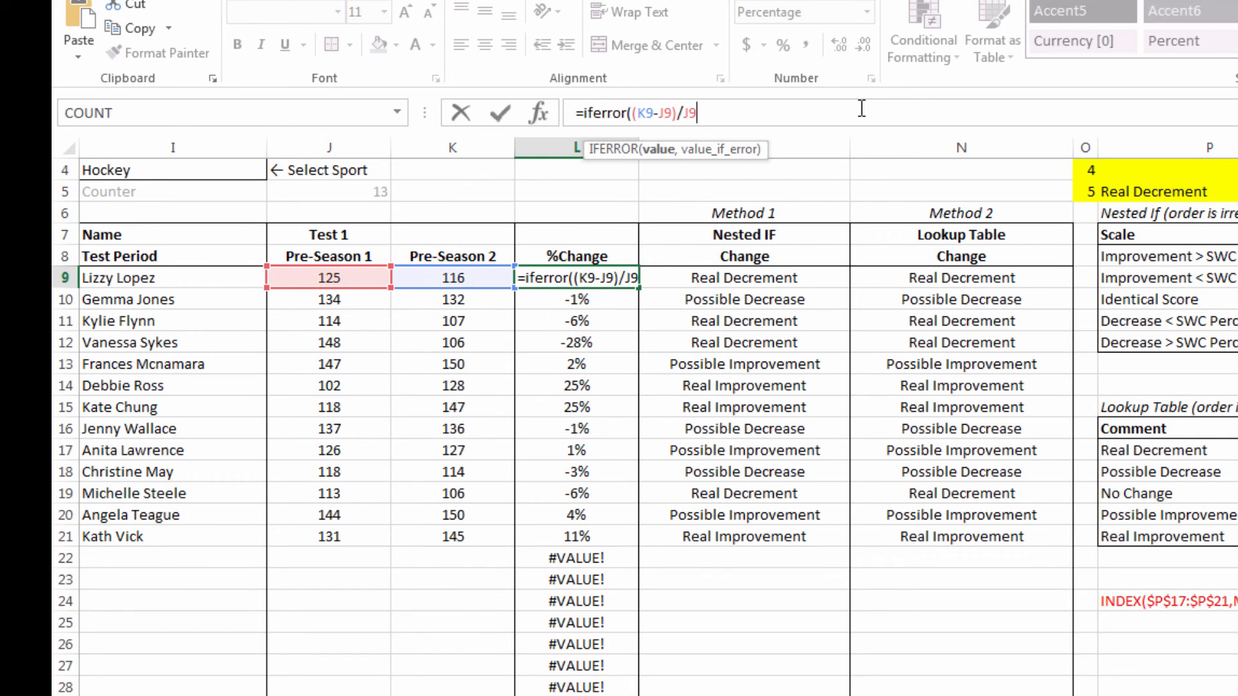
pyautogui.write(',""')
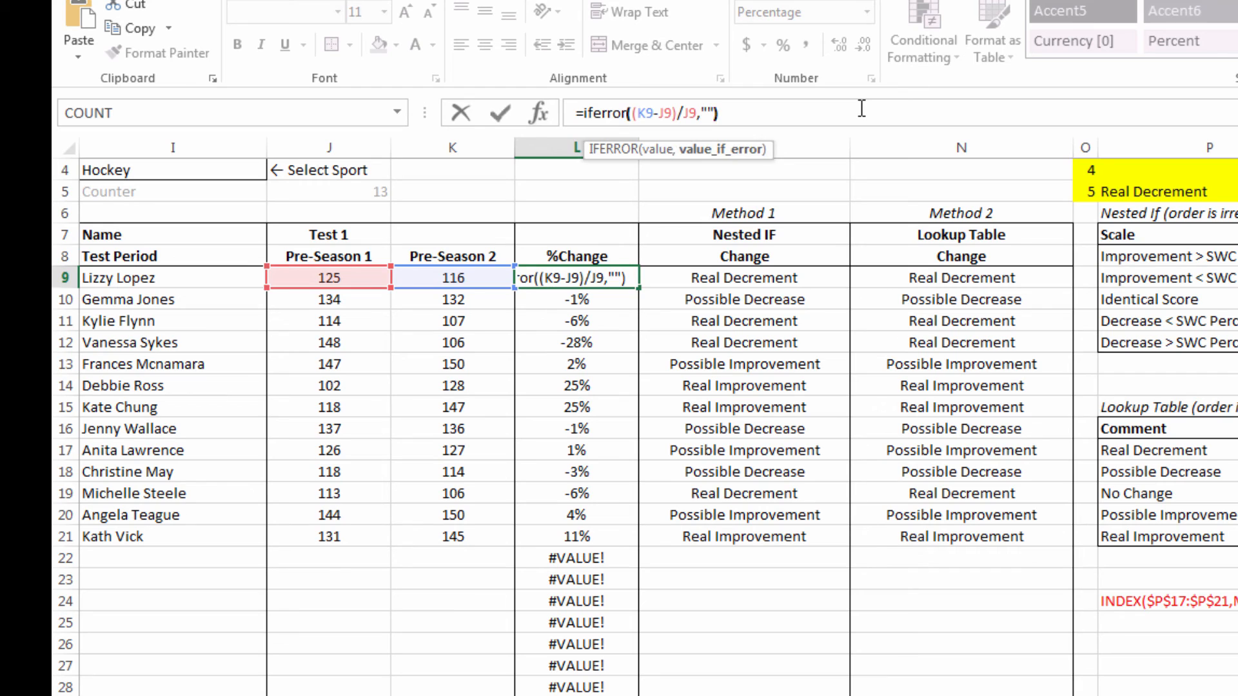
pyautogui.press('Enter')
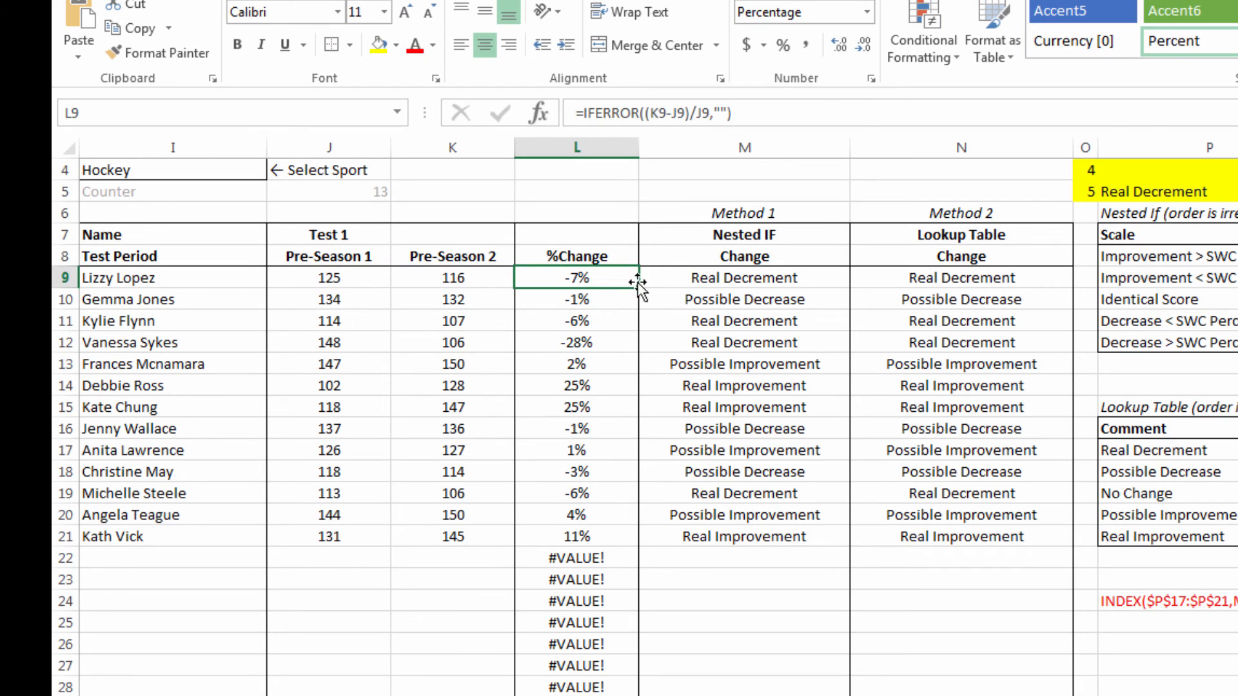
pyautogui.moveTo(576, 277); pyautogui.dragTo(576, 600)
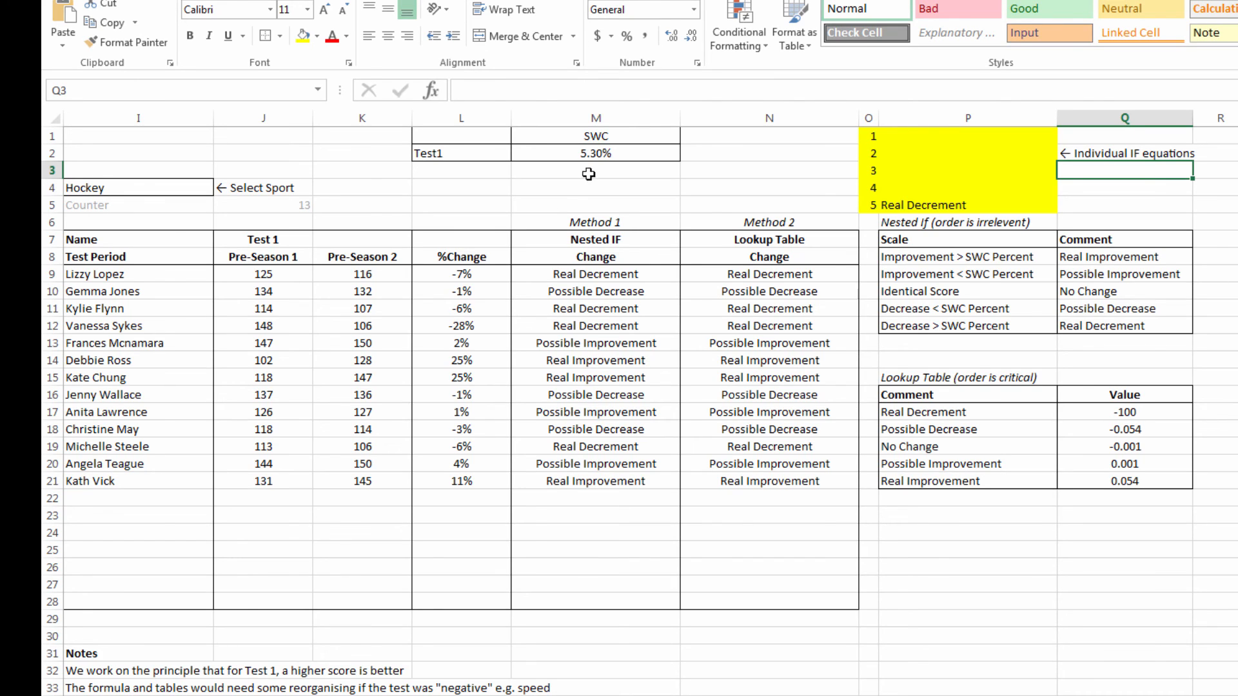
pyautogui.moveTo(661, 153)
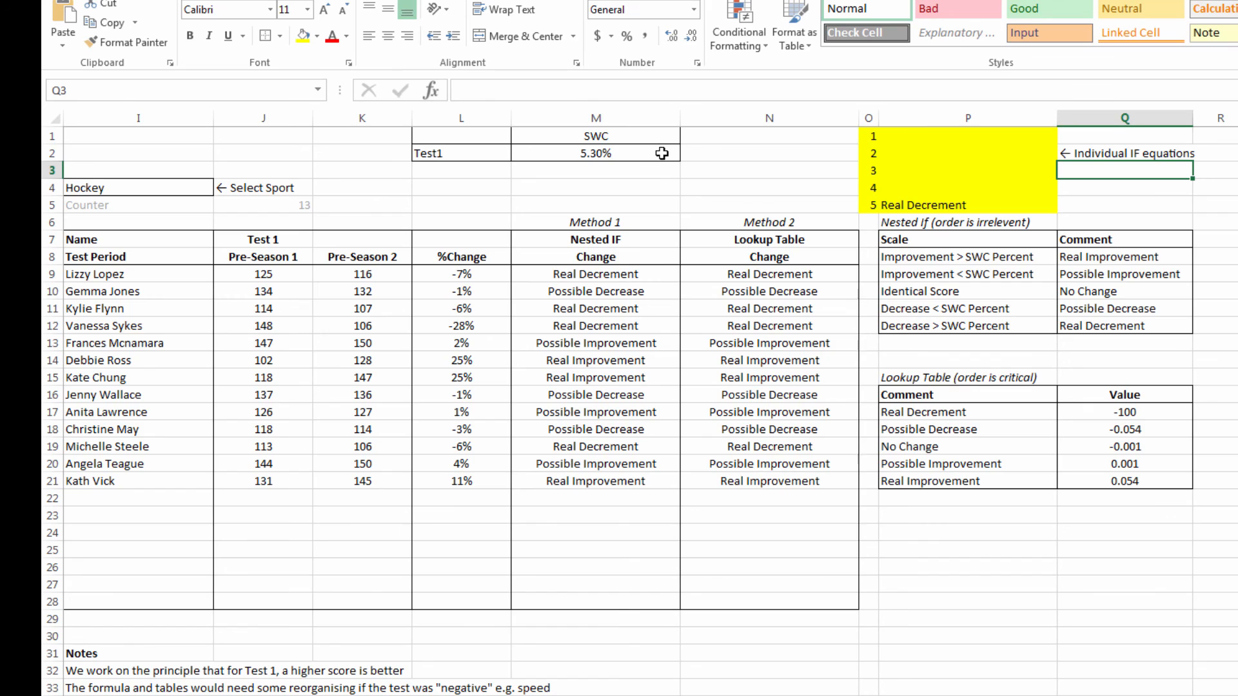
pyautogui.moveTo(700, 226)
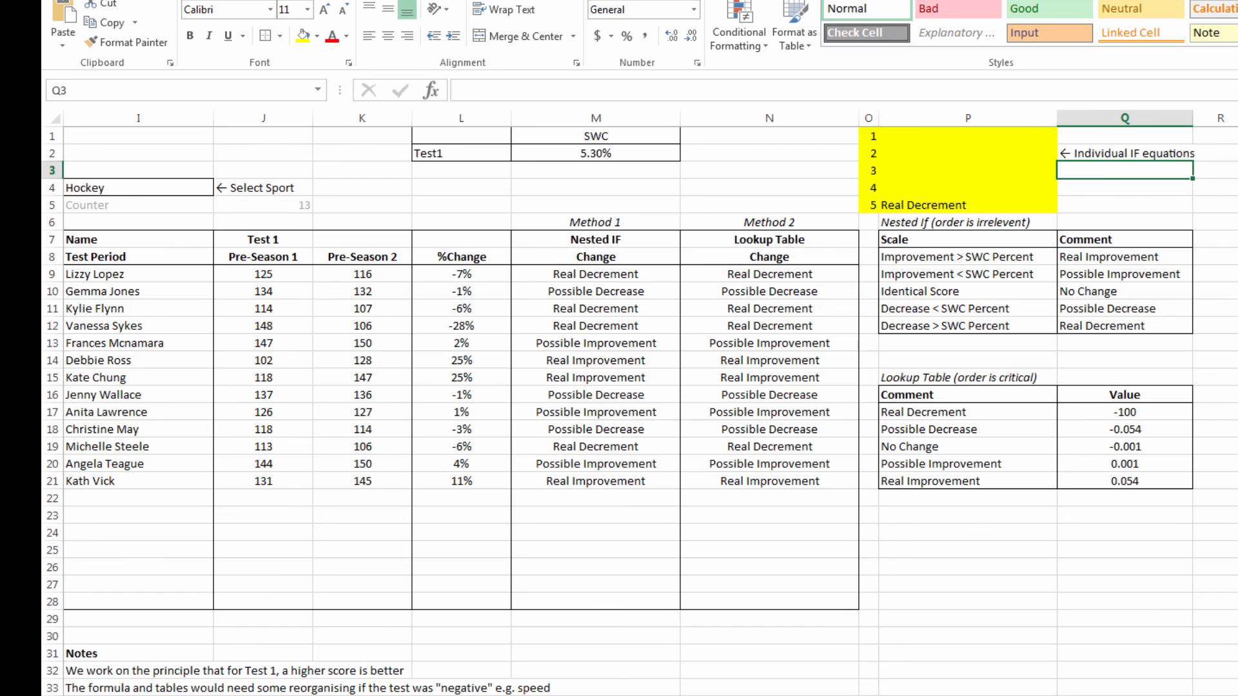
pyautogui.moveTo(382, 343)
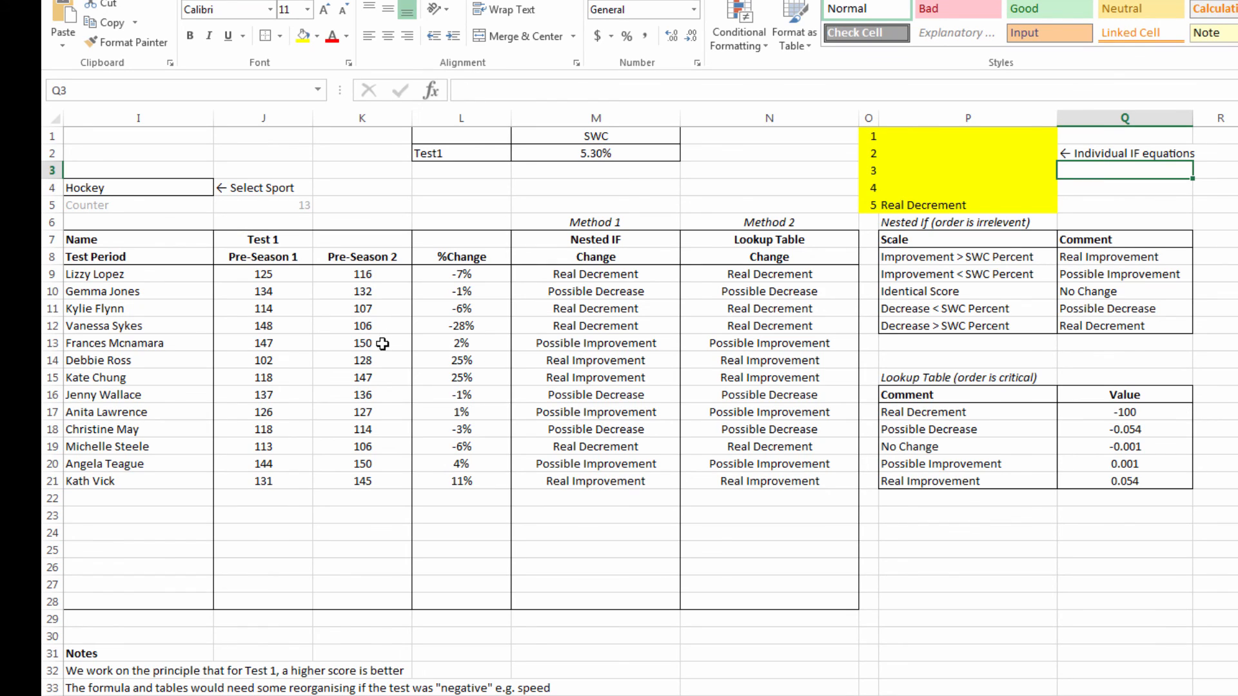
pyautogui.moveTo(1029, 393)
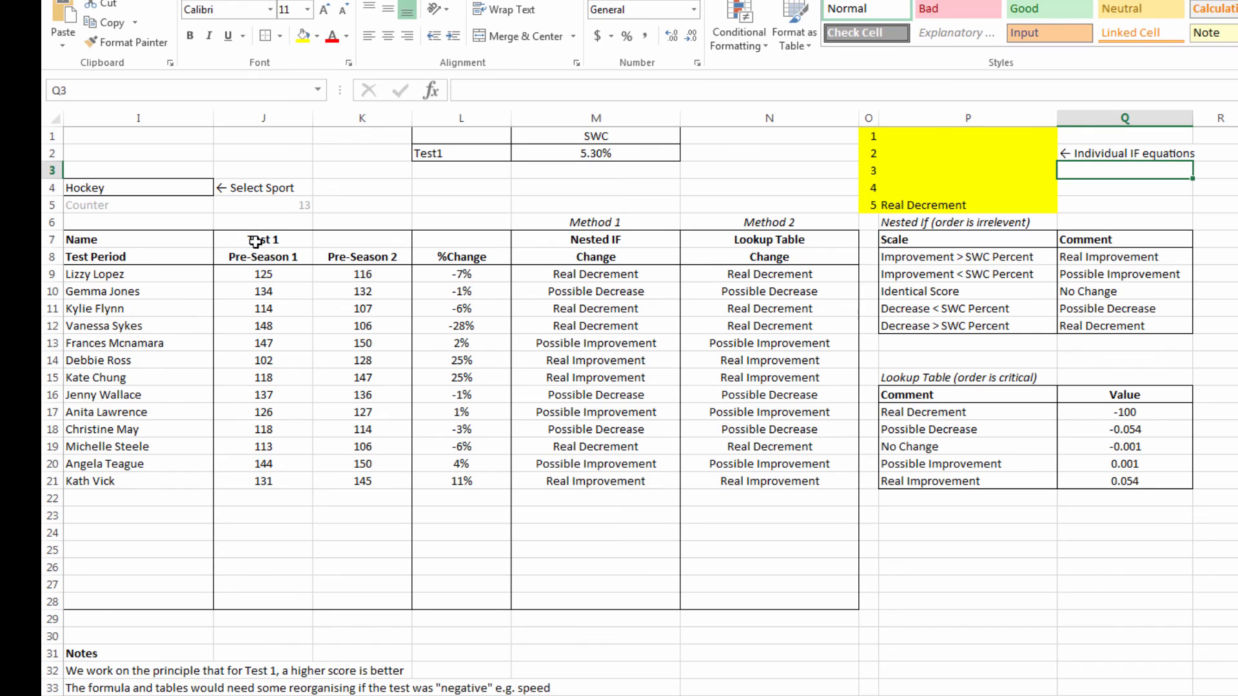
pyautogui.click(263, 240)
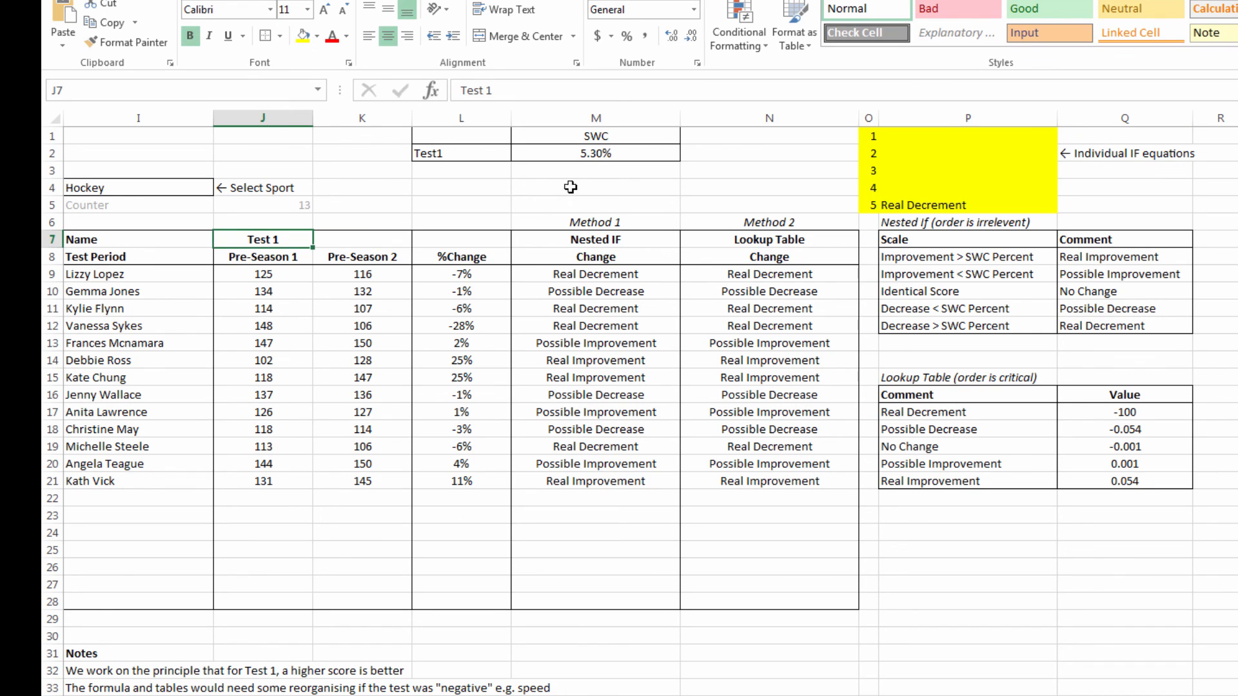
pyautogui.moveTo(637, 155)
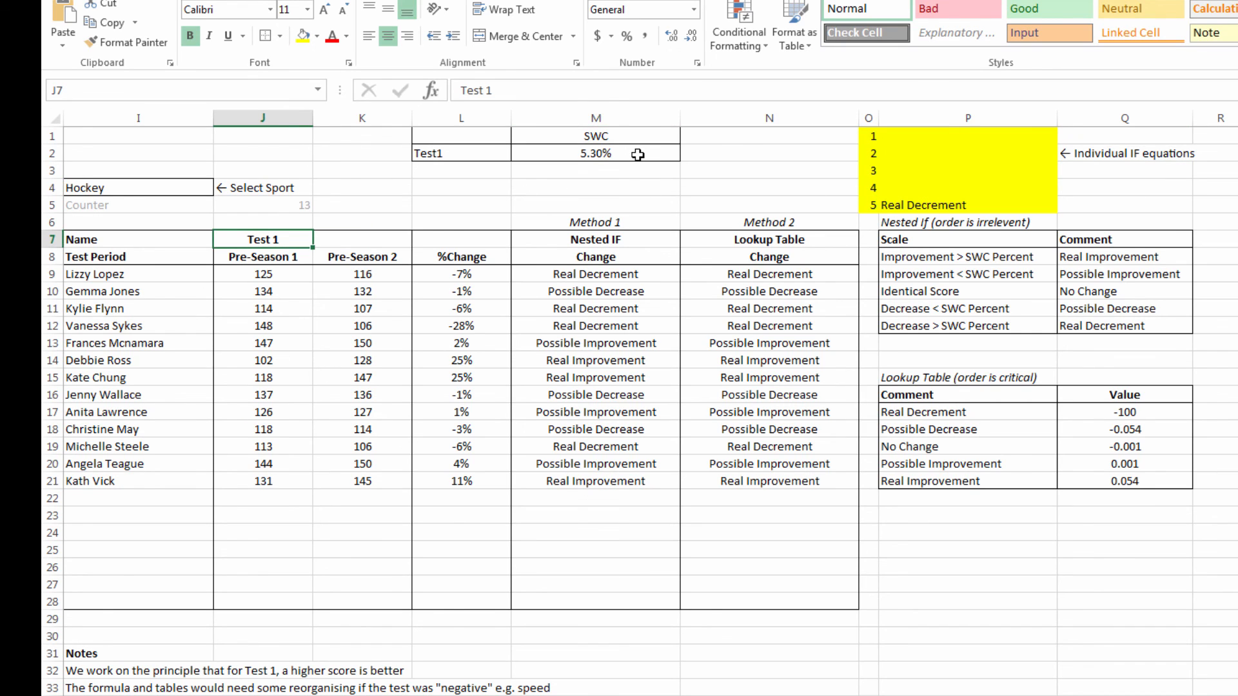
pyautogui.moveTo(639, 149)
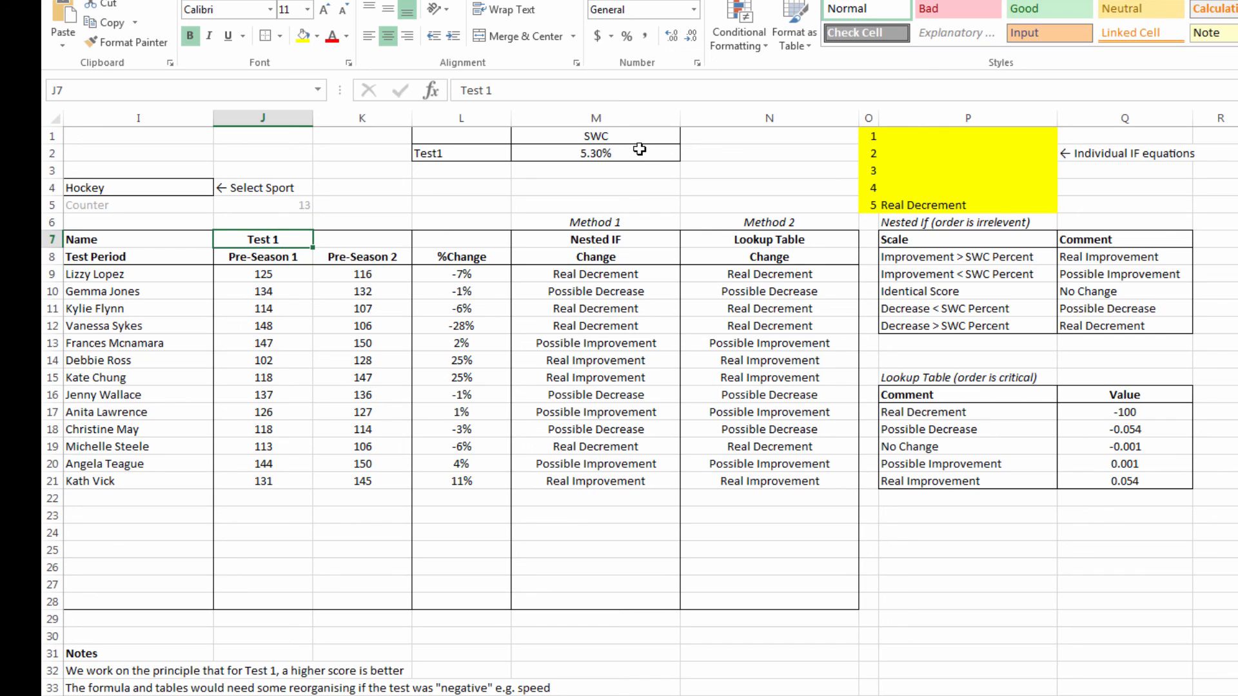
pyautogui.moveTo(814, 376)
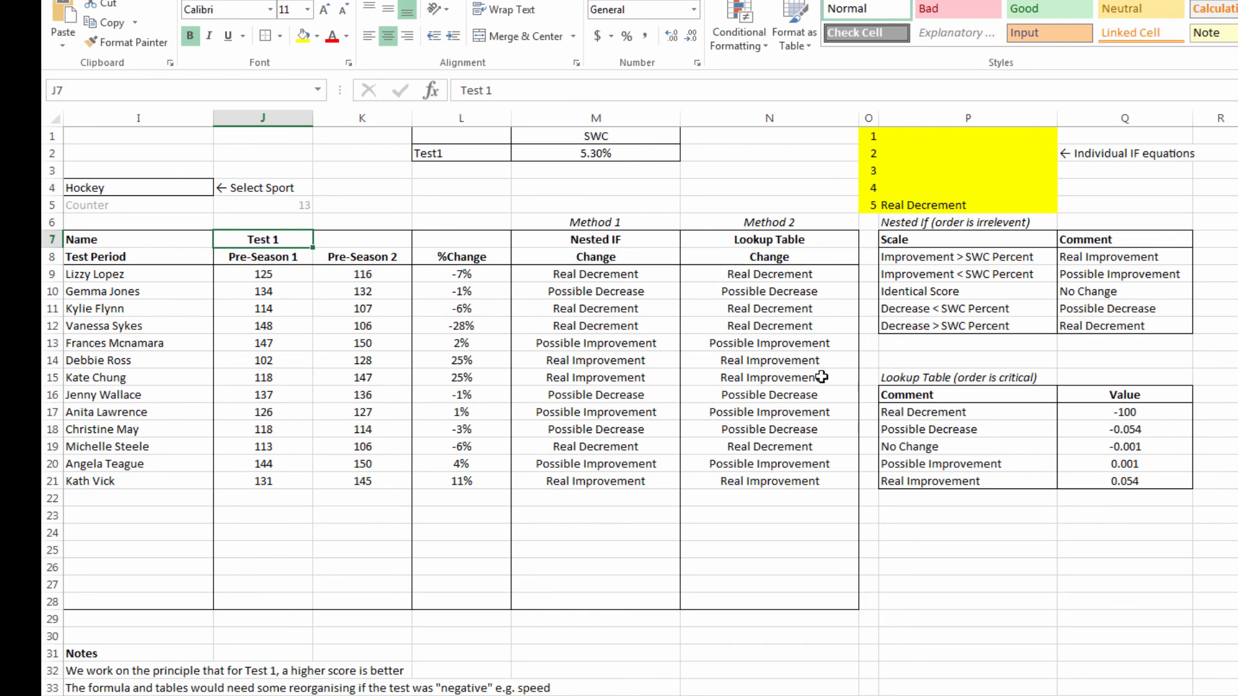
pyautogui.moveTo(819, 376)
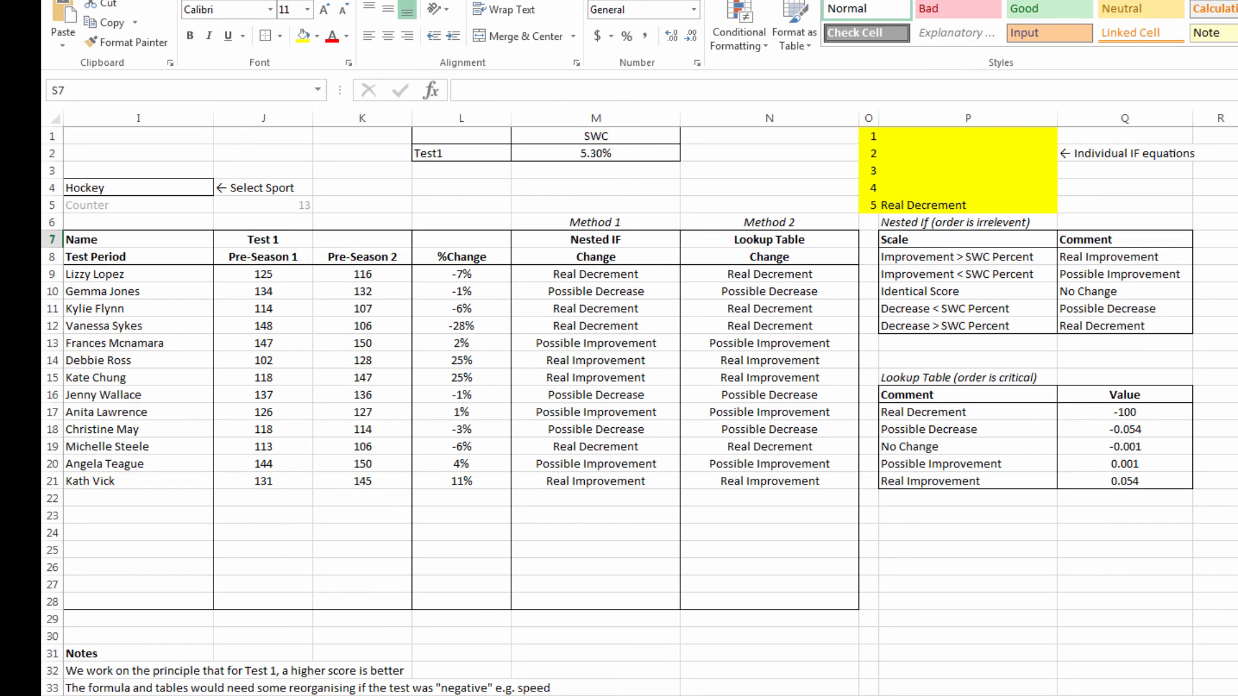
pyautogui.moveTo(769, 413)
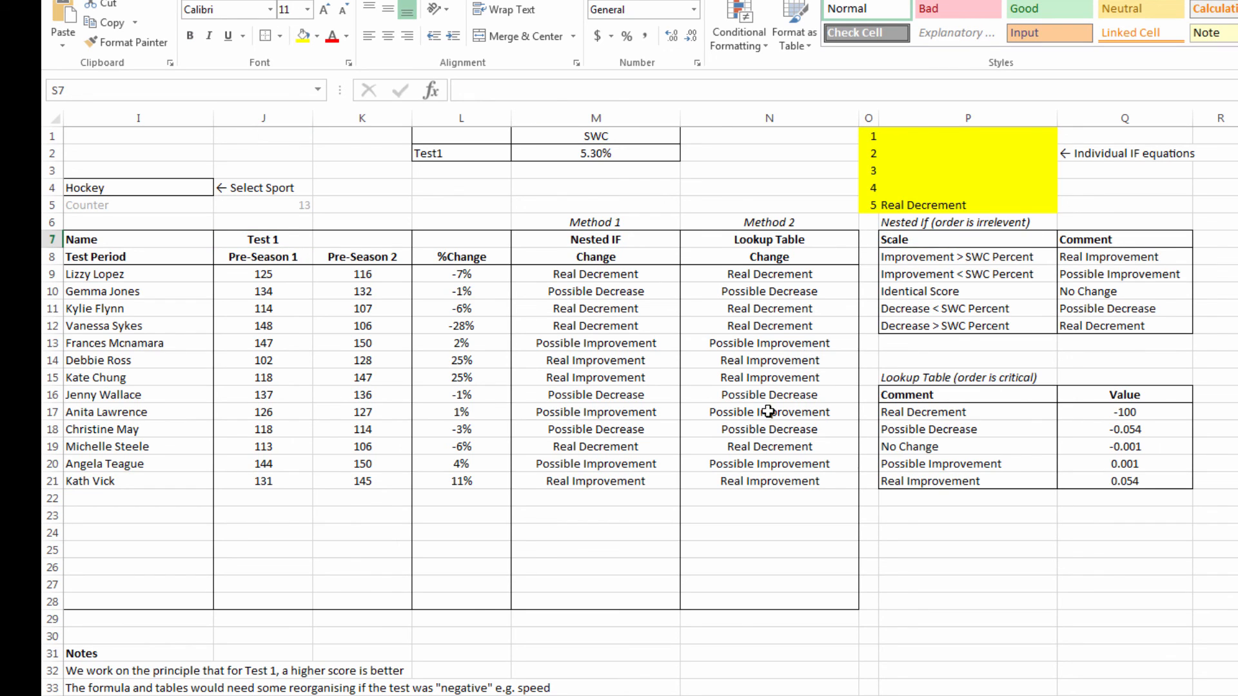